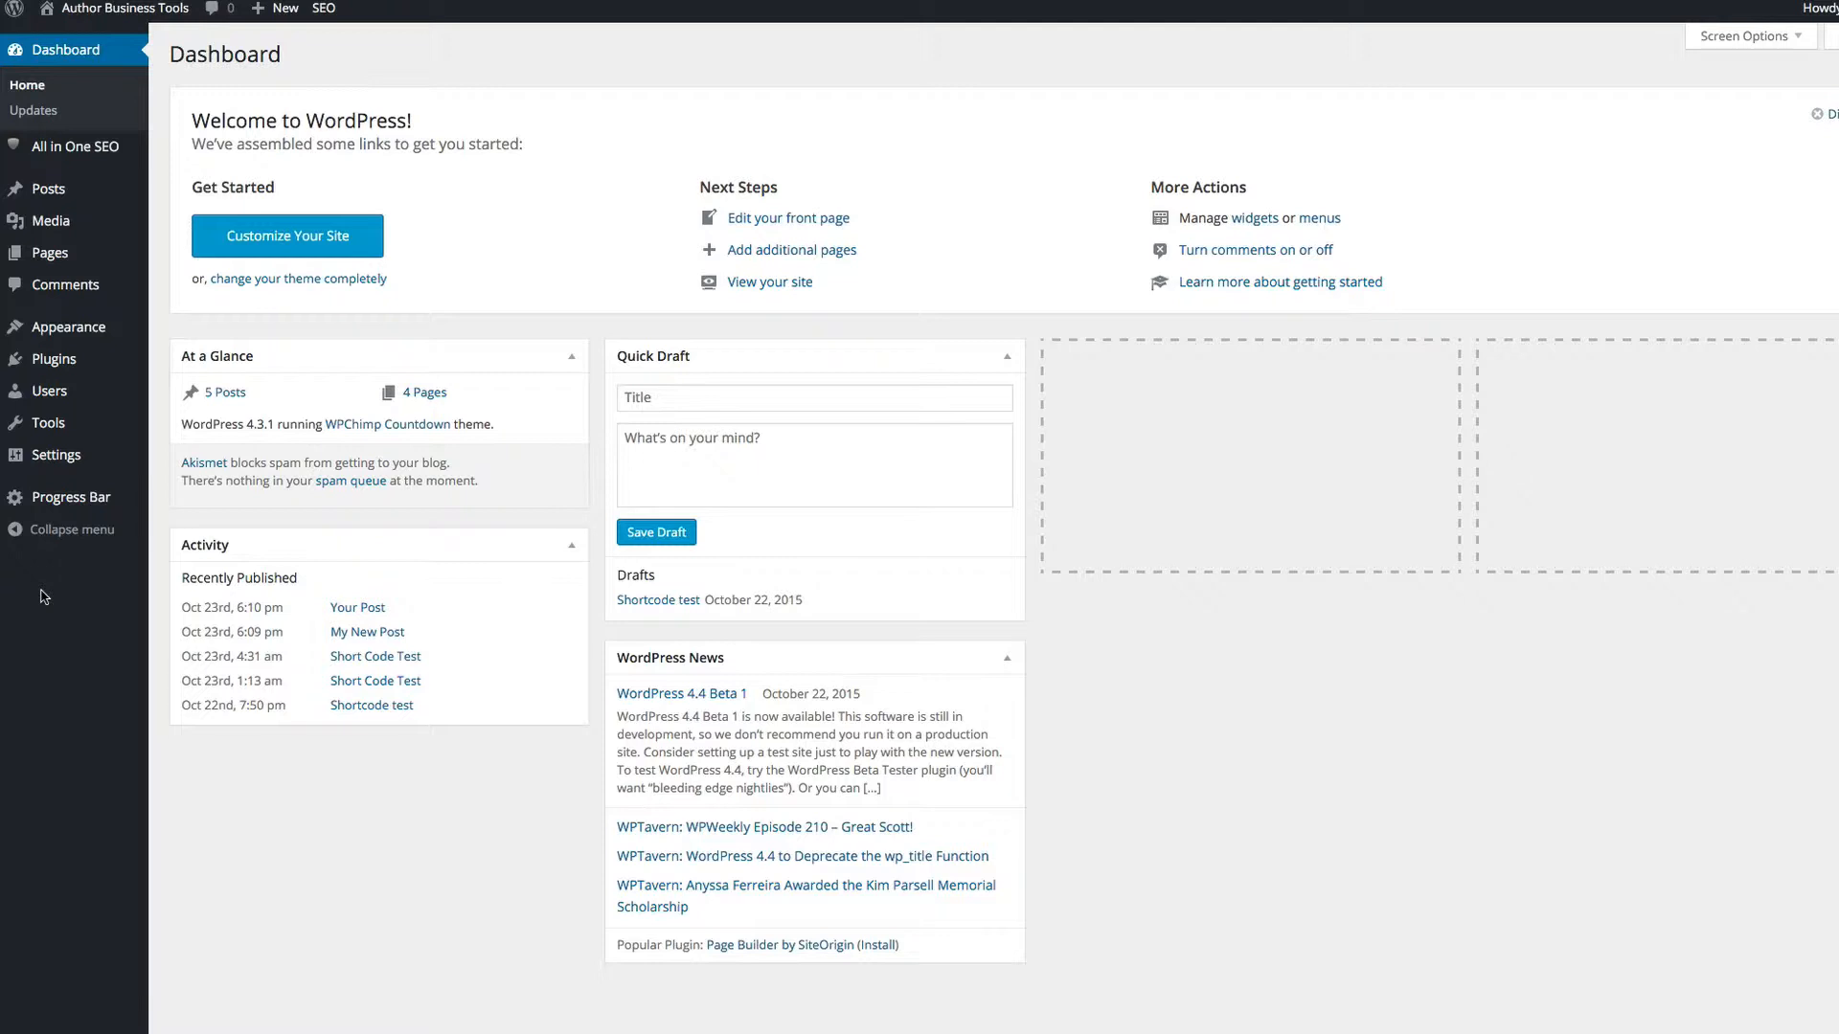
{"action": "mouse_move", "coordinate": [49, 544]}
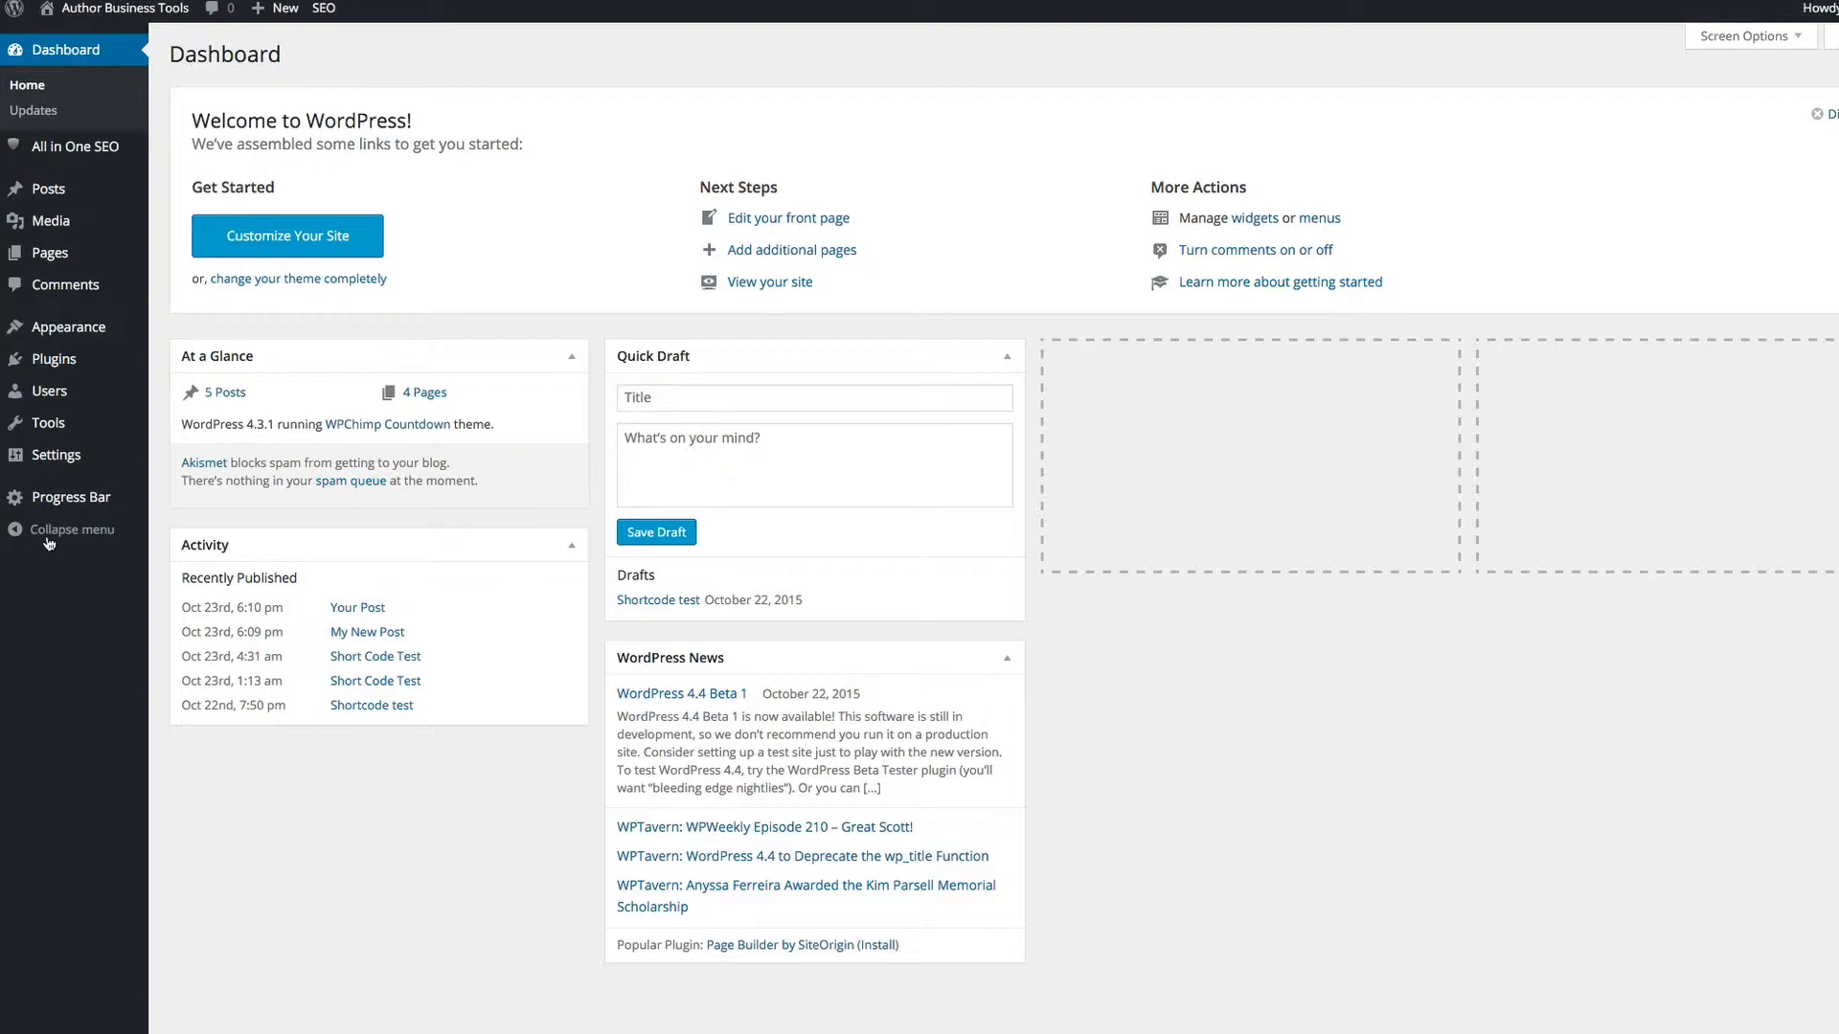
{"action": "mouse_move", "coordinate": [69, 502]}
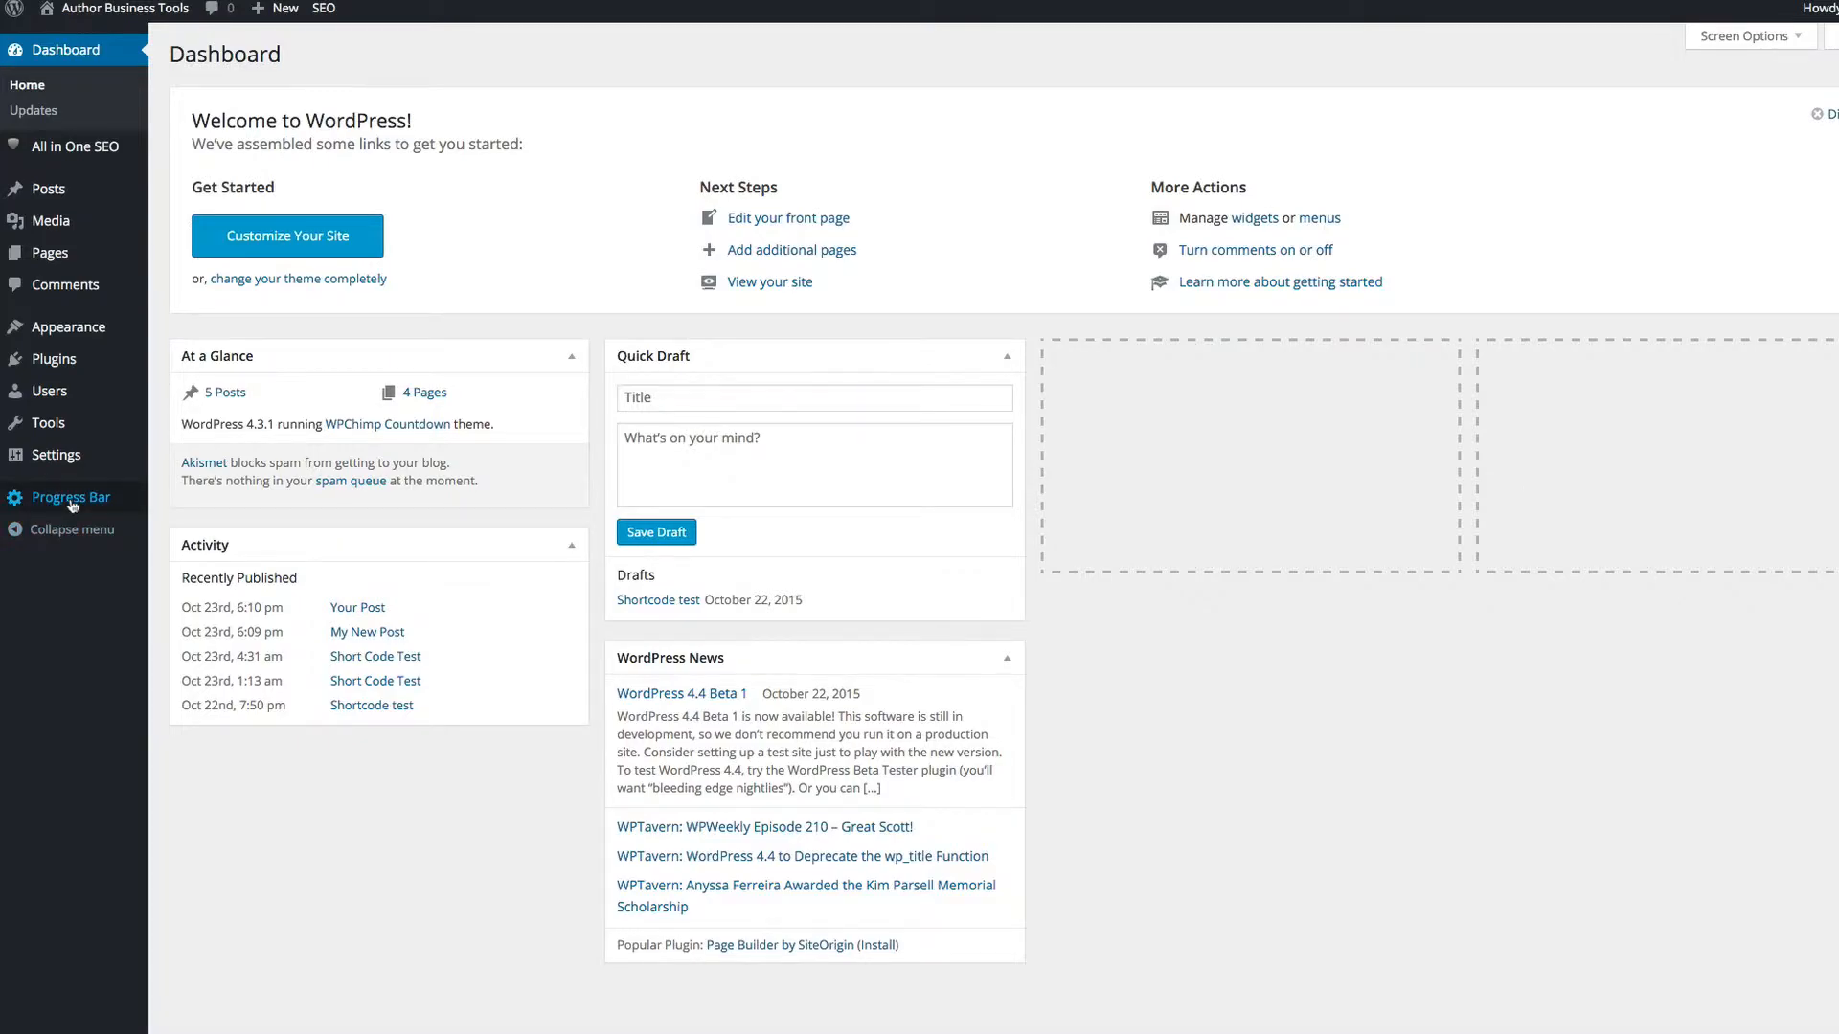
Step: Go to the Progress Bar plugin's Generate Shortcode form from the dashboard sidebar
{"action": "left_click", "coordinate": [69, 498]}
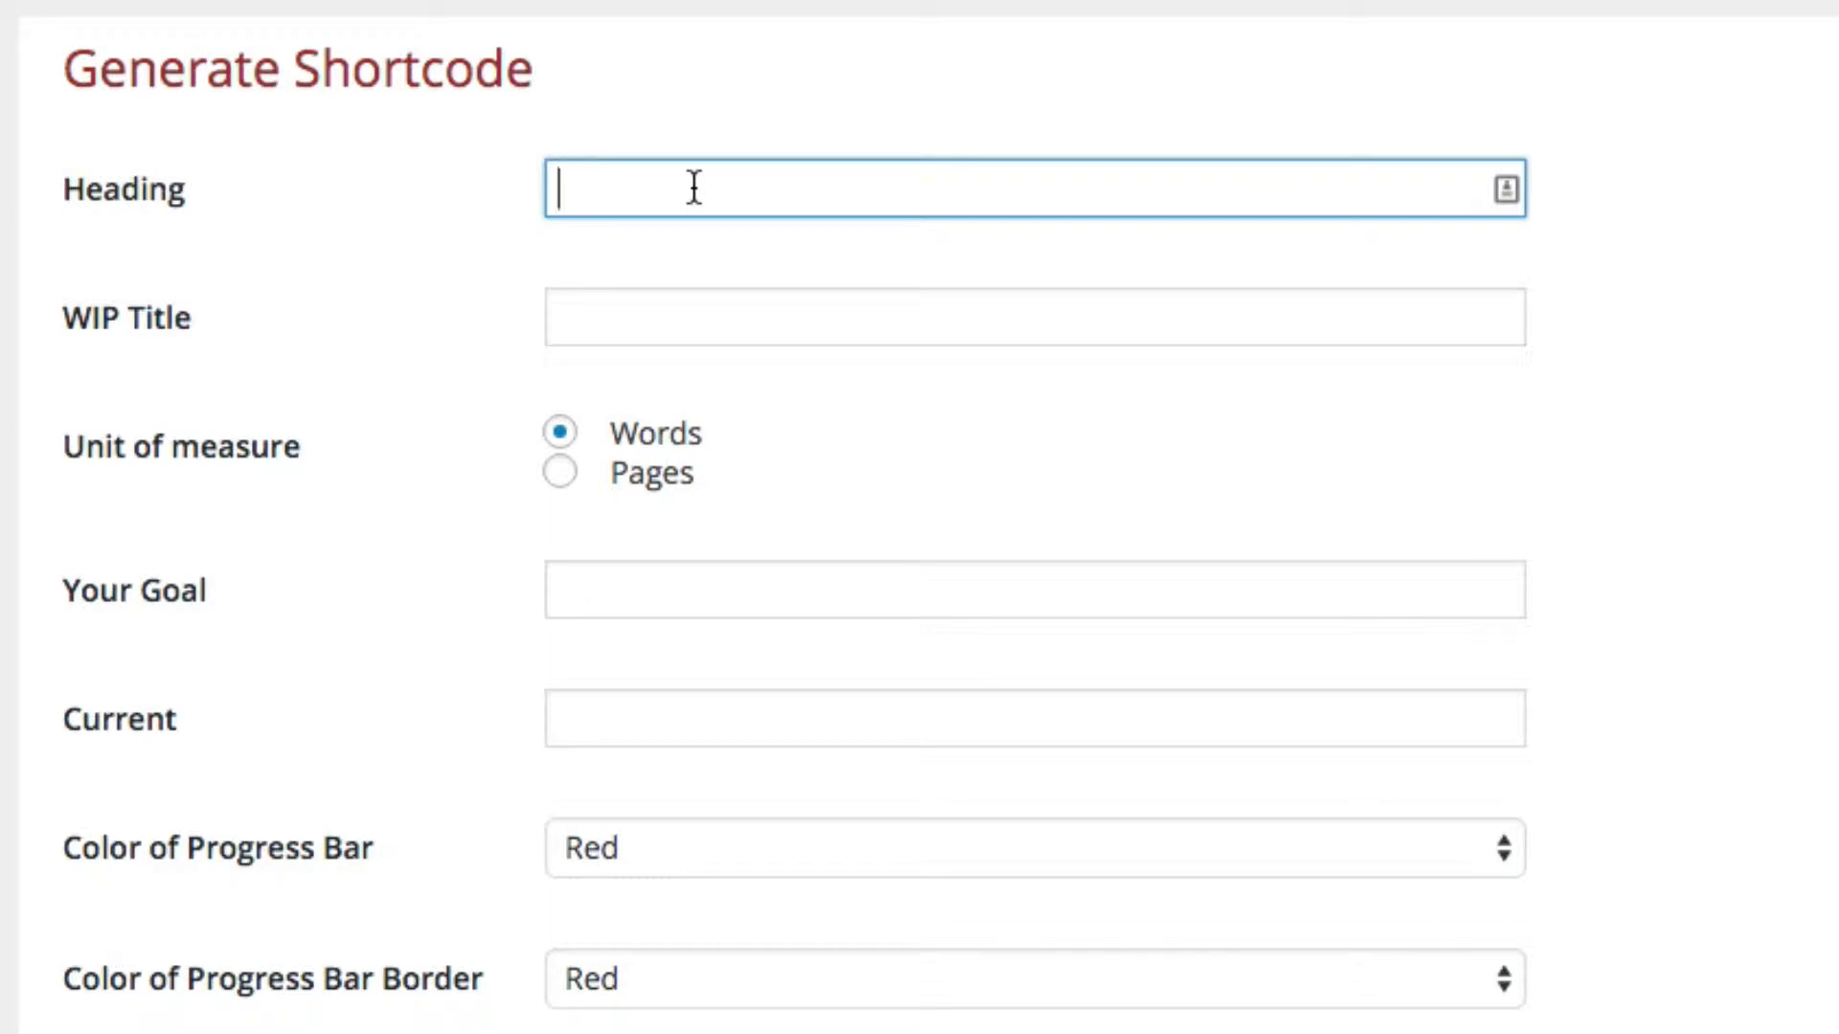
Step: Enter the heading 'My WIPs' and the WIP title 'Untitled'
{"action": "type", "text": "My"}
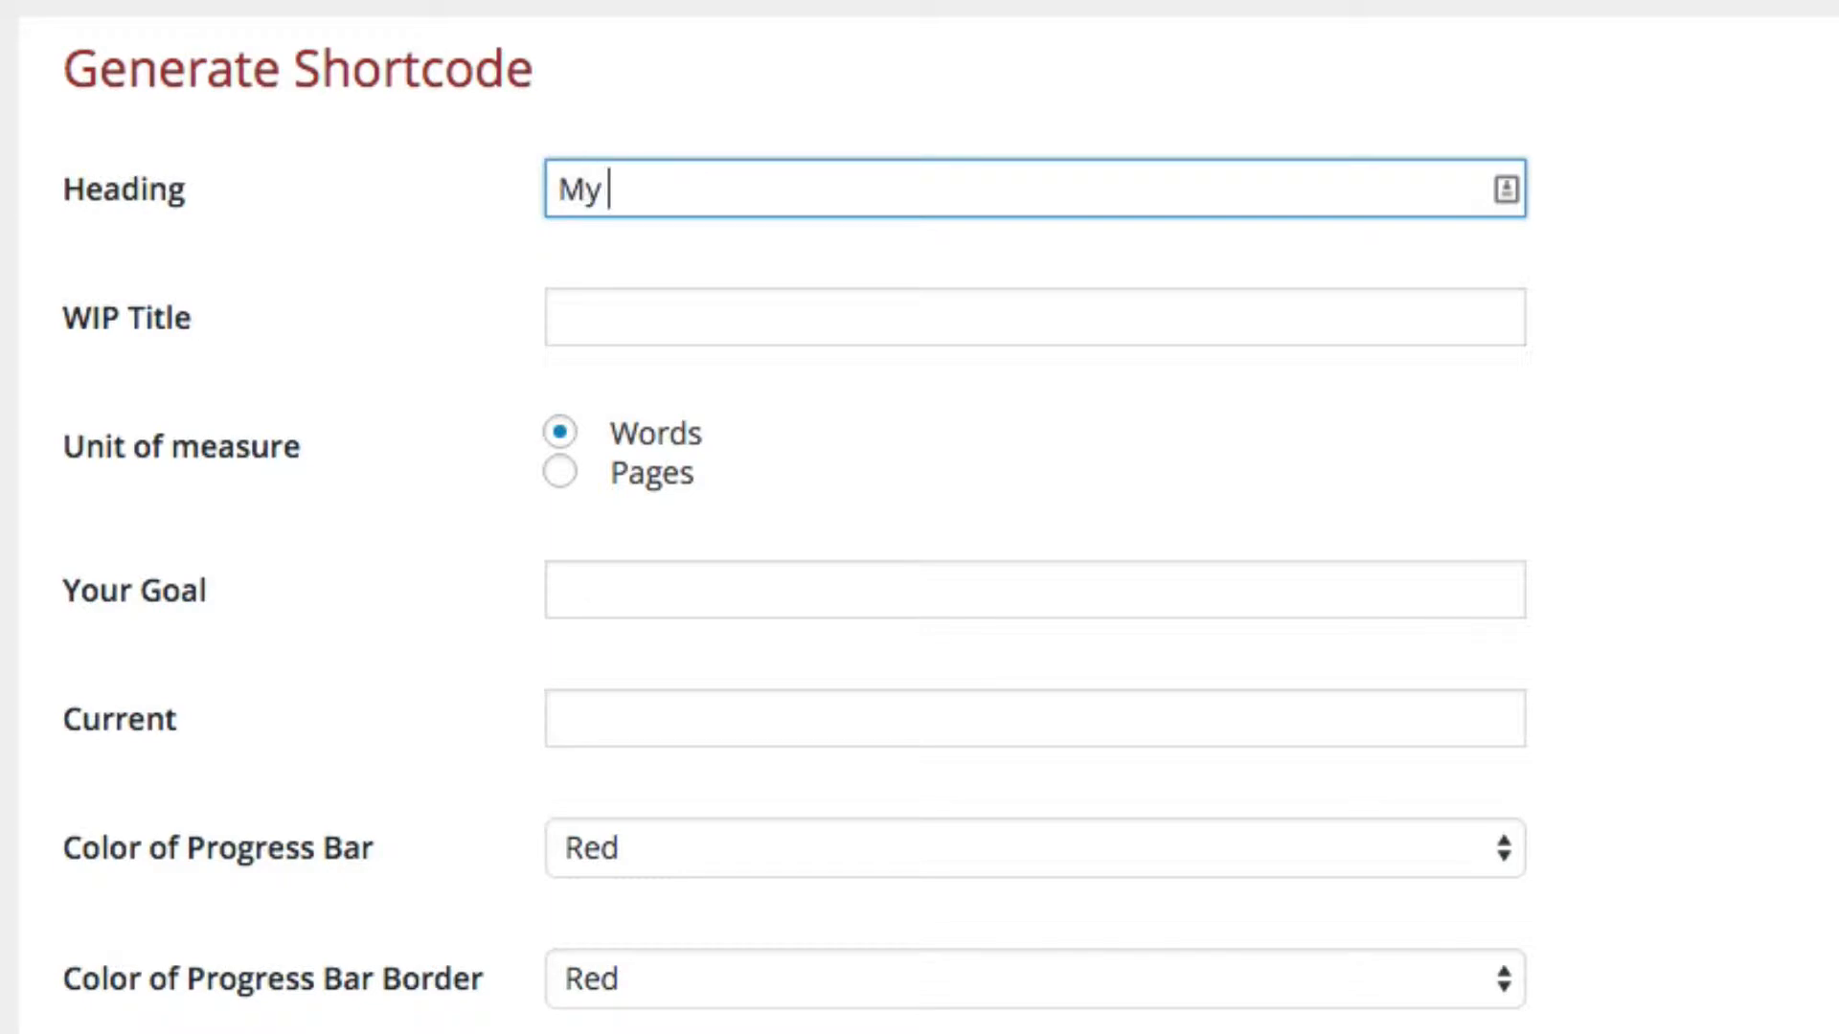
{"action": "type", "text": "WIPs"}
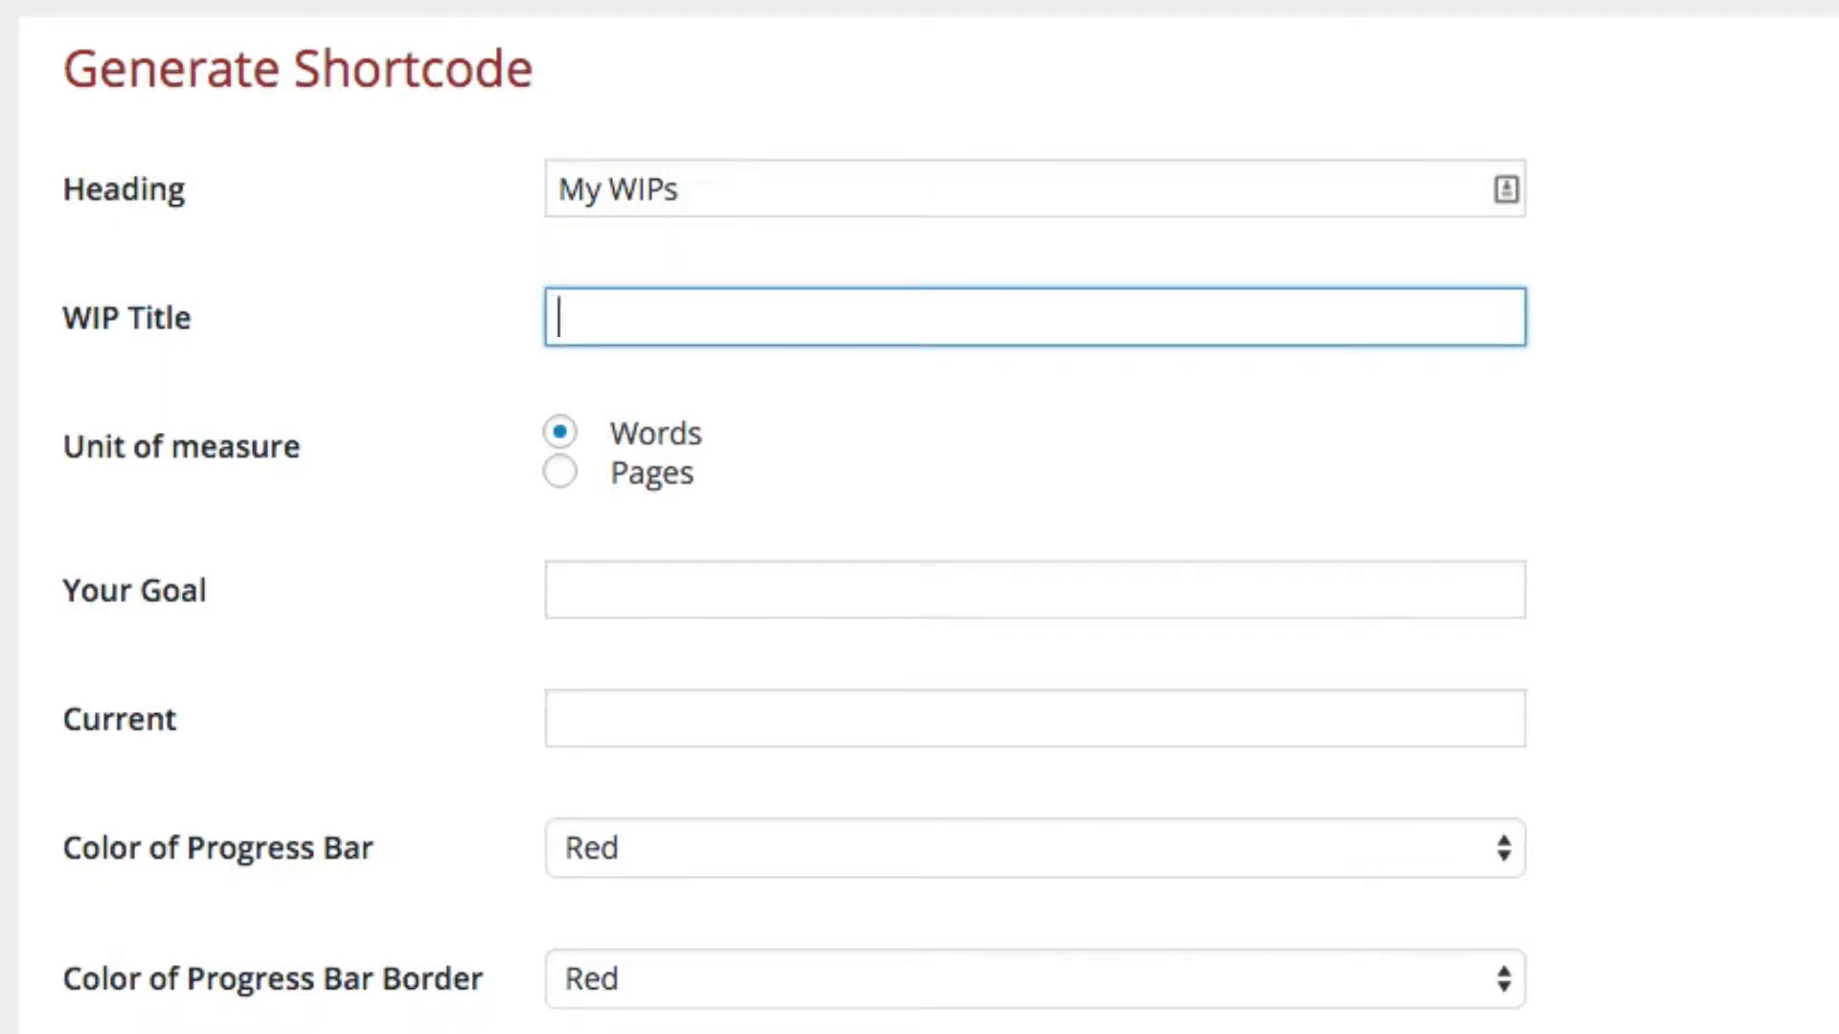
{"action": "type", "text": "Unt"}
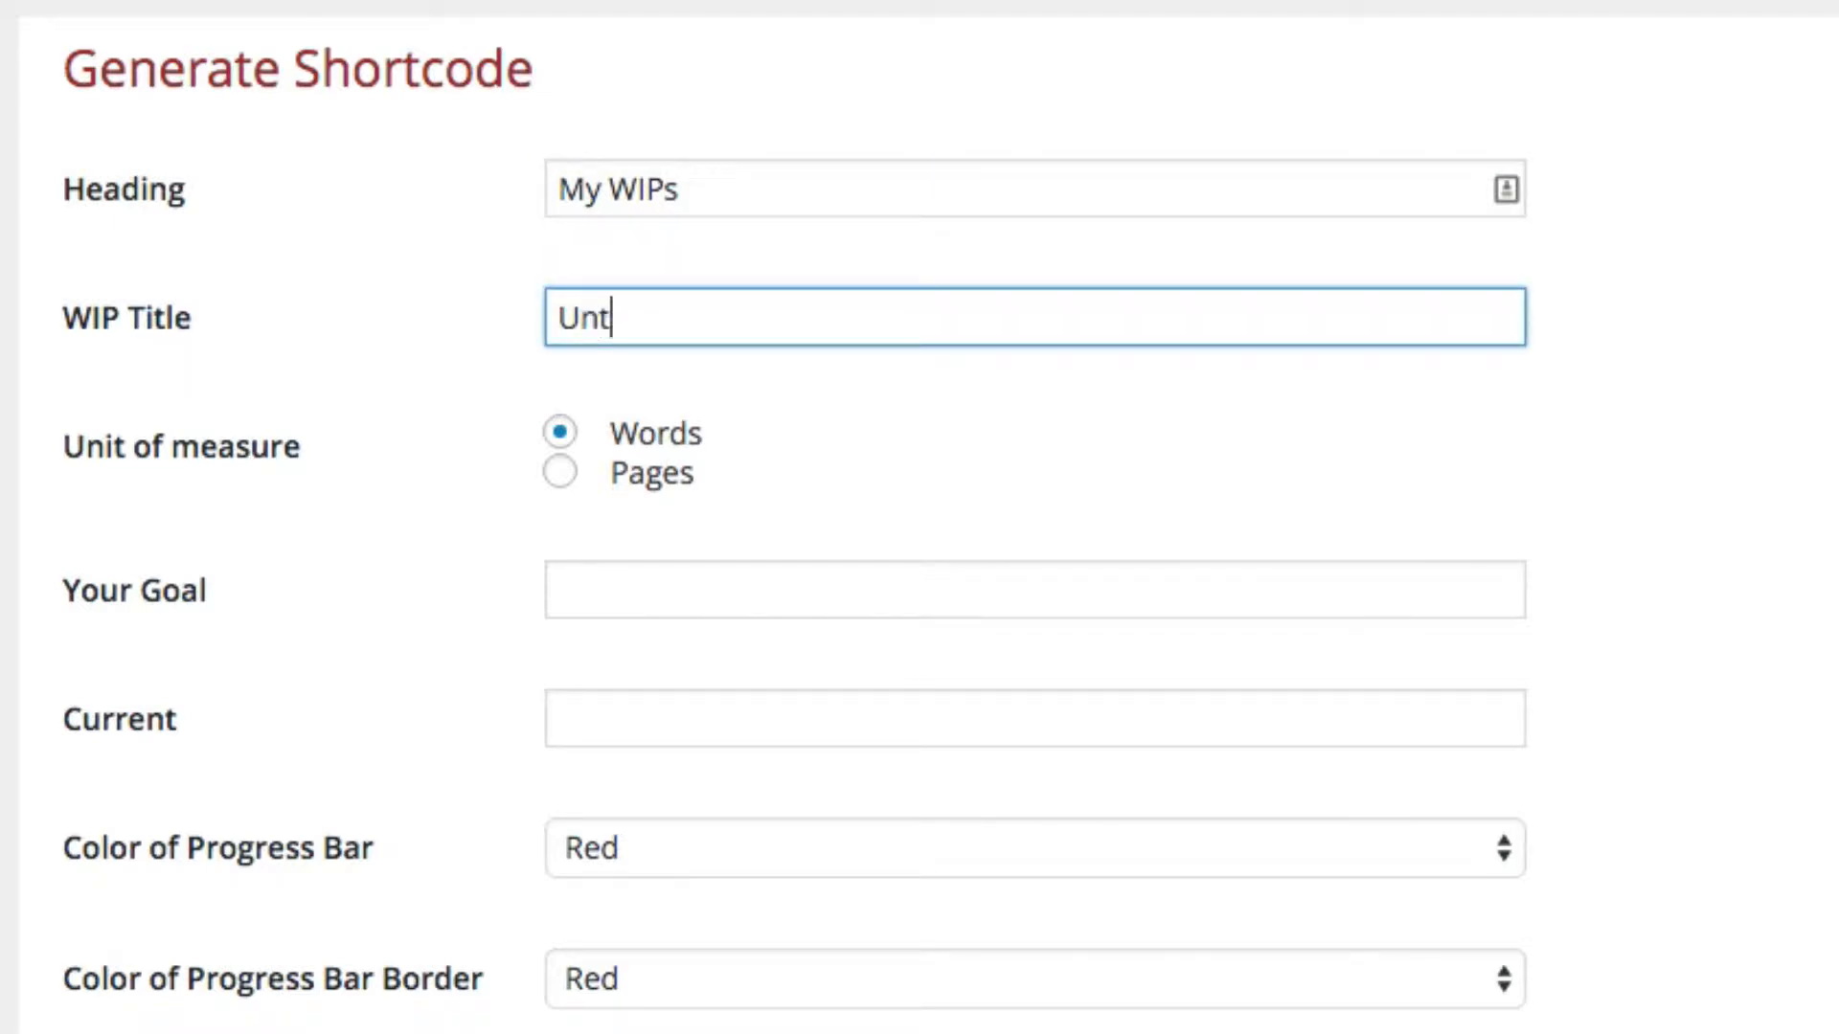
{"action": "key", "text": "Backspace"}
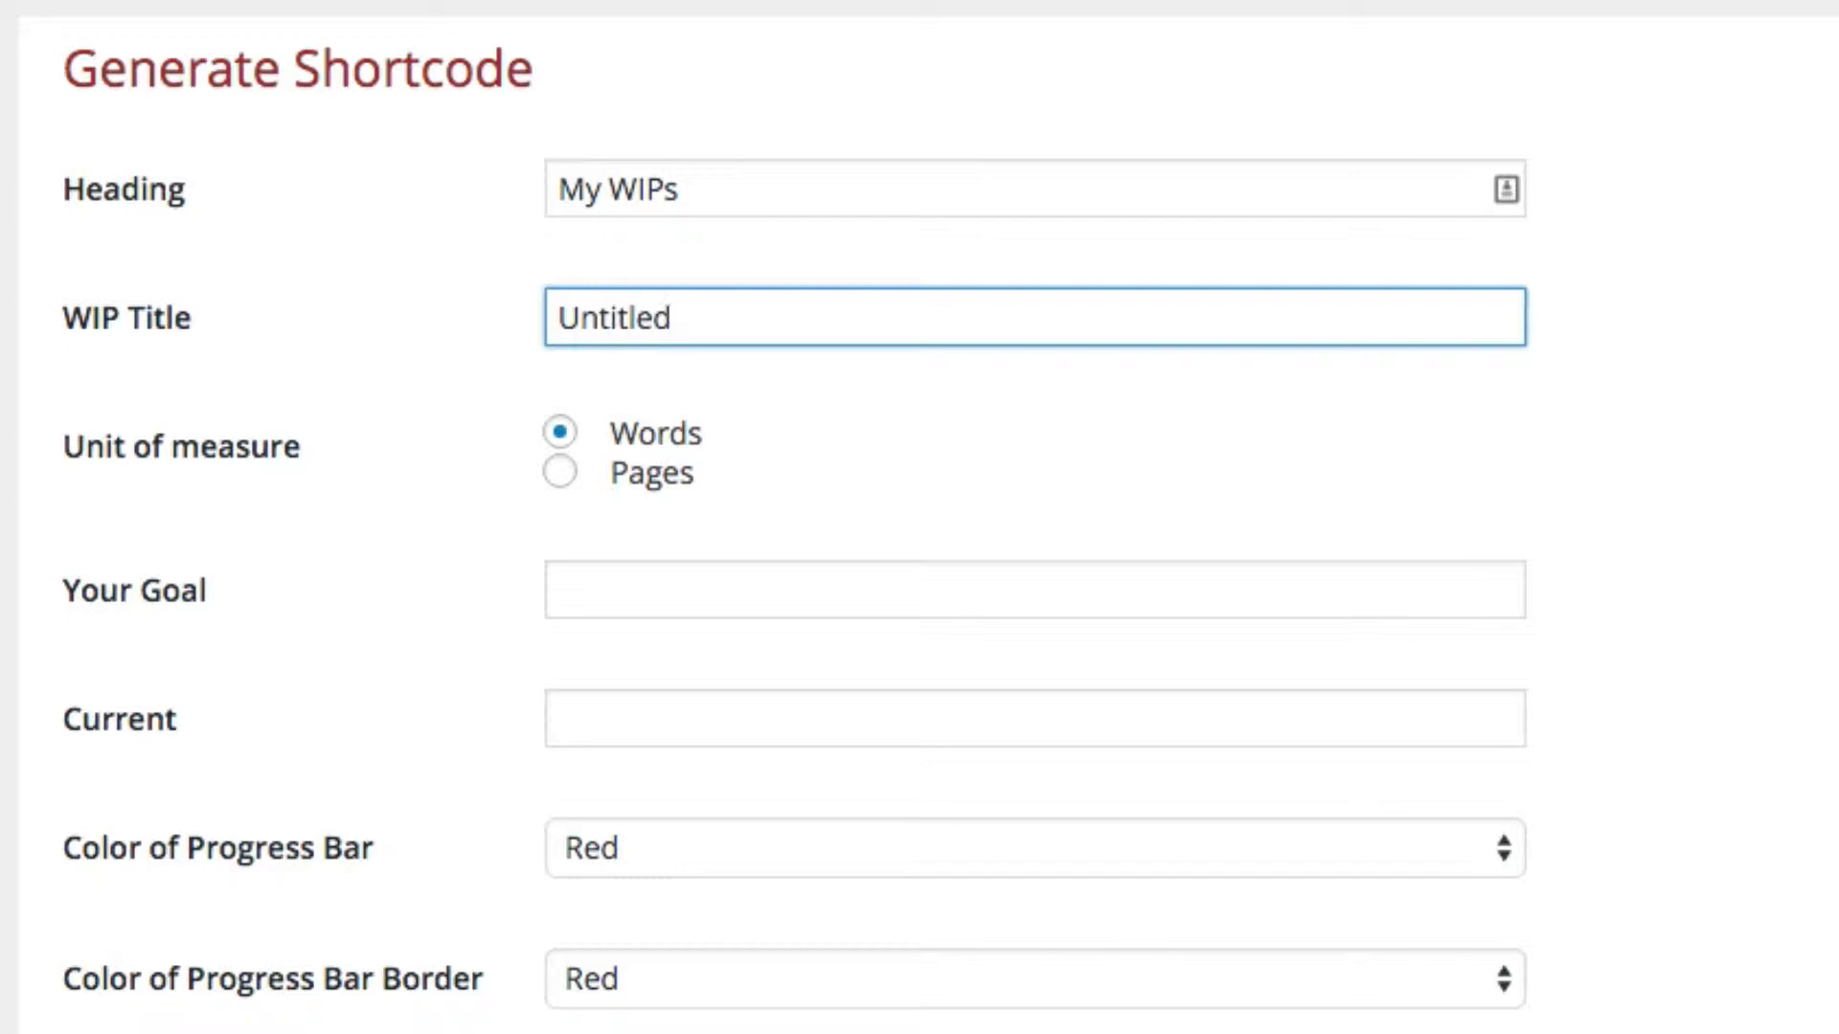
{"action": "mouse_move", "coordinate": [575, 555]}
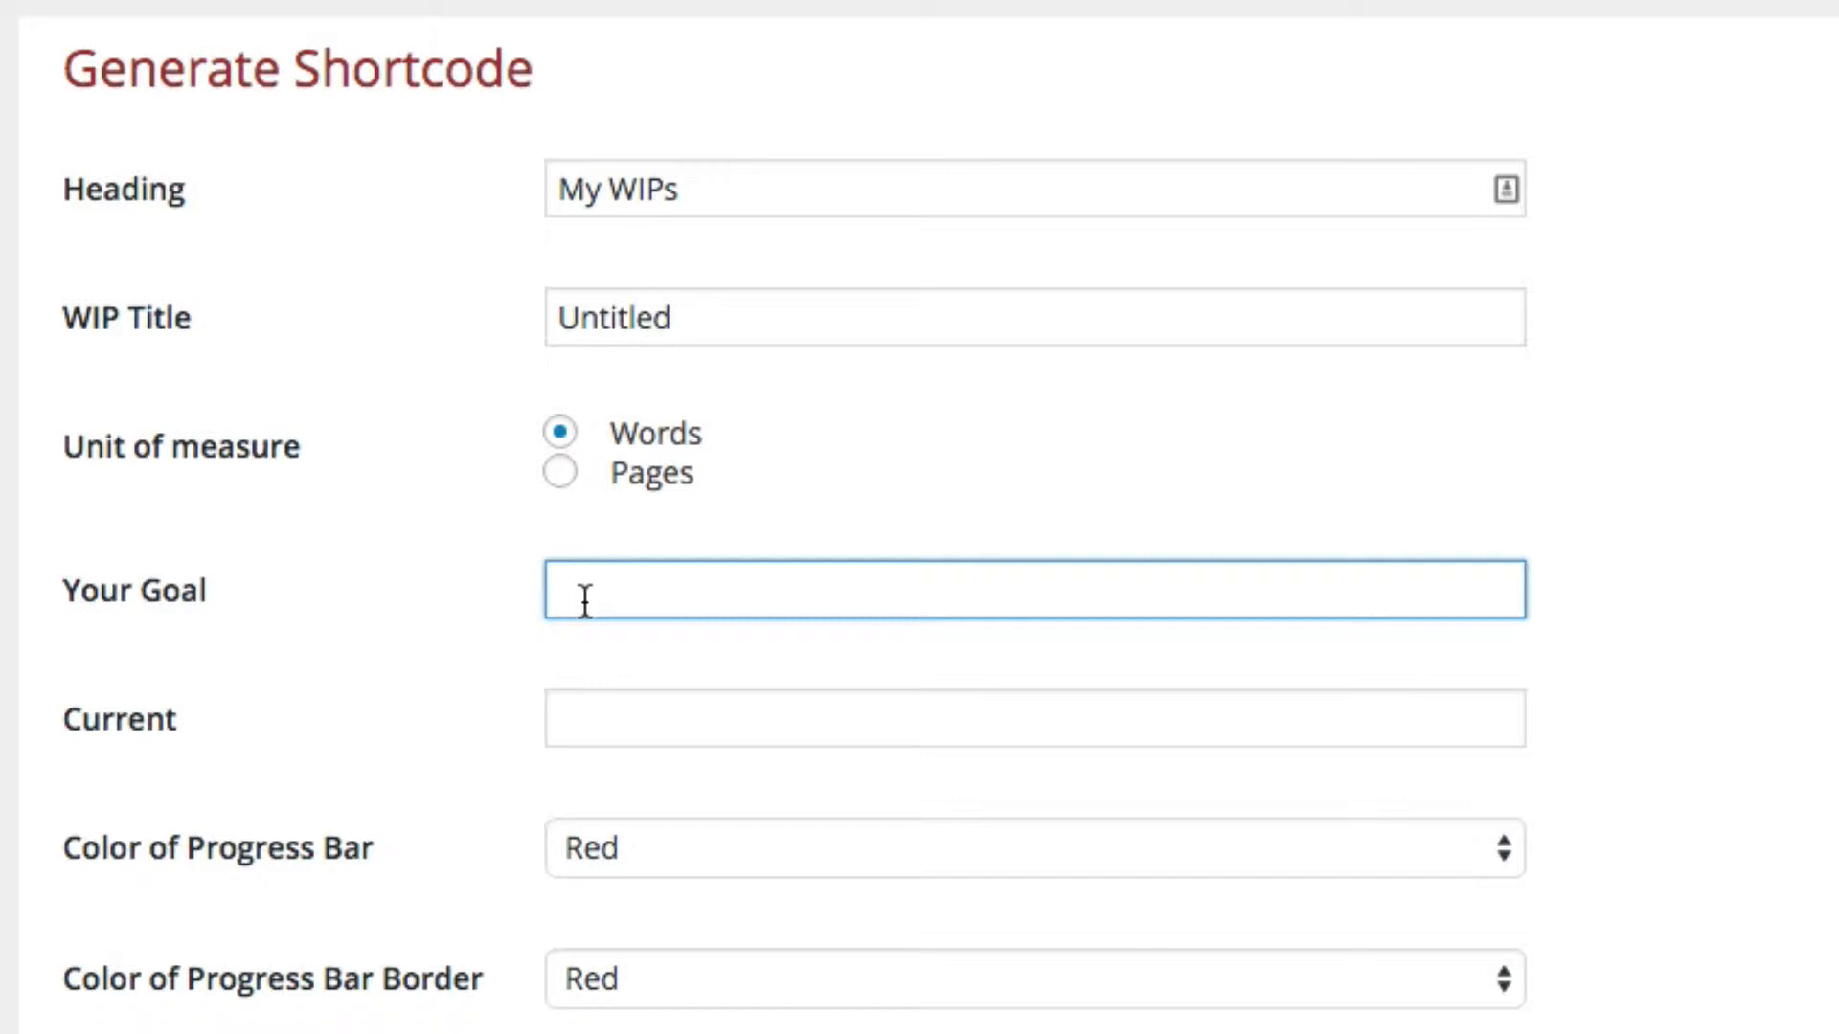
Step: Set the goal to 90,000 words and the current count to 32,000
{"action": "type", "text": "90,000"}
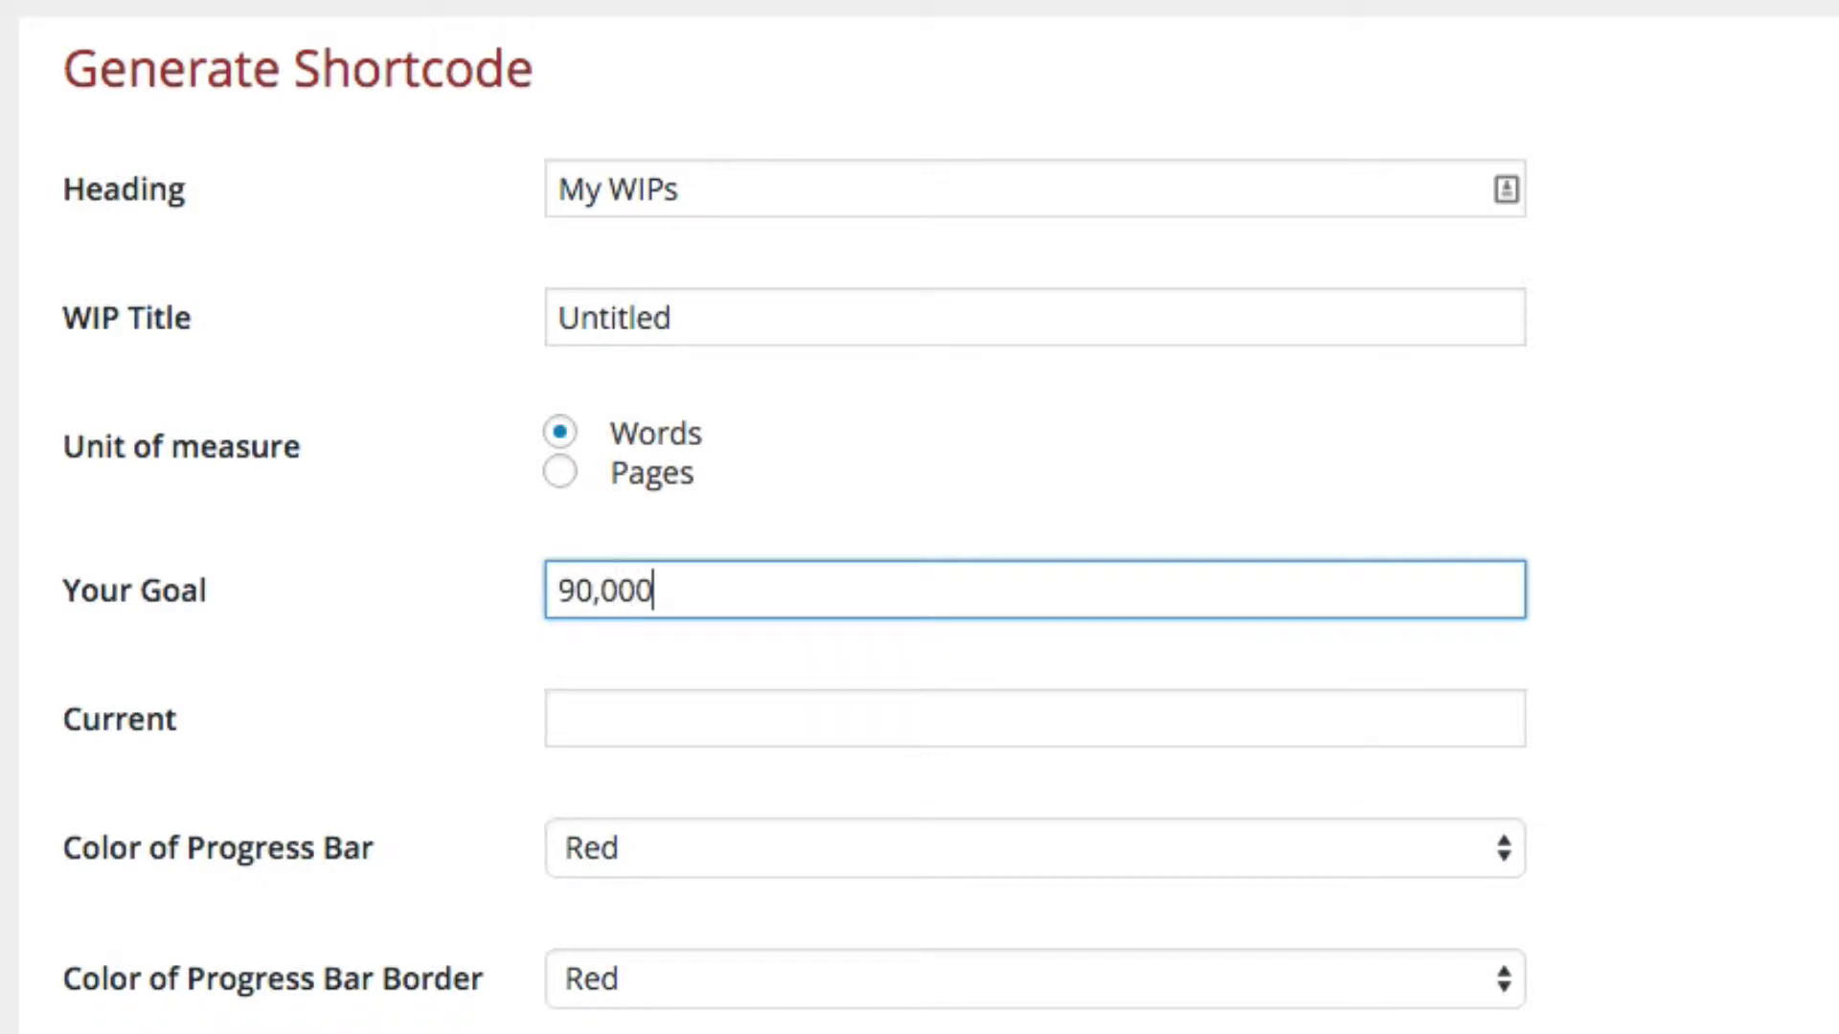
{"action": "type", "text": "3"}
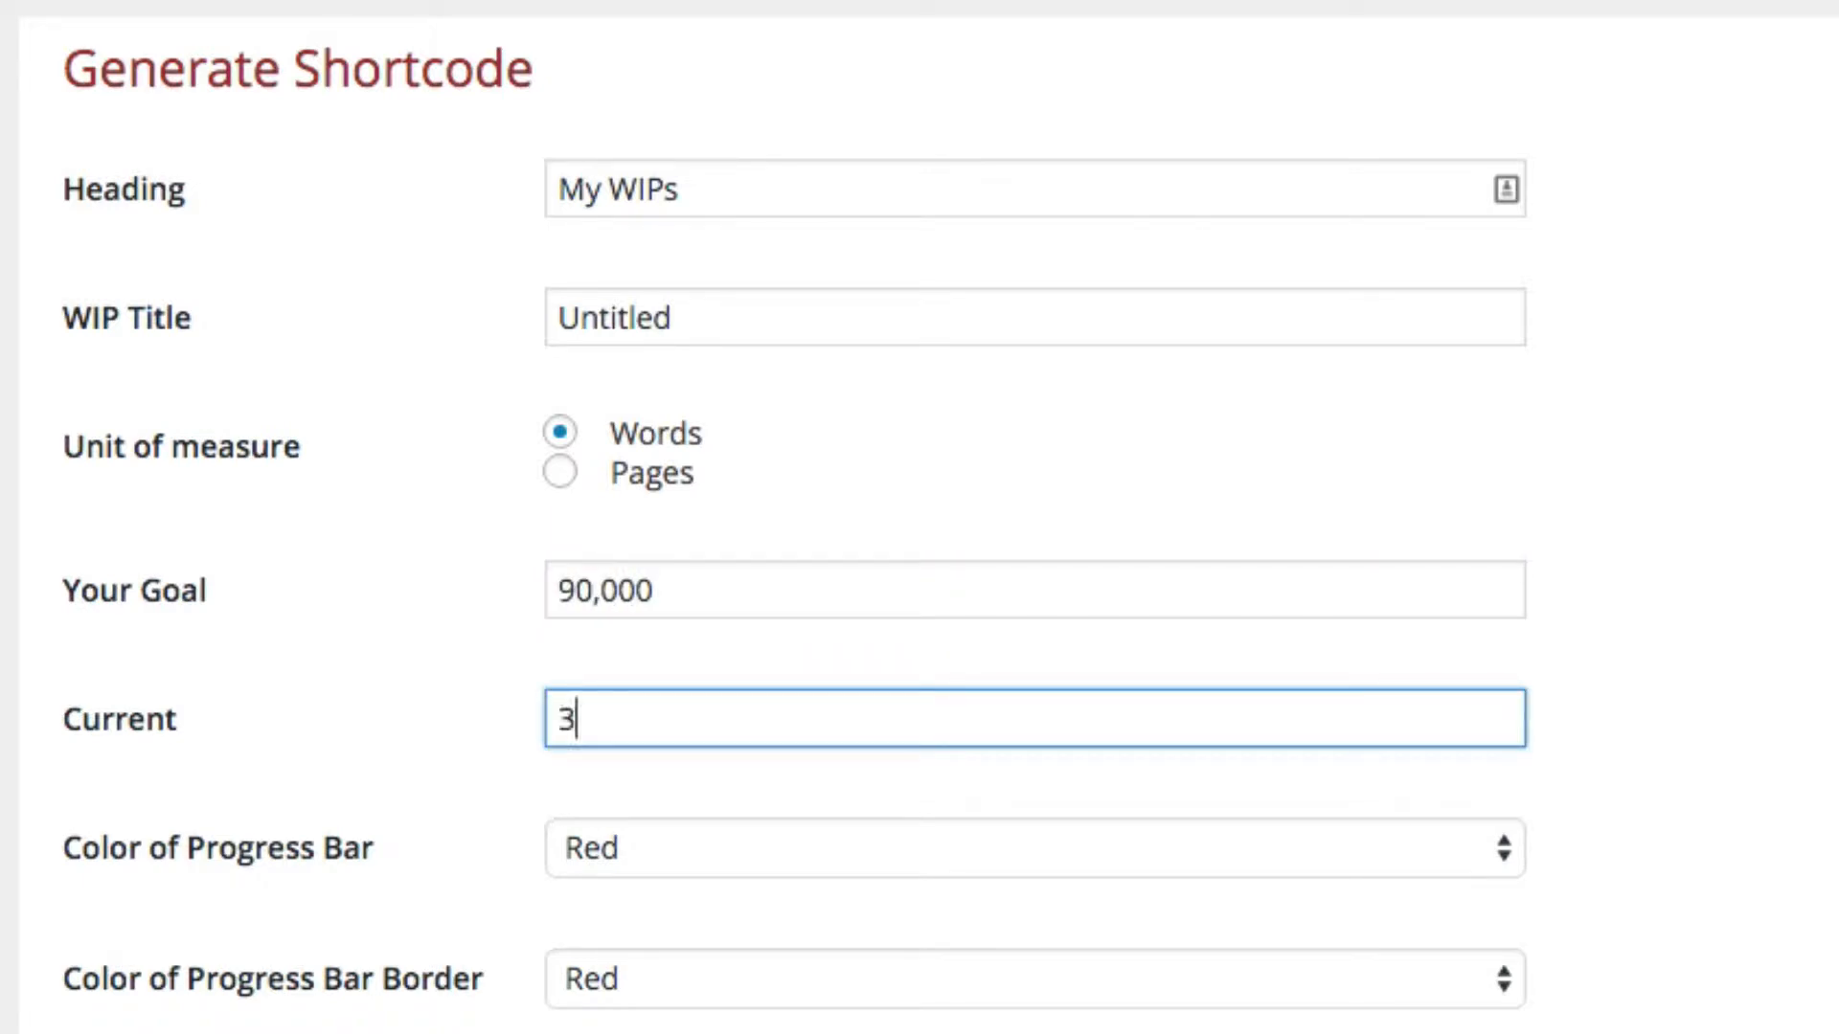
{"action": "type", "text": "2,000"}
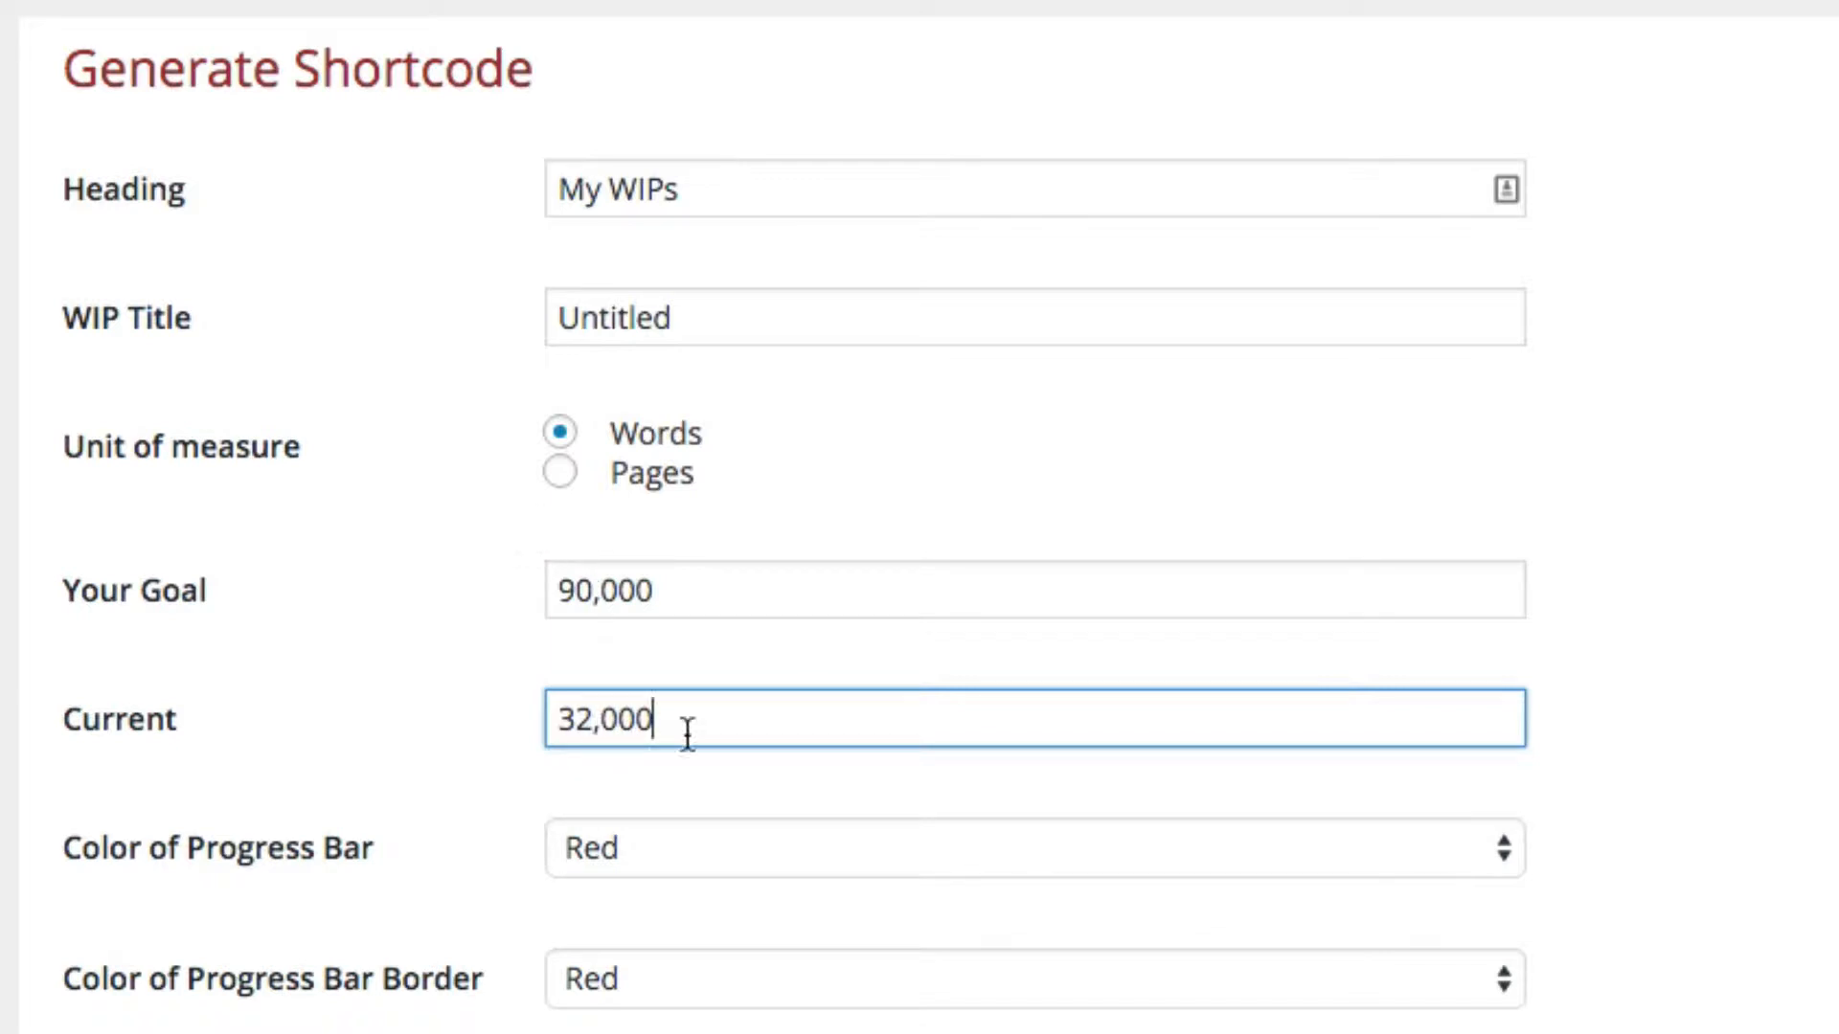
Step: Choose No Border for the bar and animated candy stripes
{"action": "scroll", "scroll_direction": "down", "scroll_amount": 3}
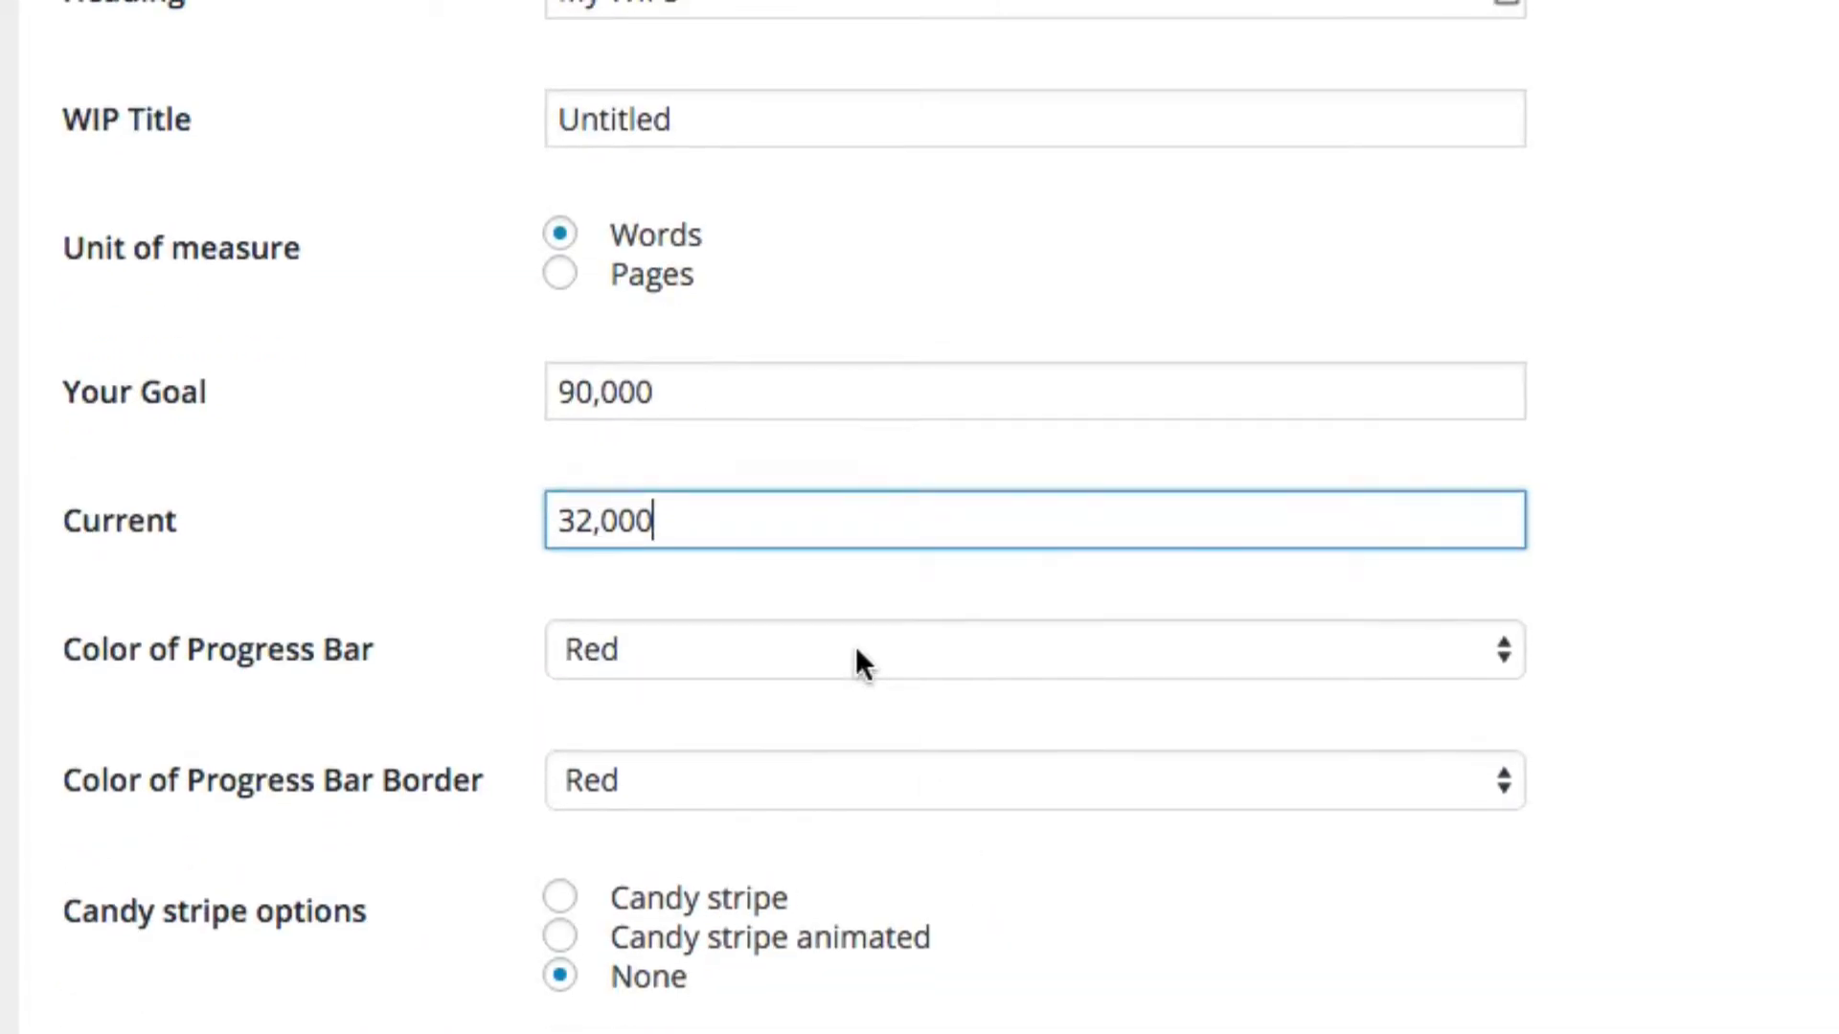
{"action": "mouse_move", "coordinate": [768, 705]}
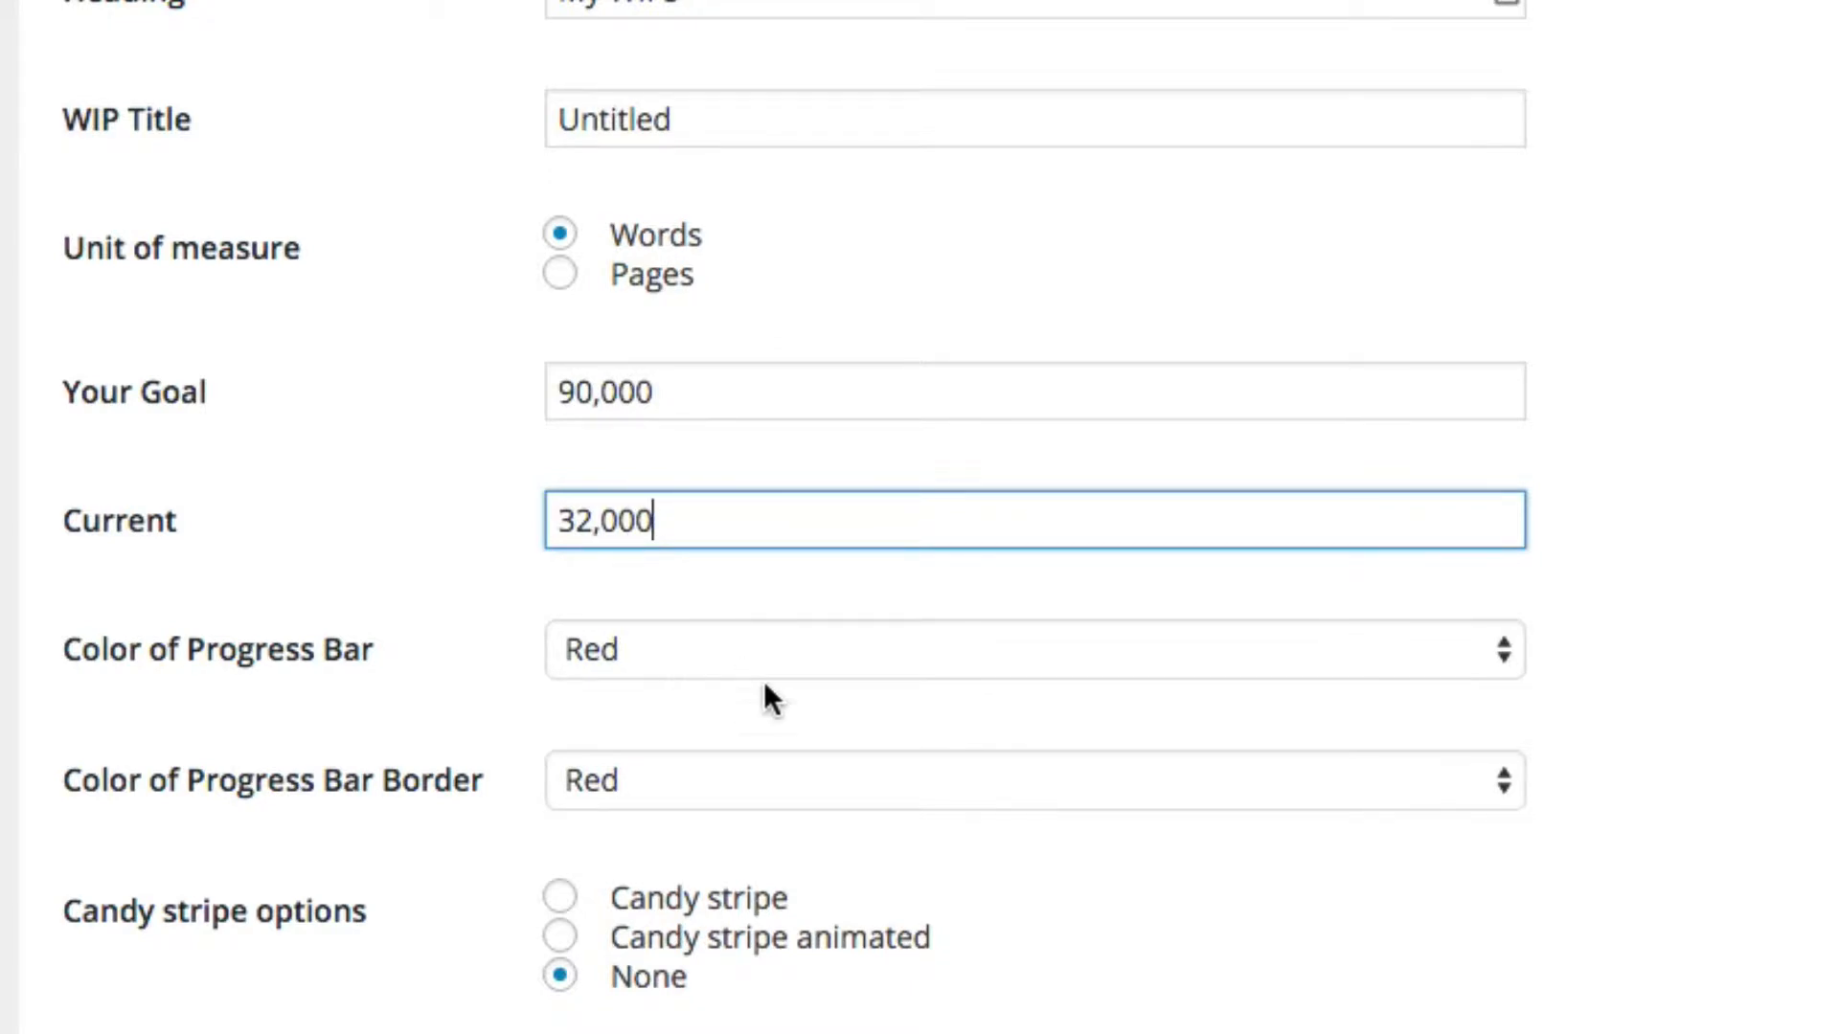
{"action": "left_click", "coordinate": [1030, 795]}
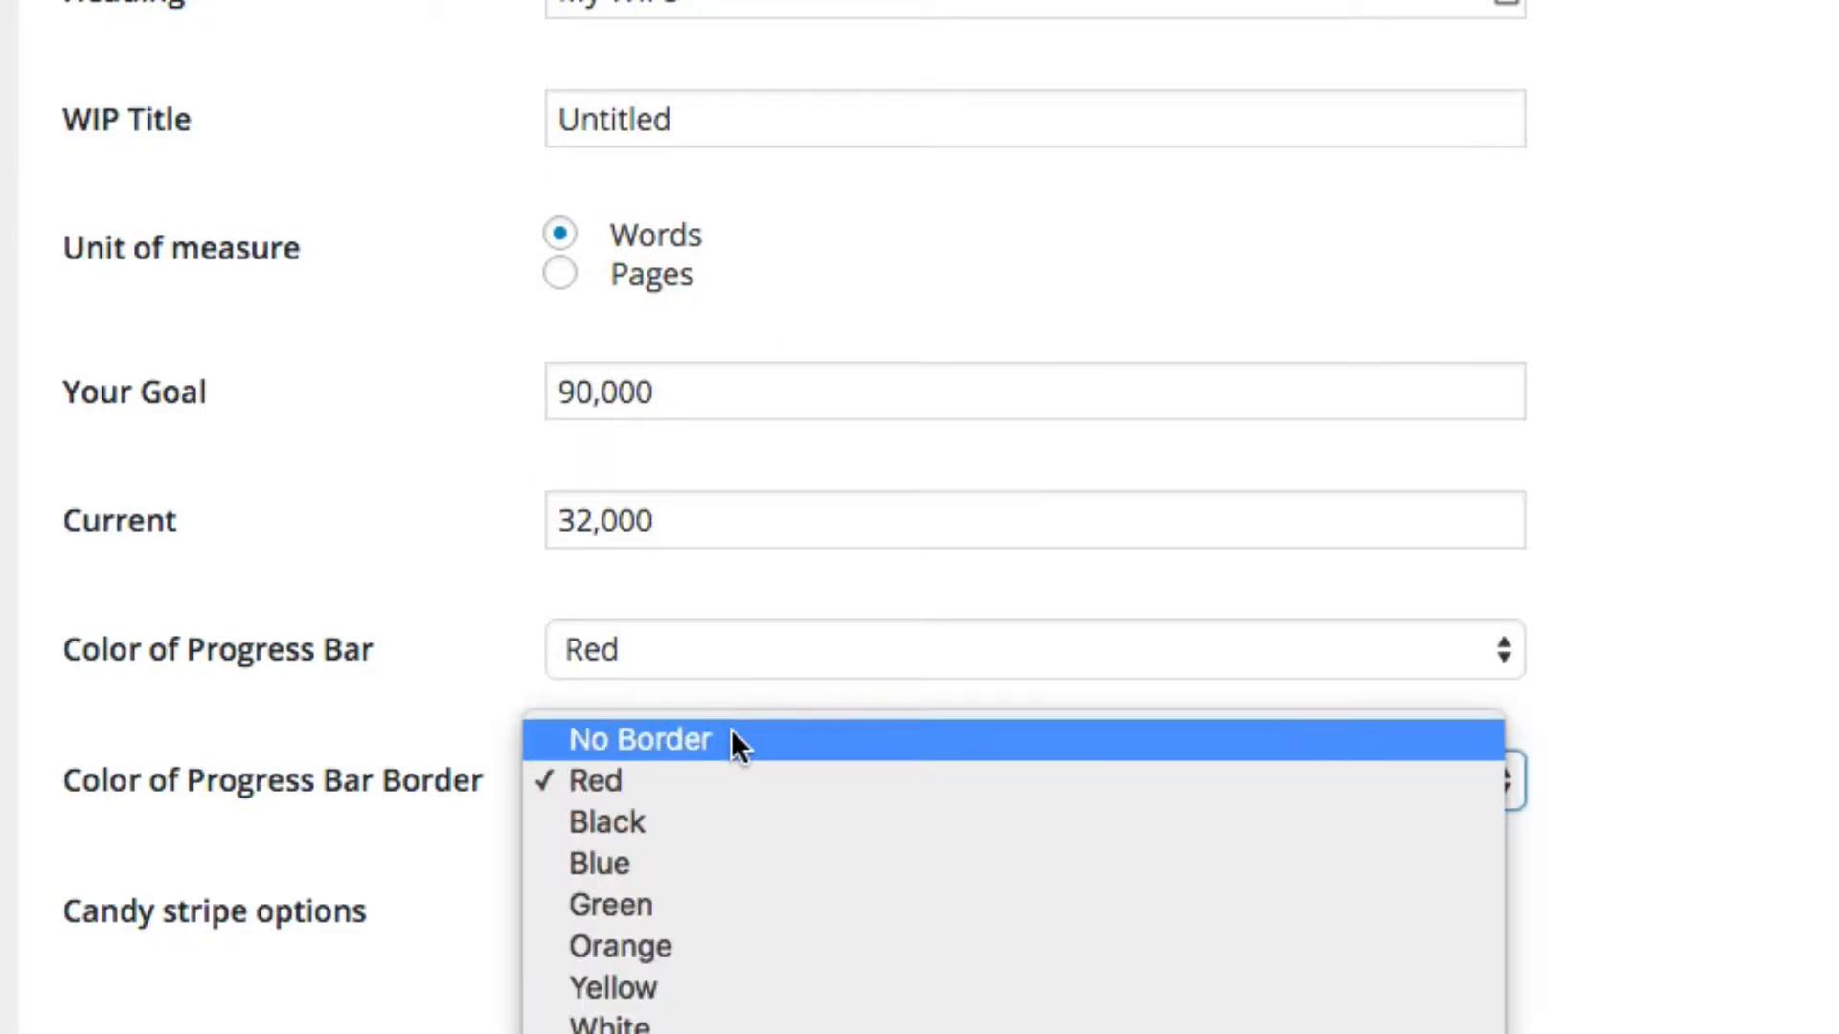
{"action": "left_click", "coordinate": [639, 740]}
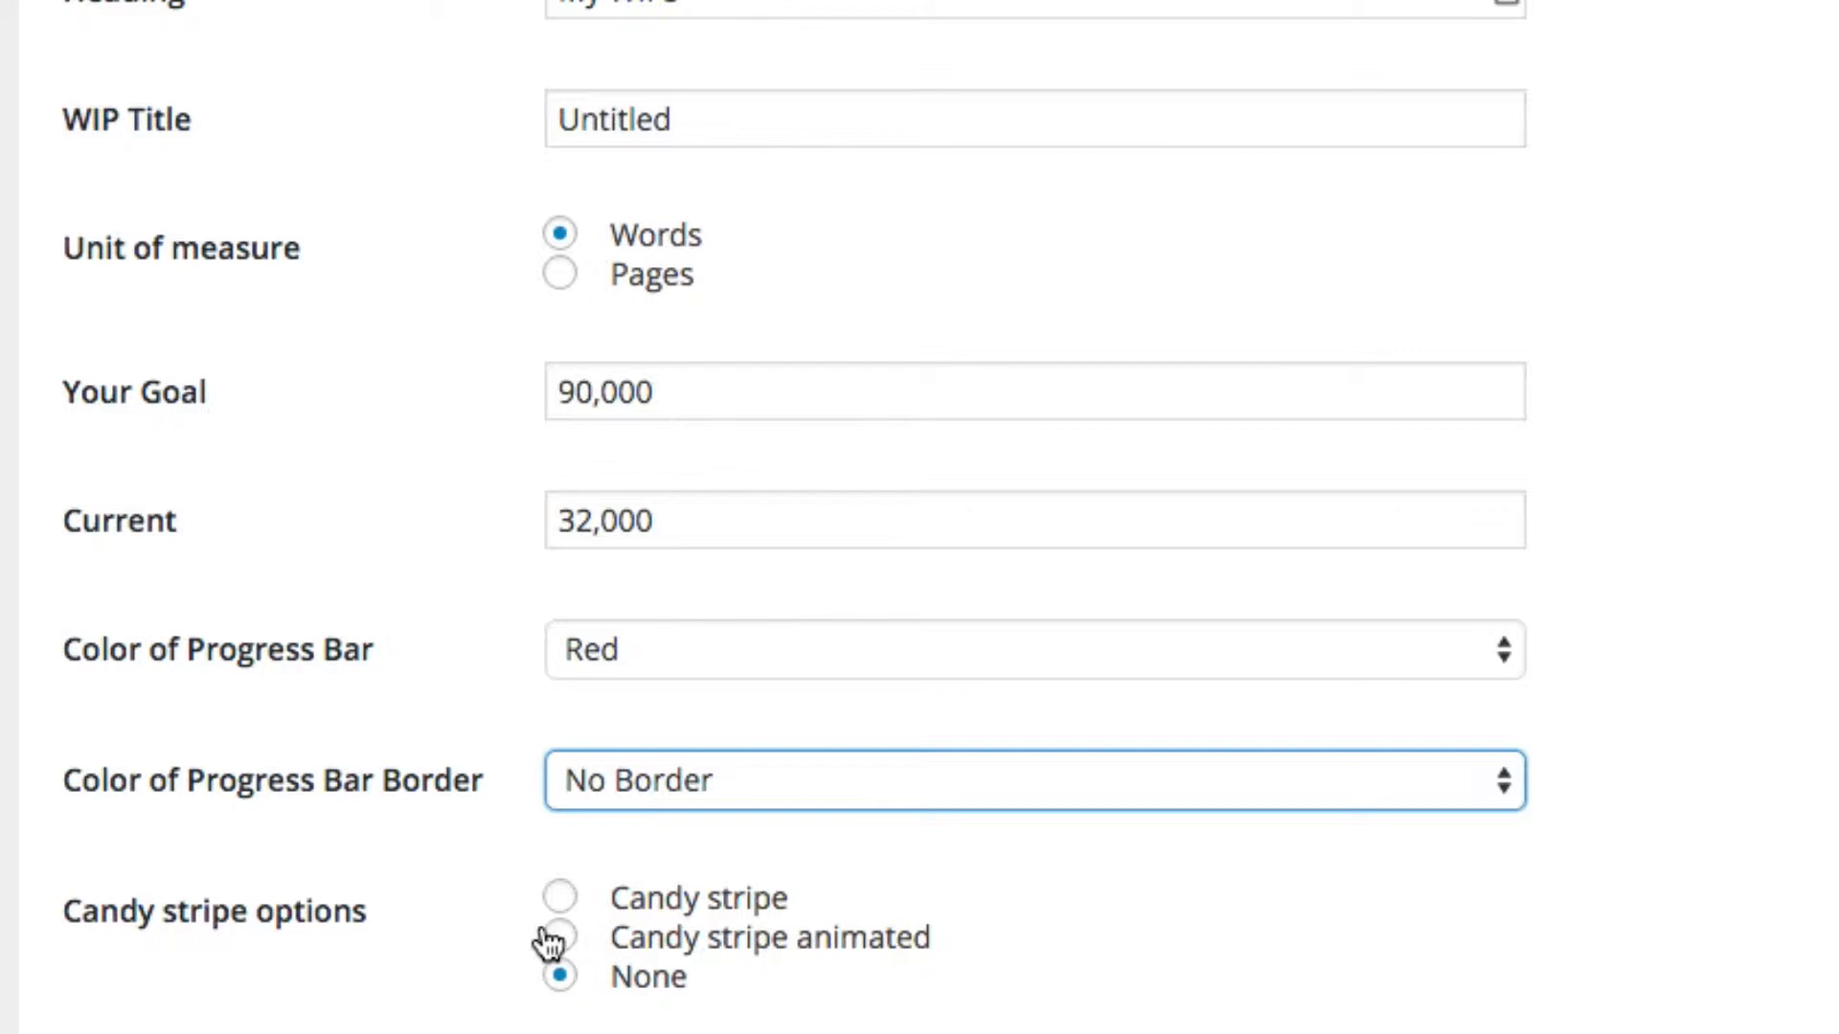
{"action": "left_click", "coordinate": [560, 939]}
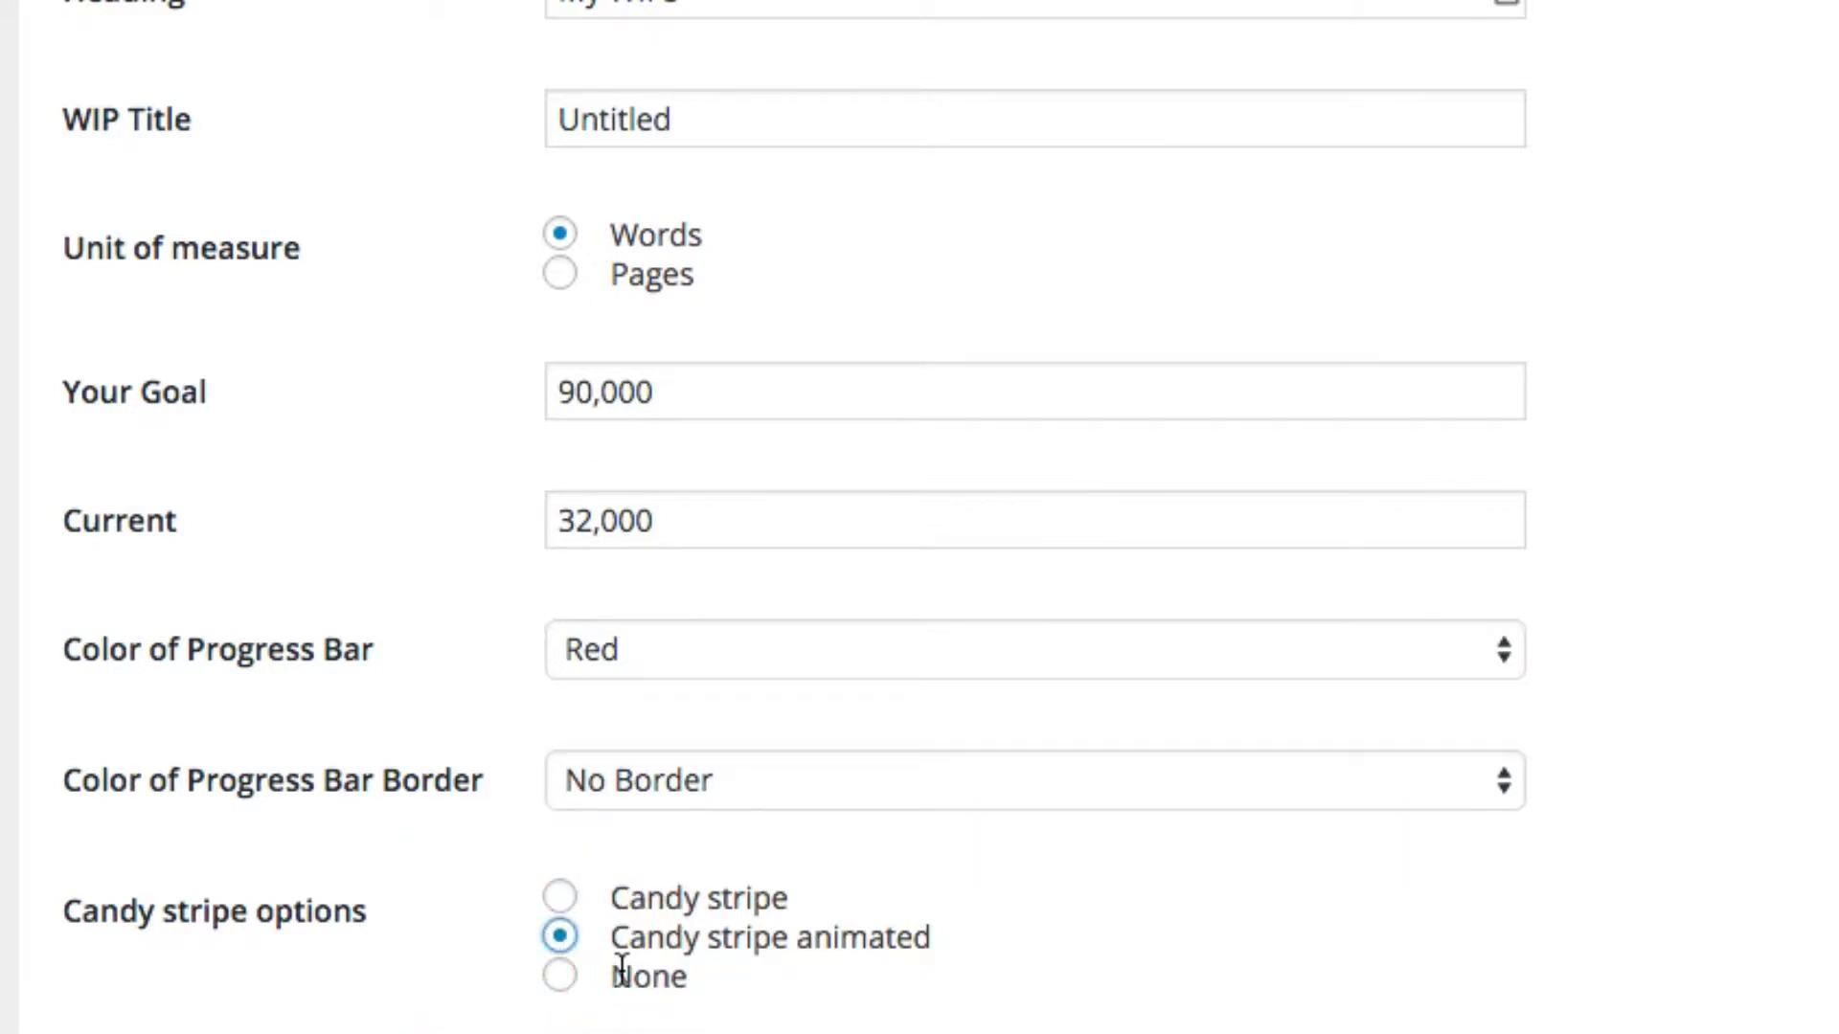
Step: Make the bar 20 pixels tall and start adding a cover image via Add Media
{"action": "scroll", "scroll_direction": "down", "scroll_amount": 3}
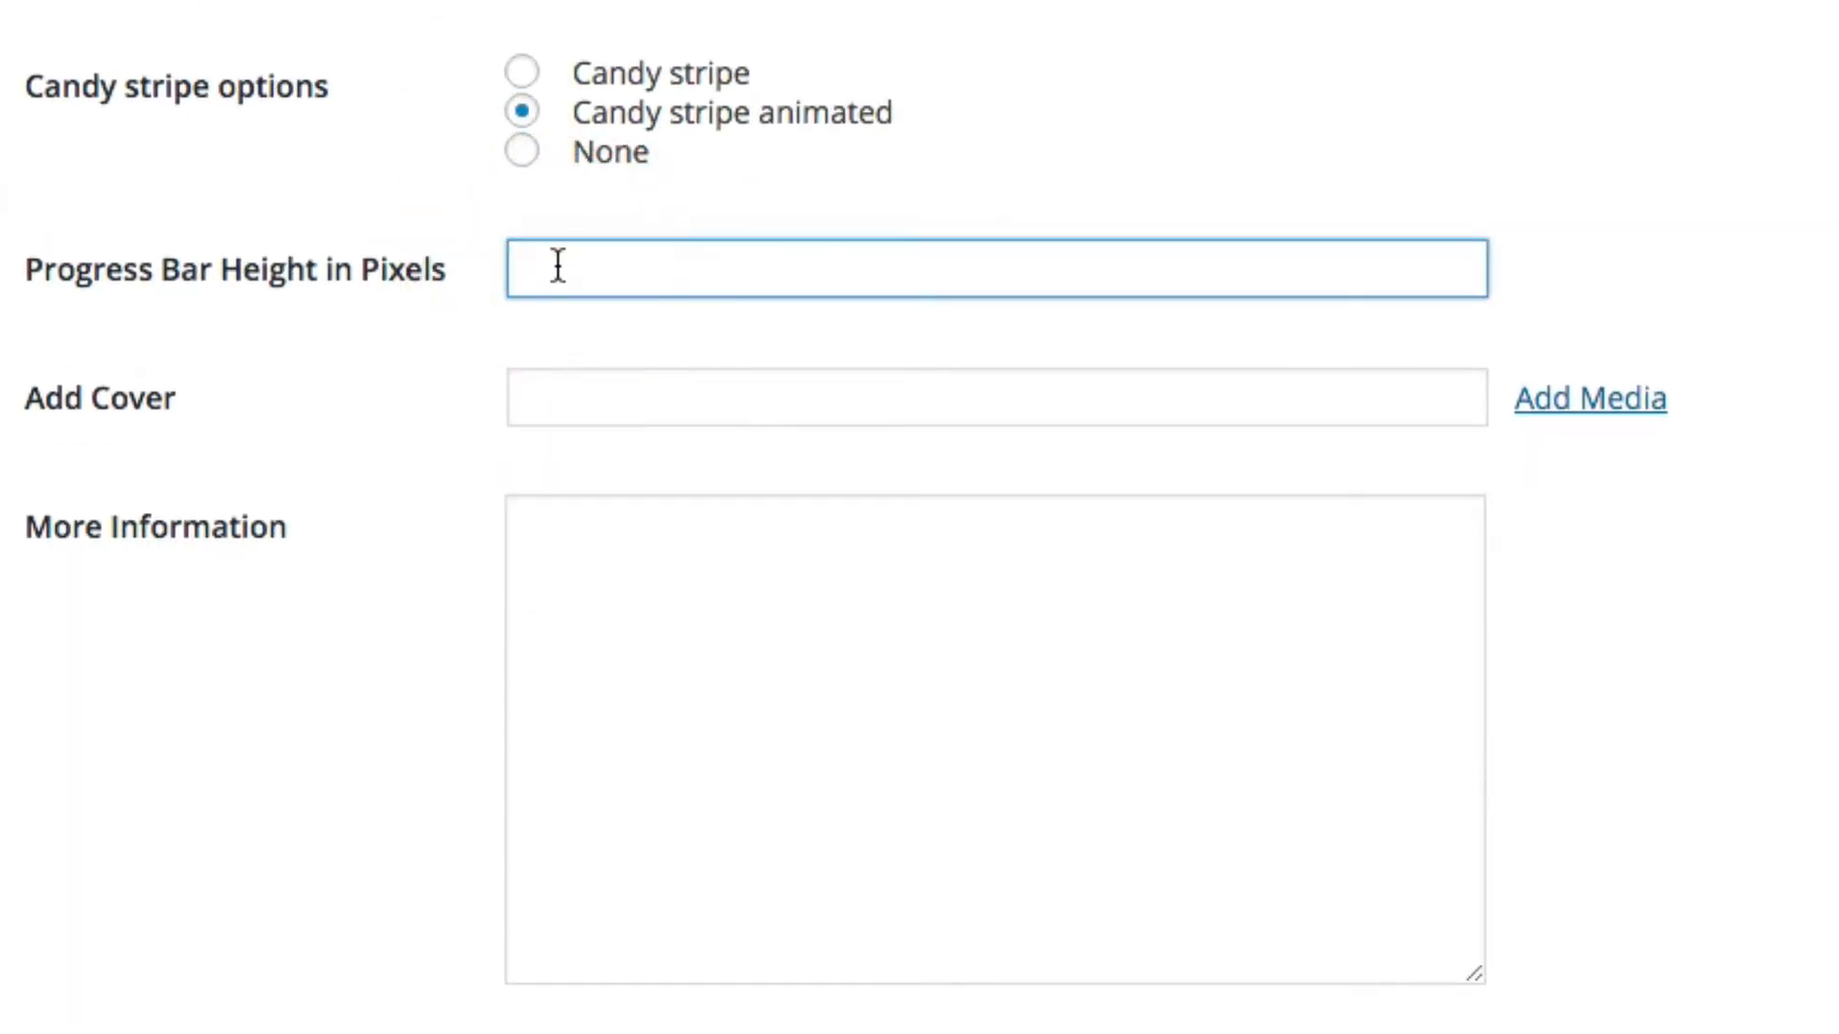
{"action": "type", "text": "20"}
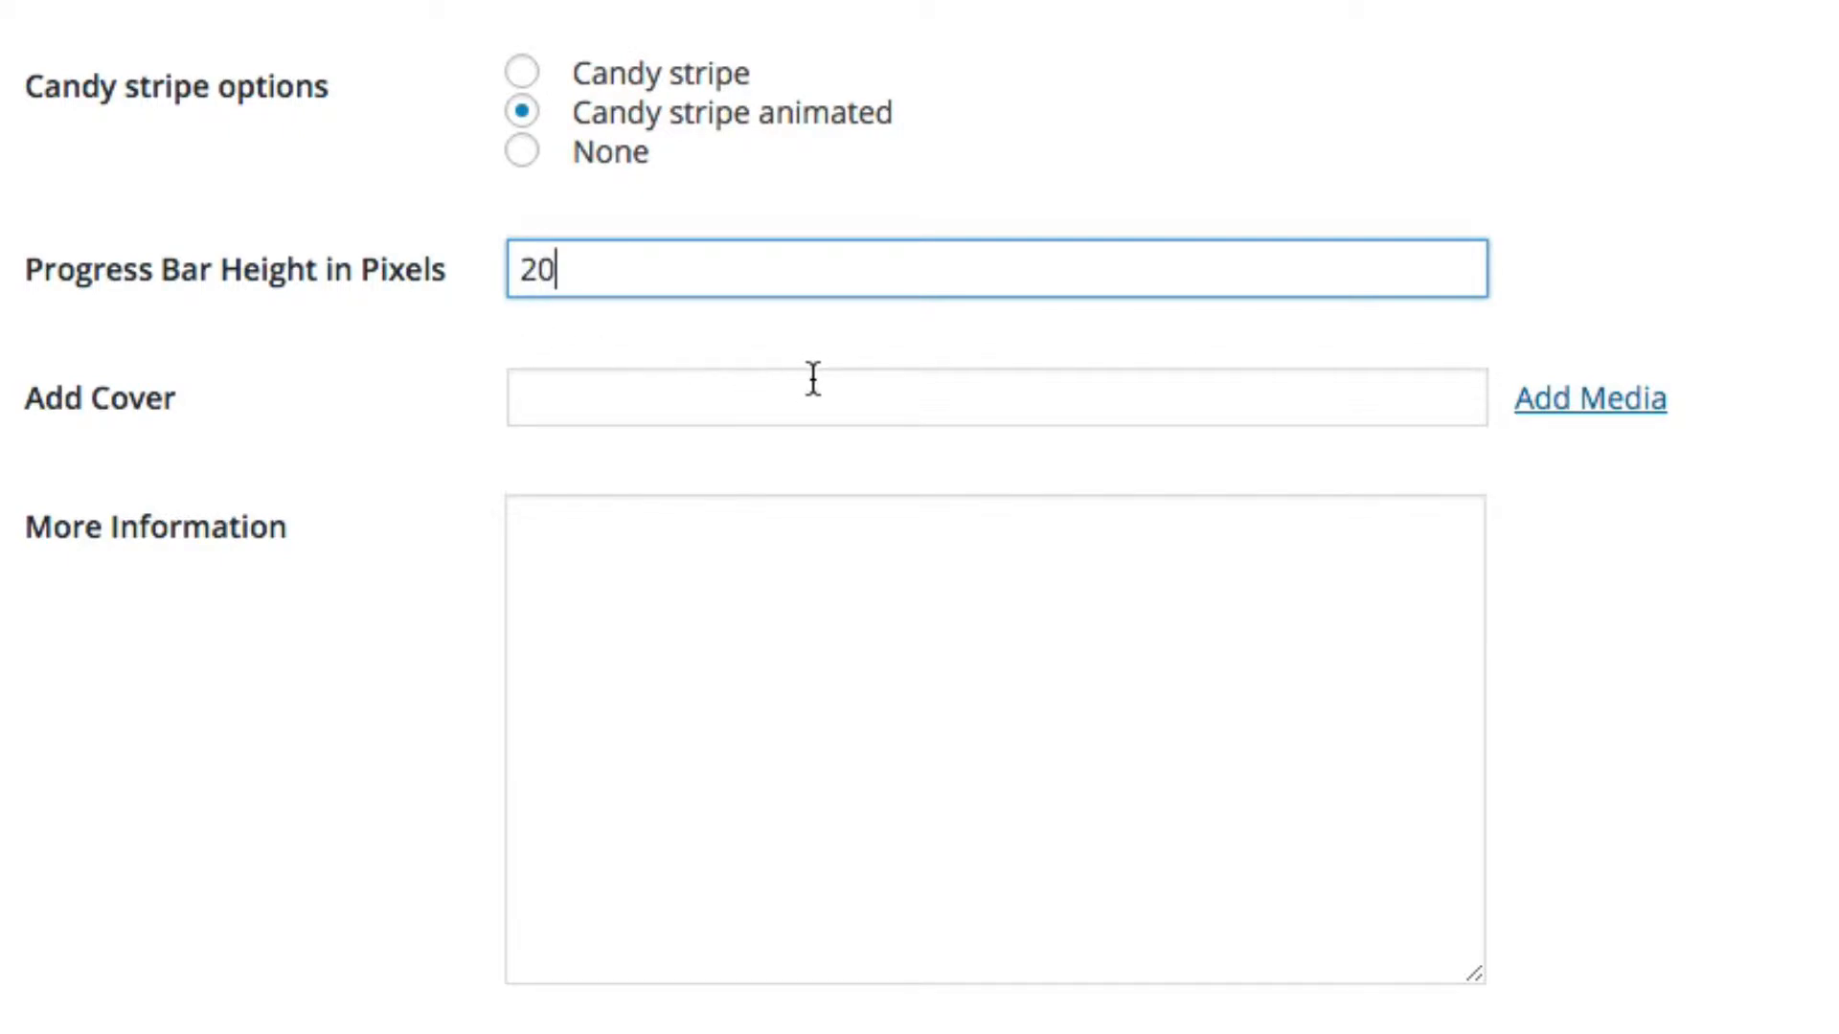
{"action": "left_click", "coordinate": [1594, 399]}
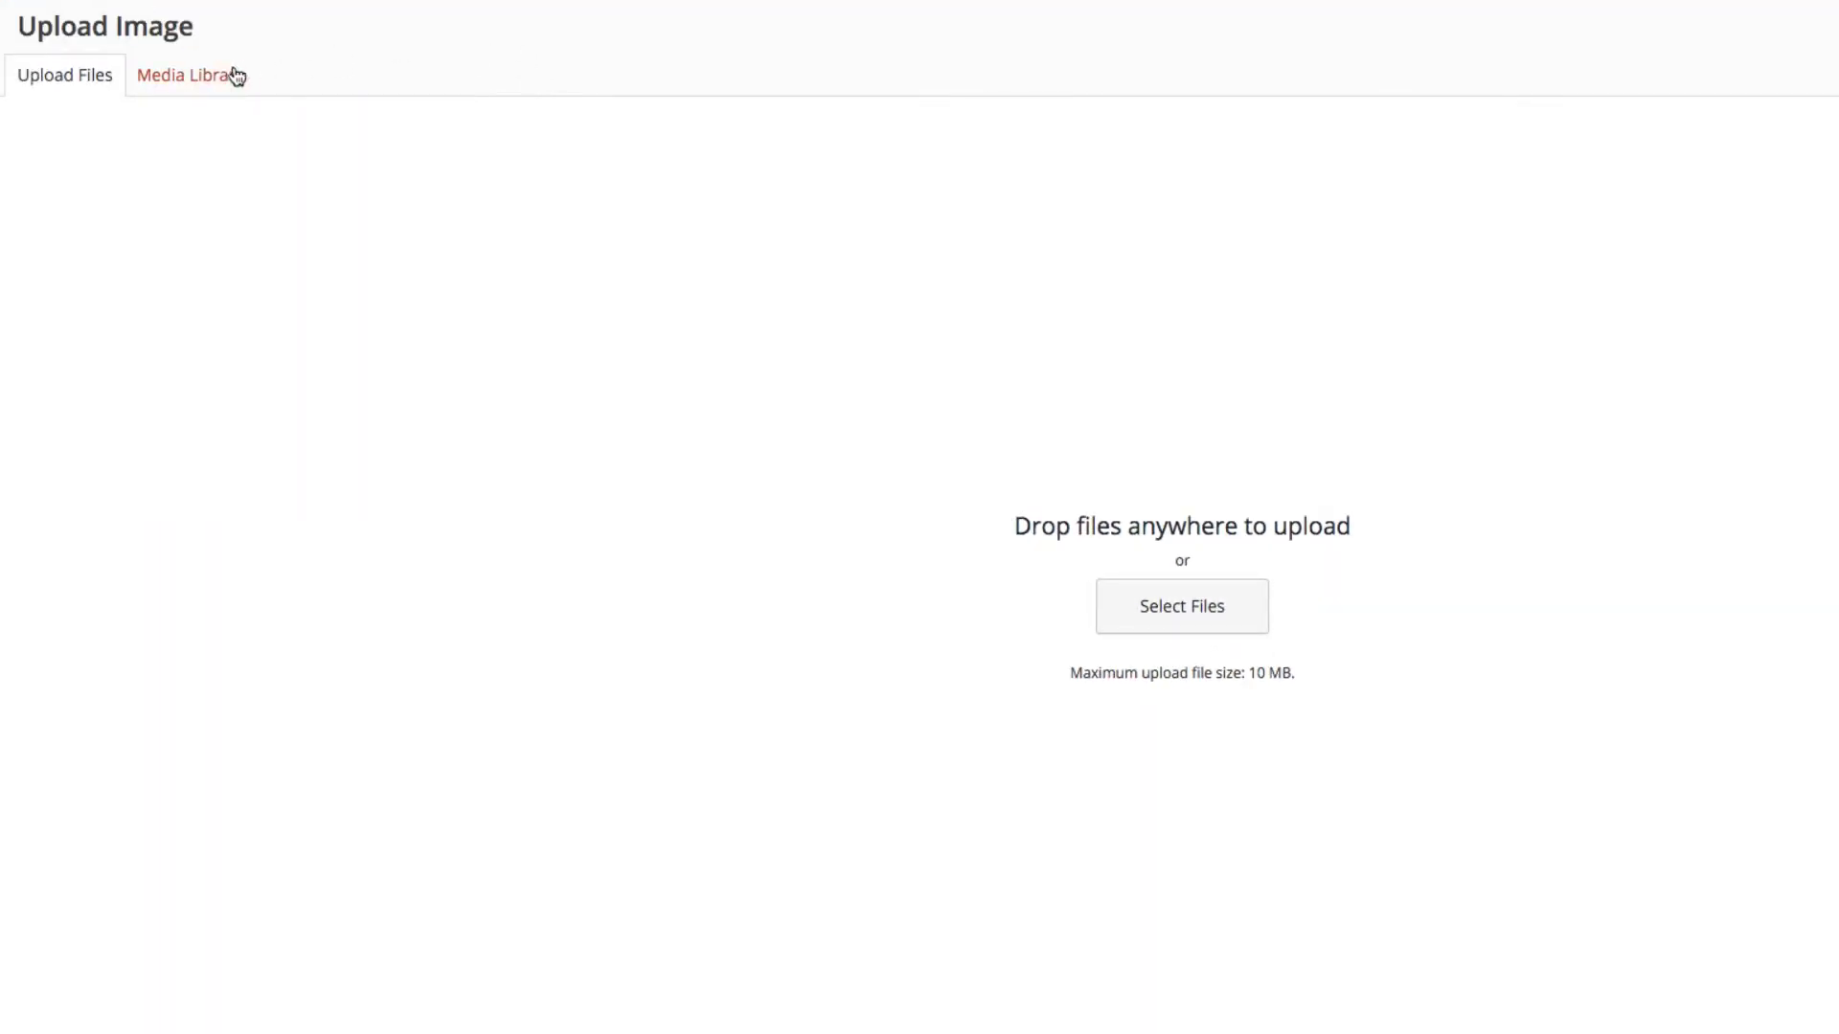
Step: Pick the shegonecover_150px image from the Media Library as the bar's cover
{"action": "left_click", "coordinate": [187, 75]}
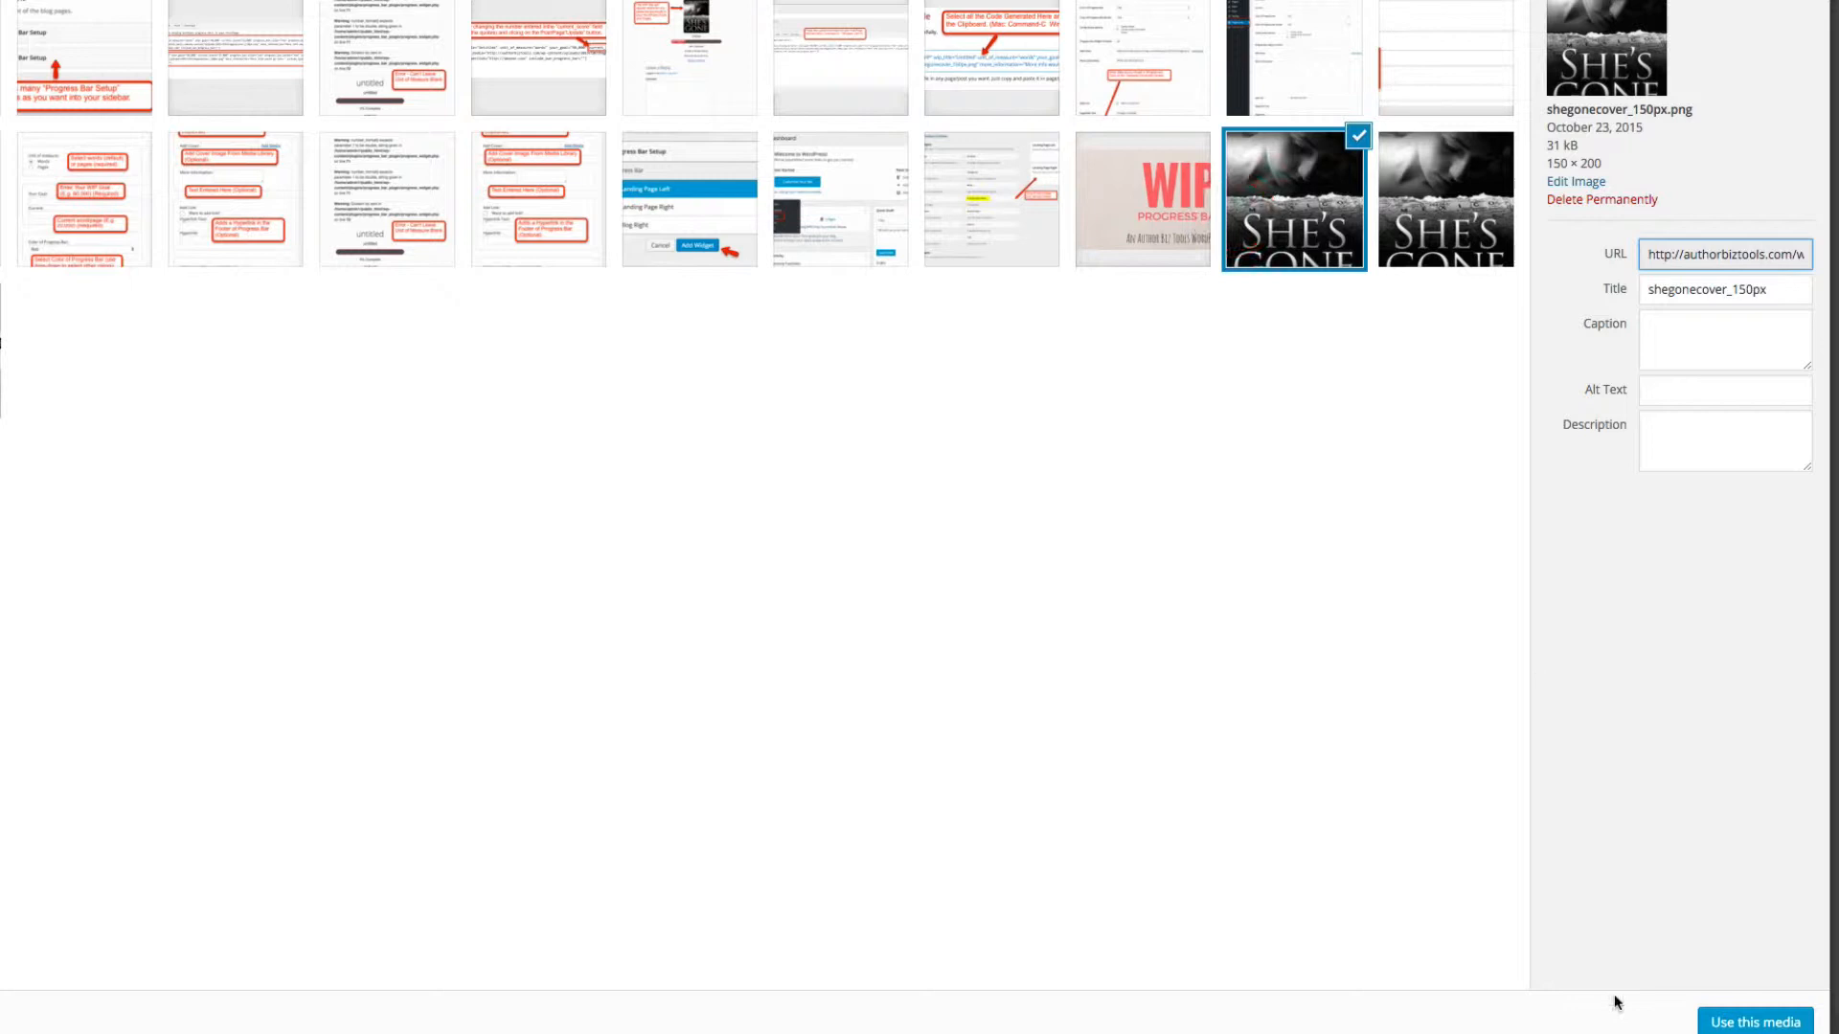
{"action": "left_click", "coordinate": [1756, 1023]}
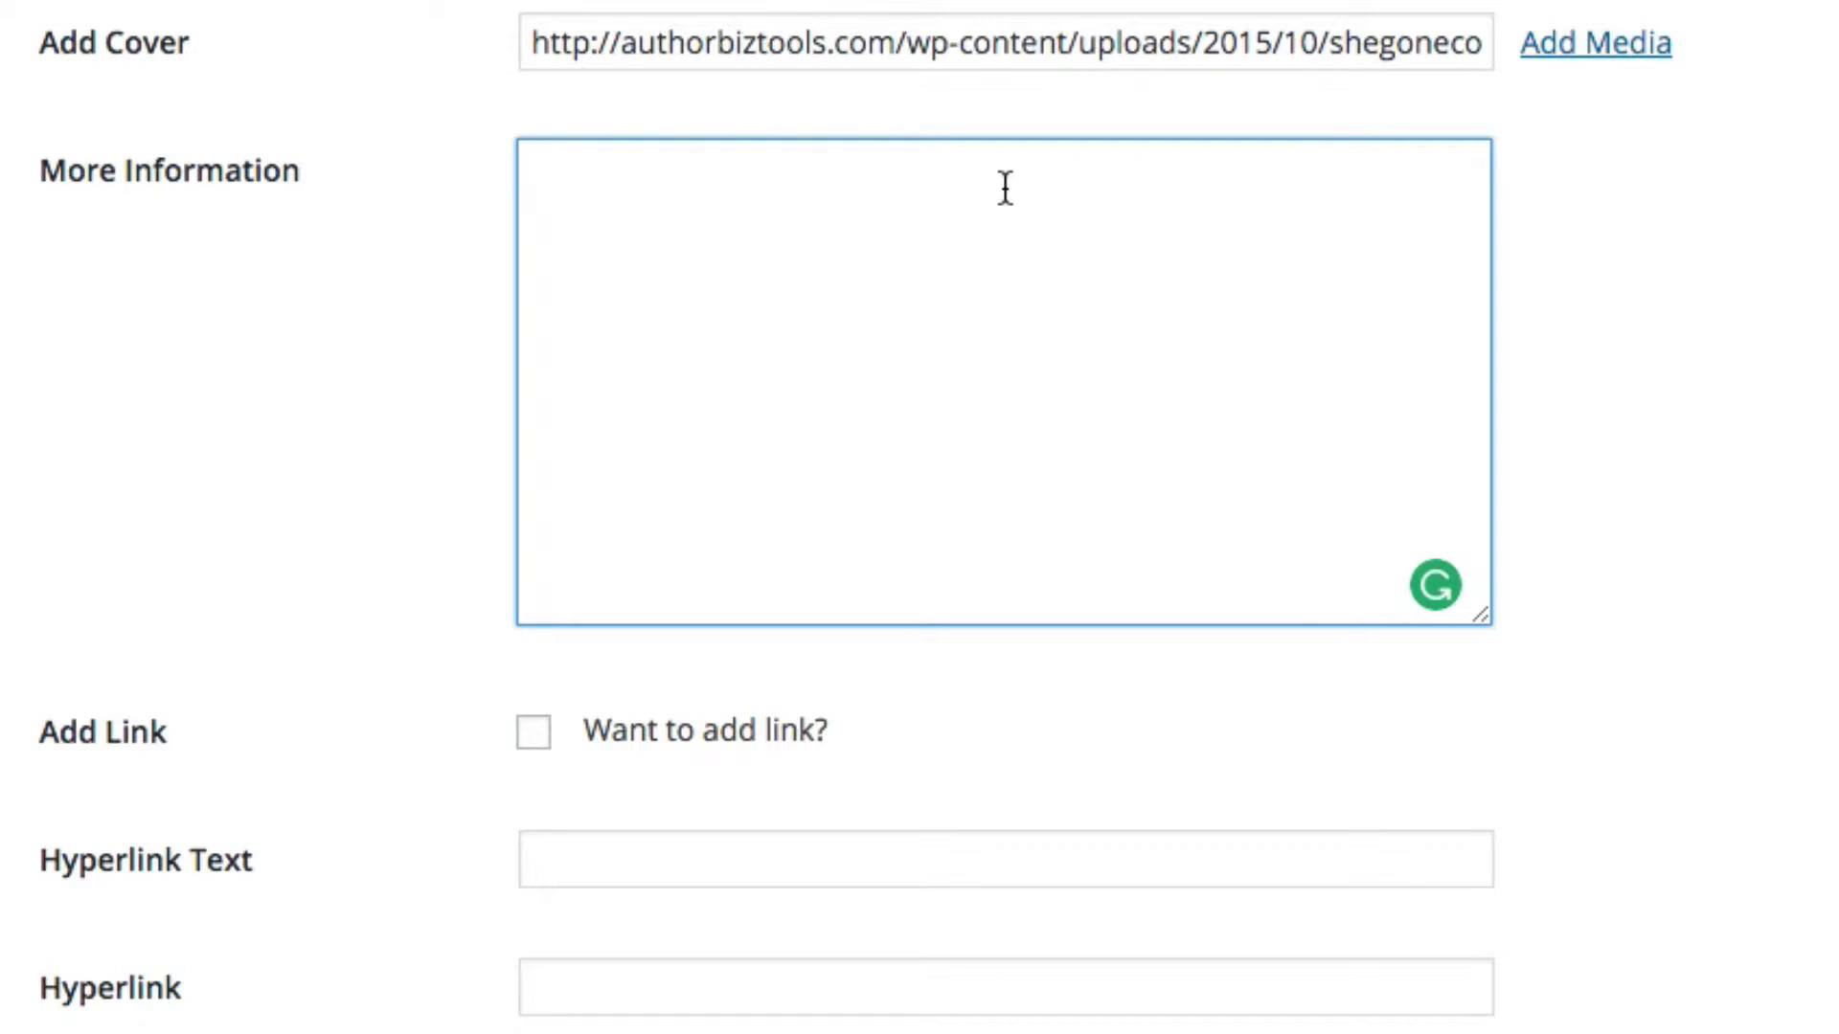
Step: Enter 'Coming soon.' as More Information and tick the add-link option
{"action": "type", "text": "Coming"}
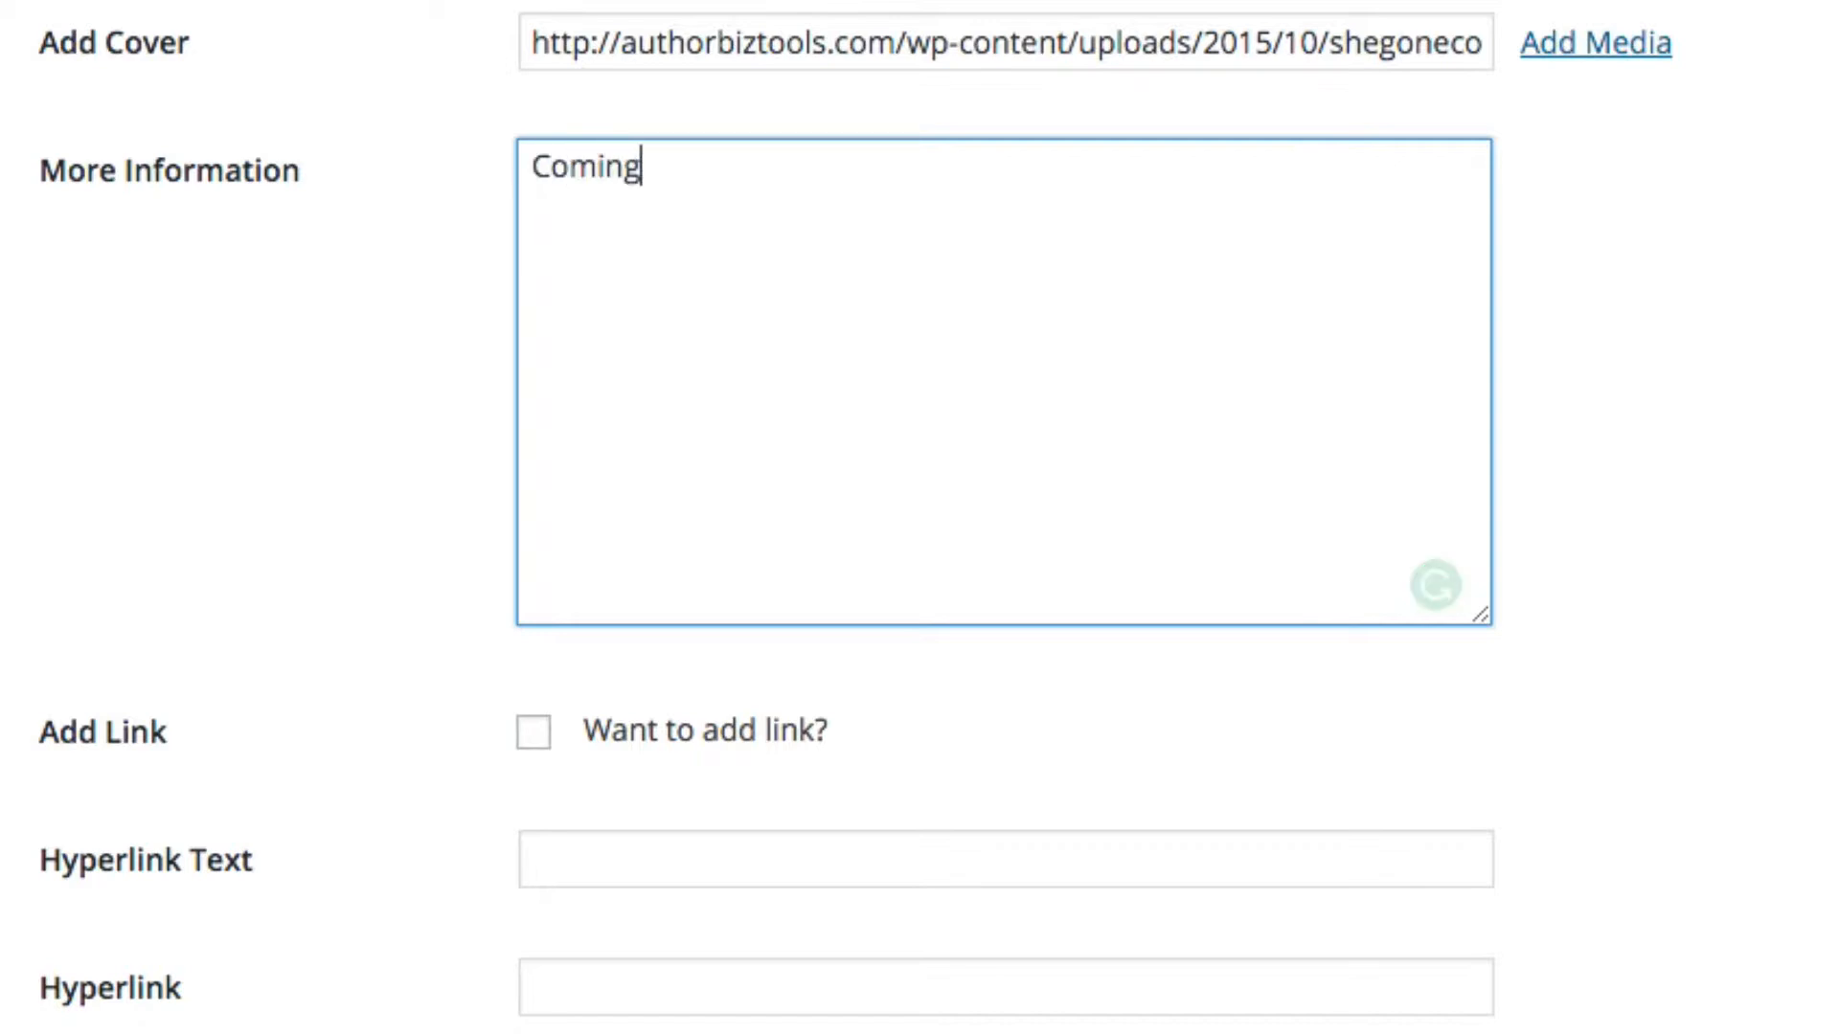
{"action": "type", "text": "soon."}
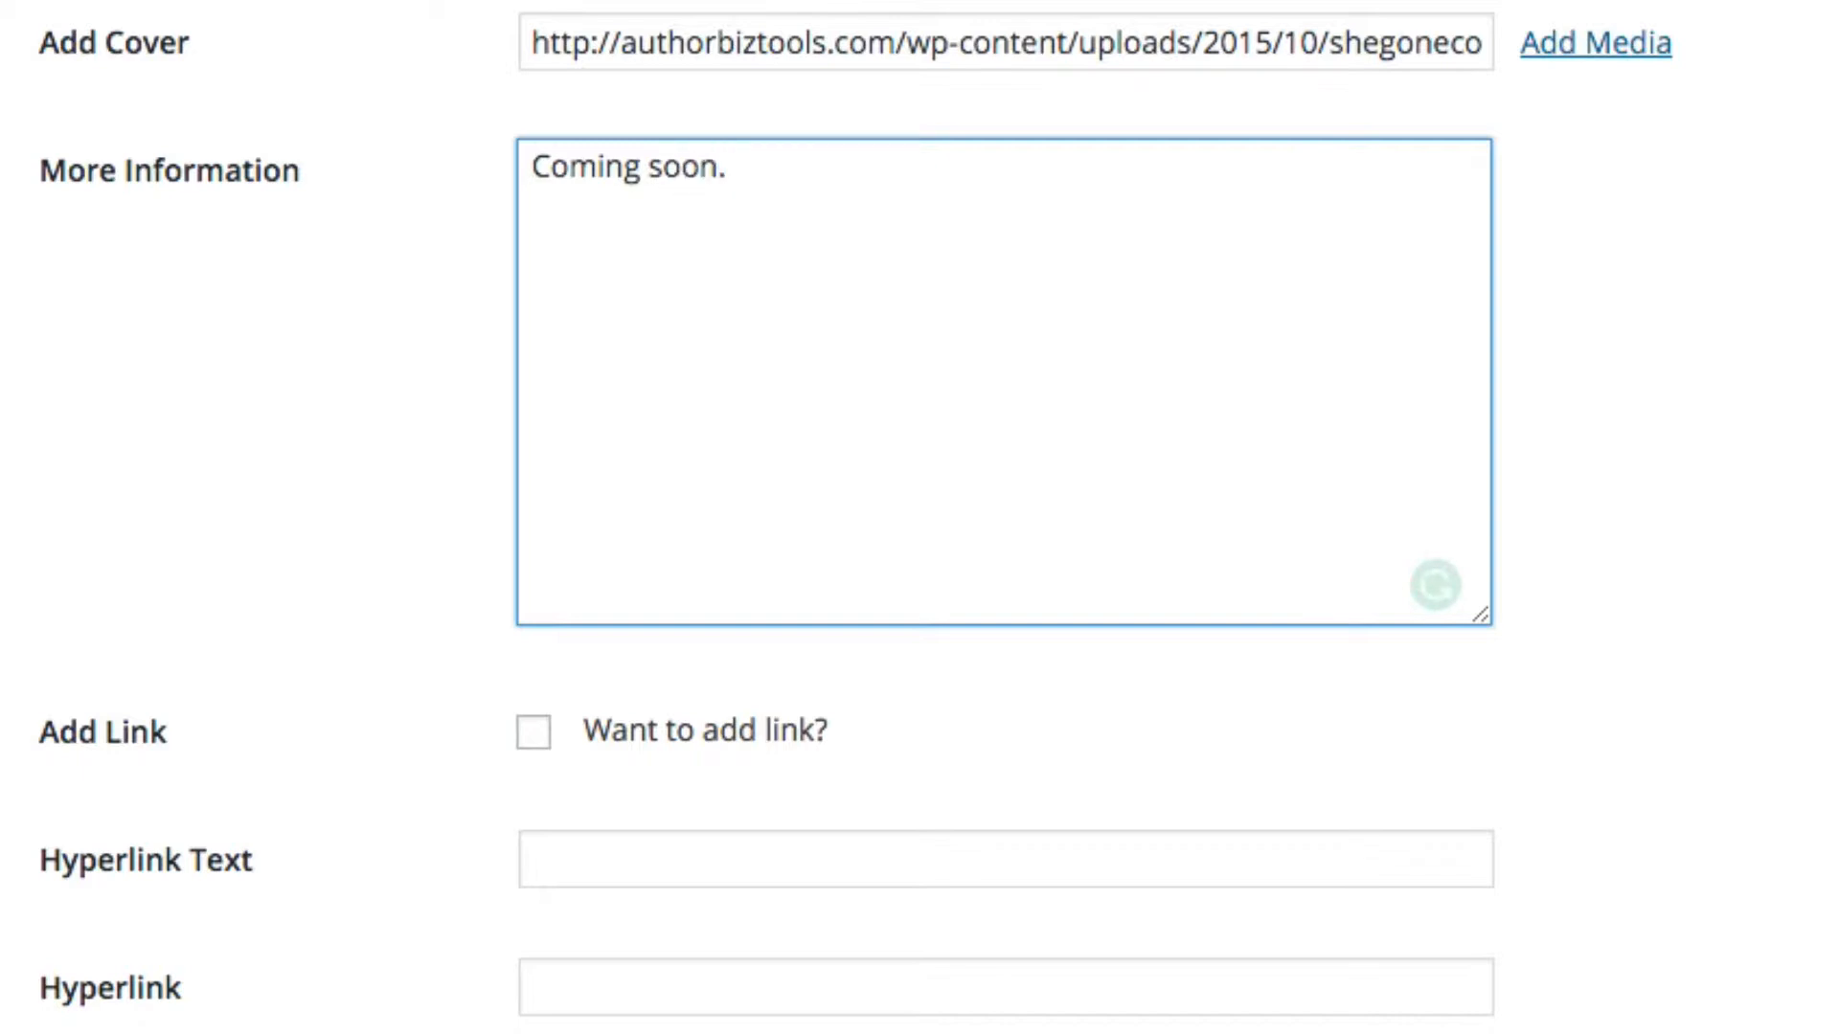
{"action": "left_click", "coordinate": [536, 742]}
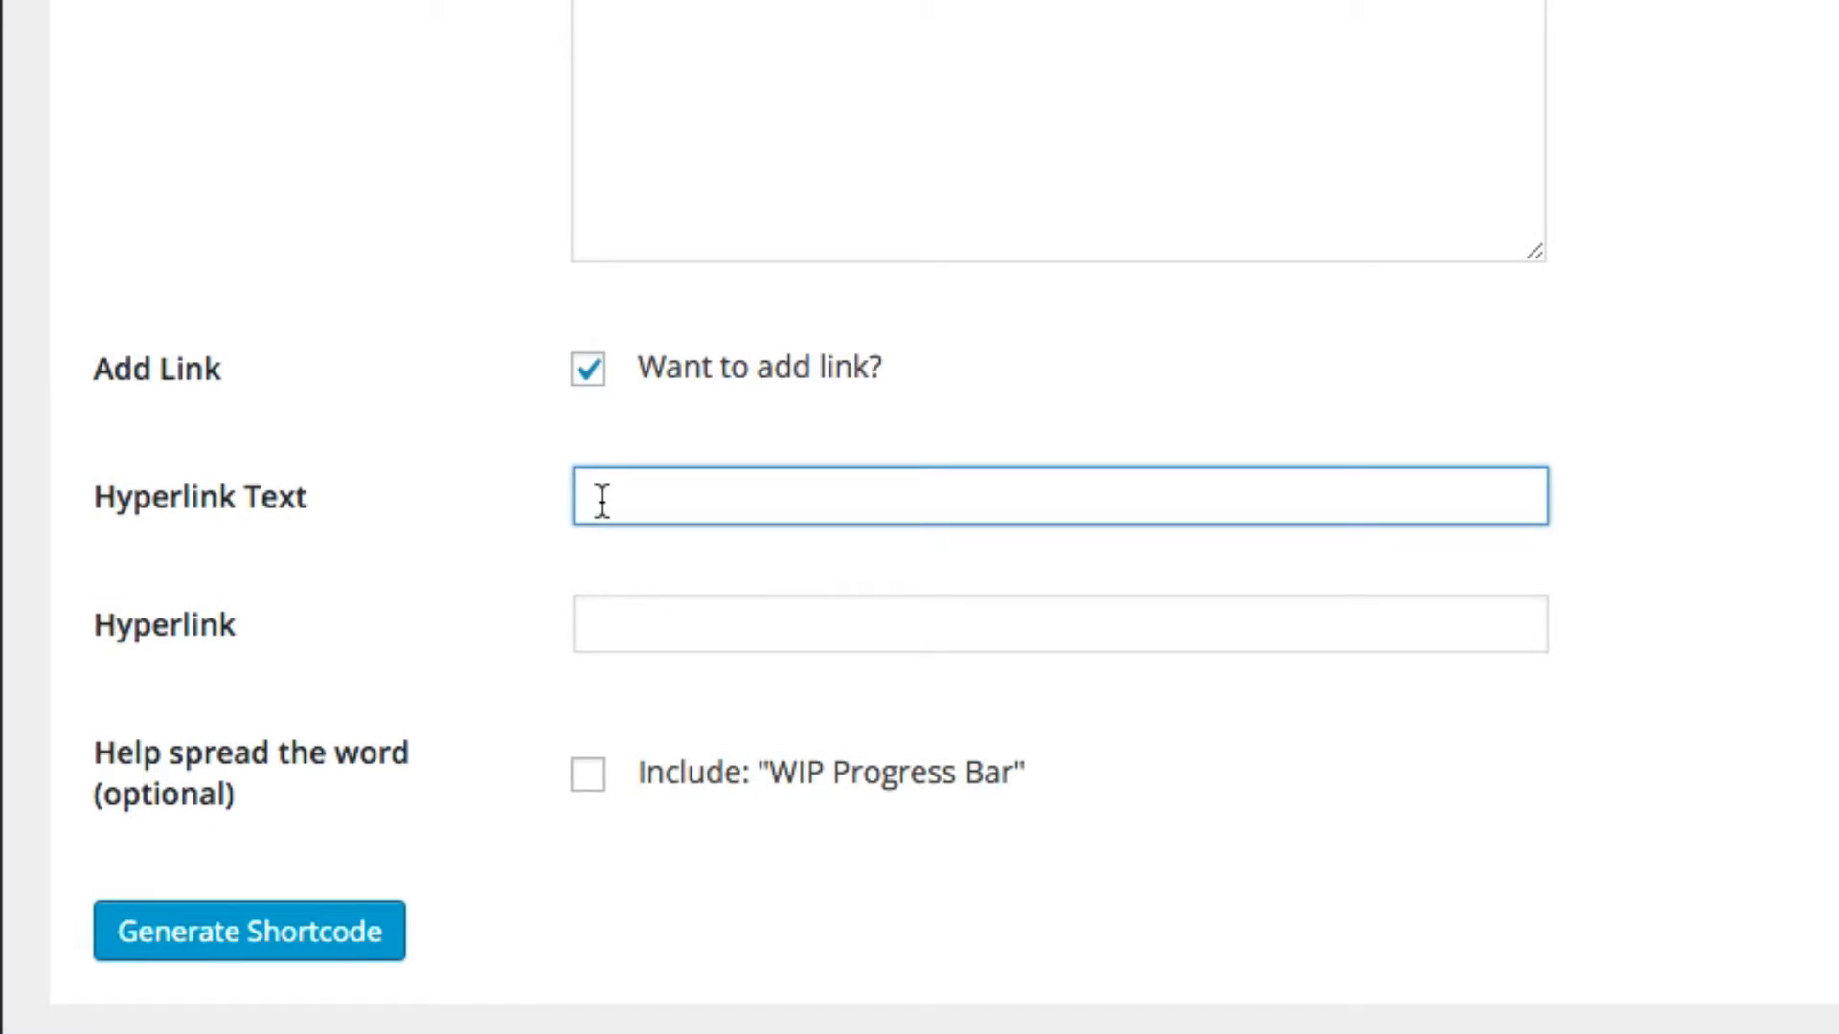
{"action": "type", "text": "Already Published"}
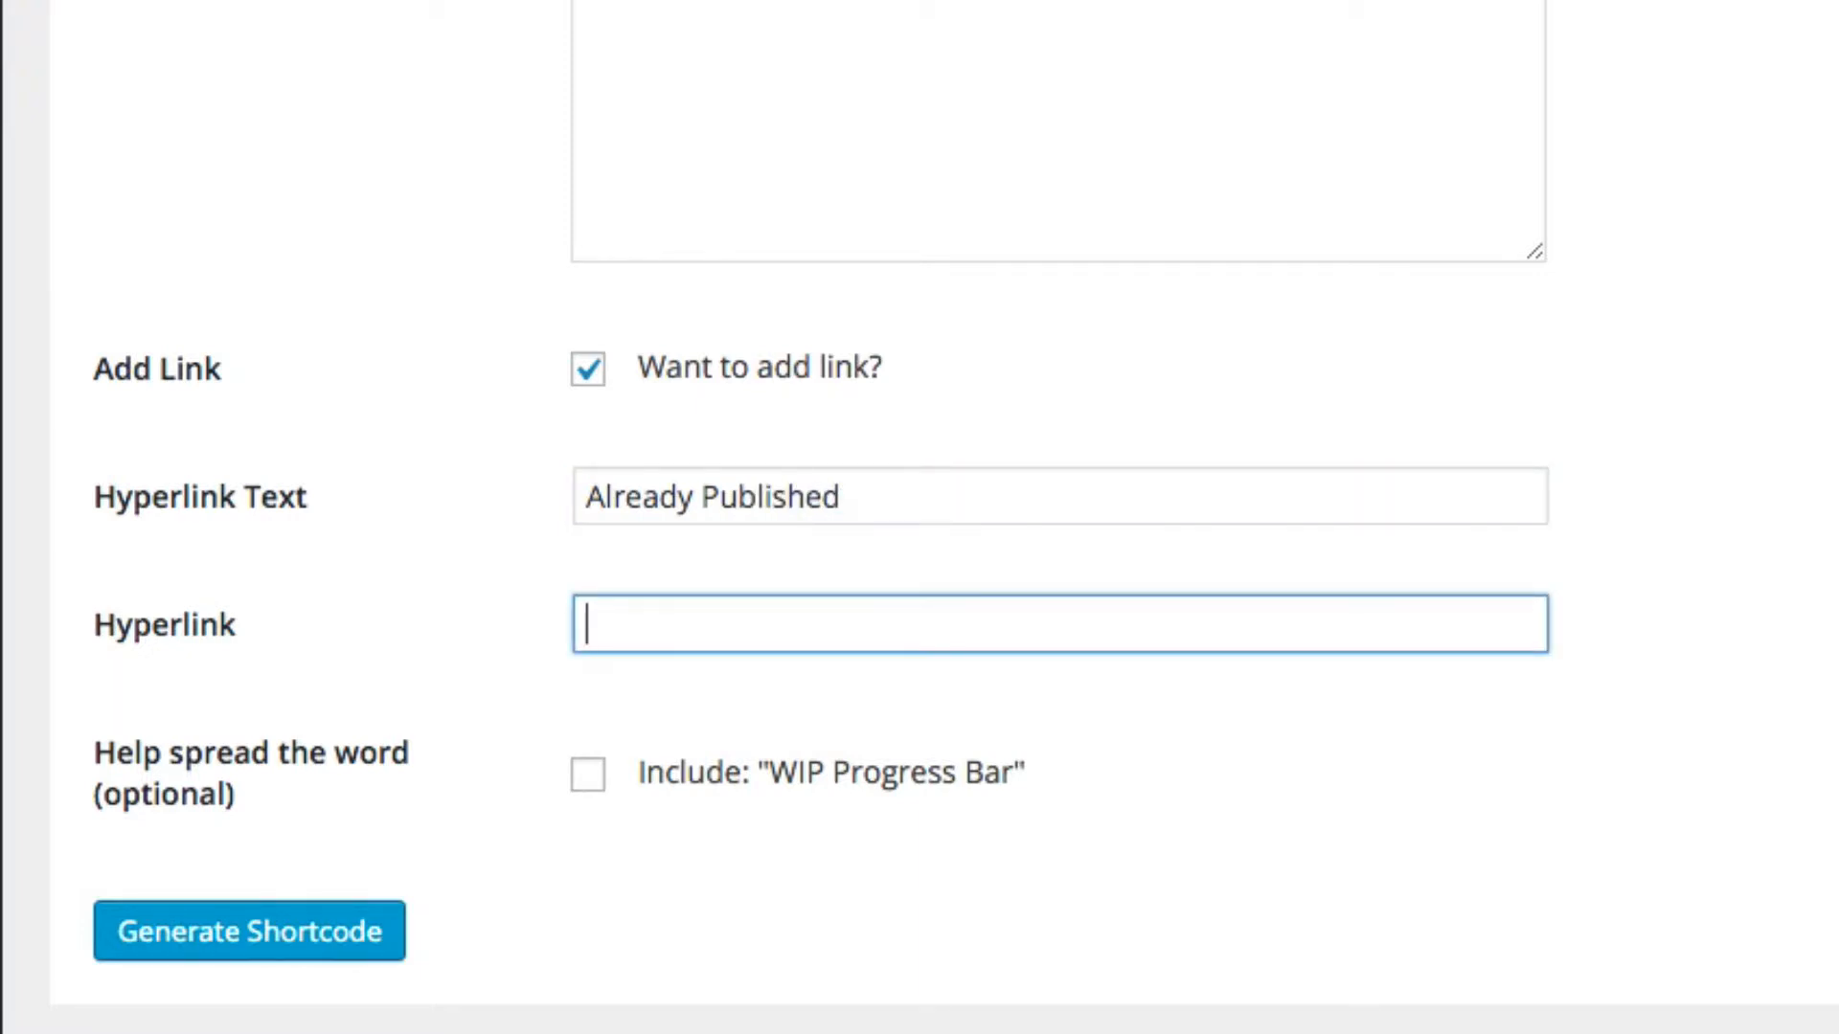
{"action": "type", "text": "http://"}
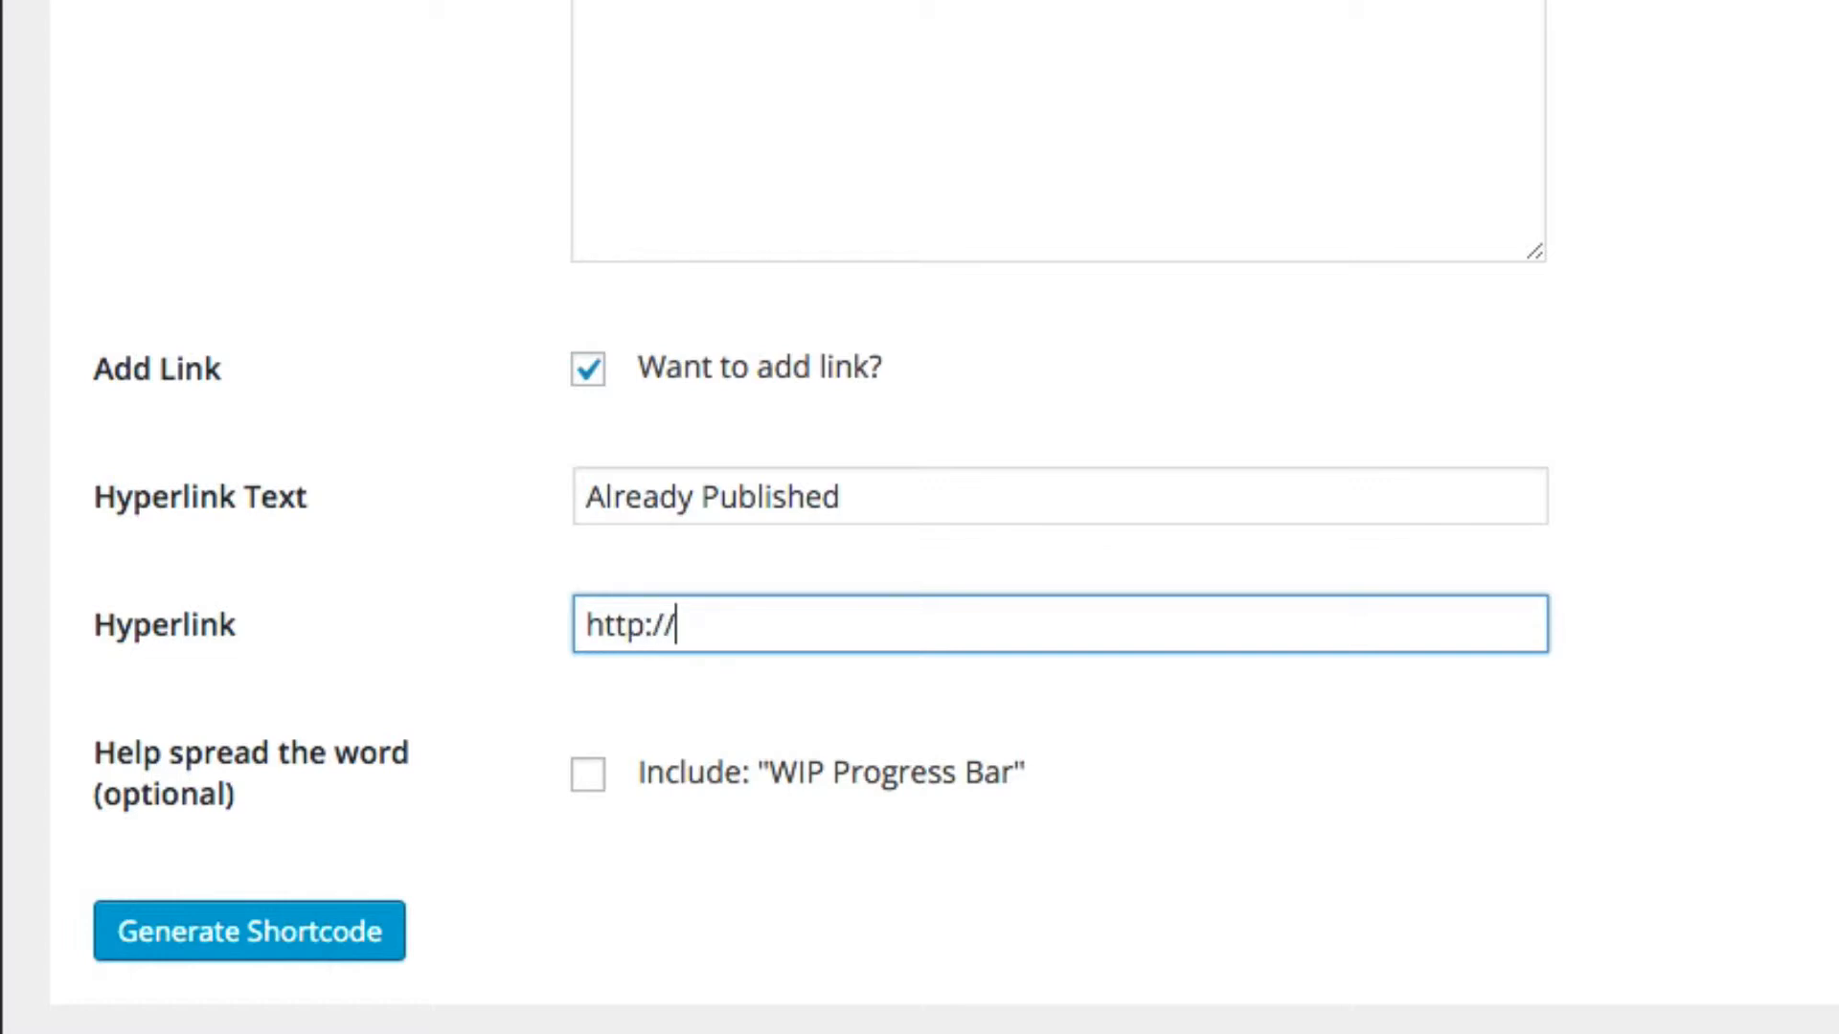
{"action": "type", "text": "amazon.com"}
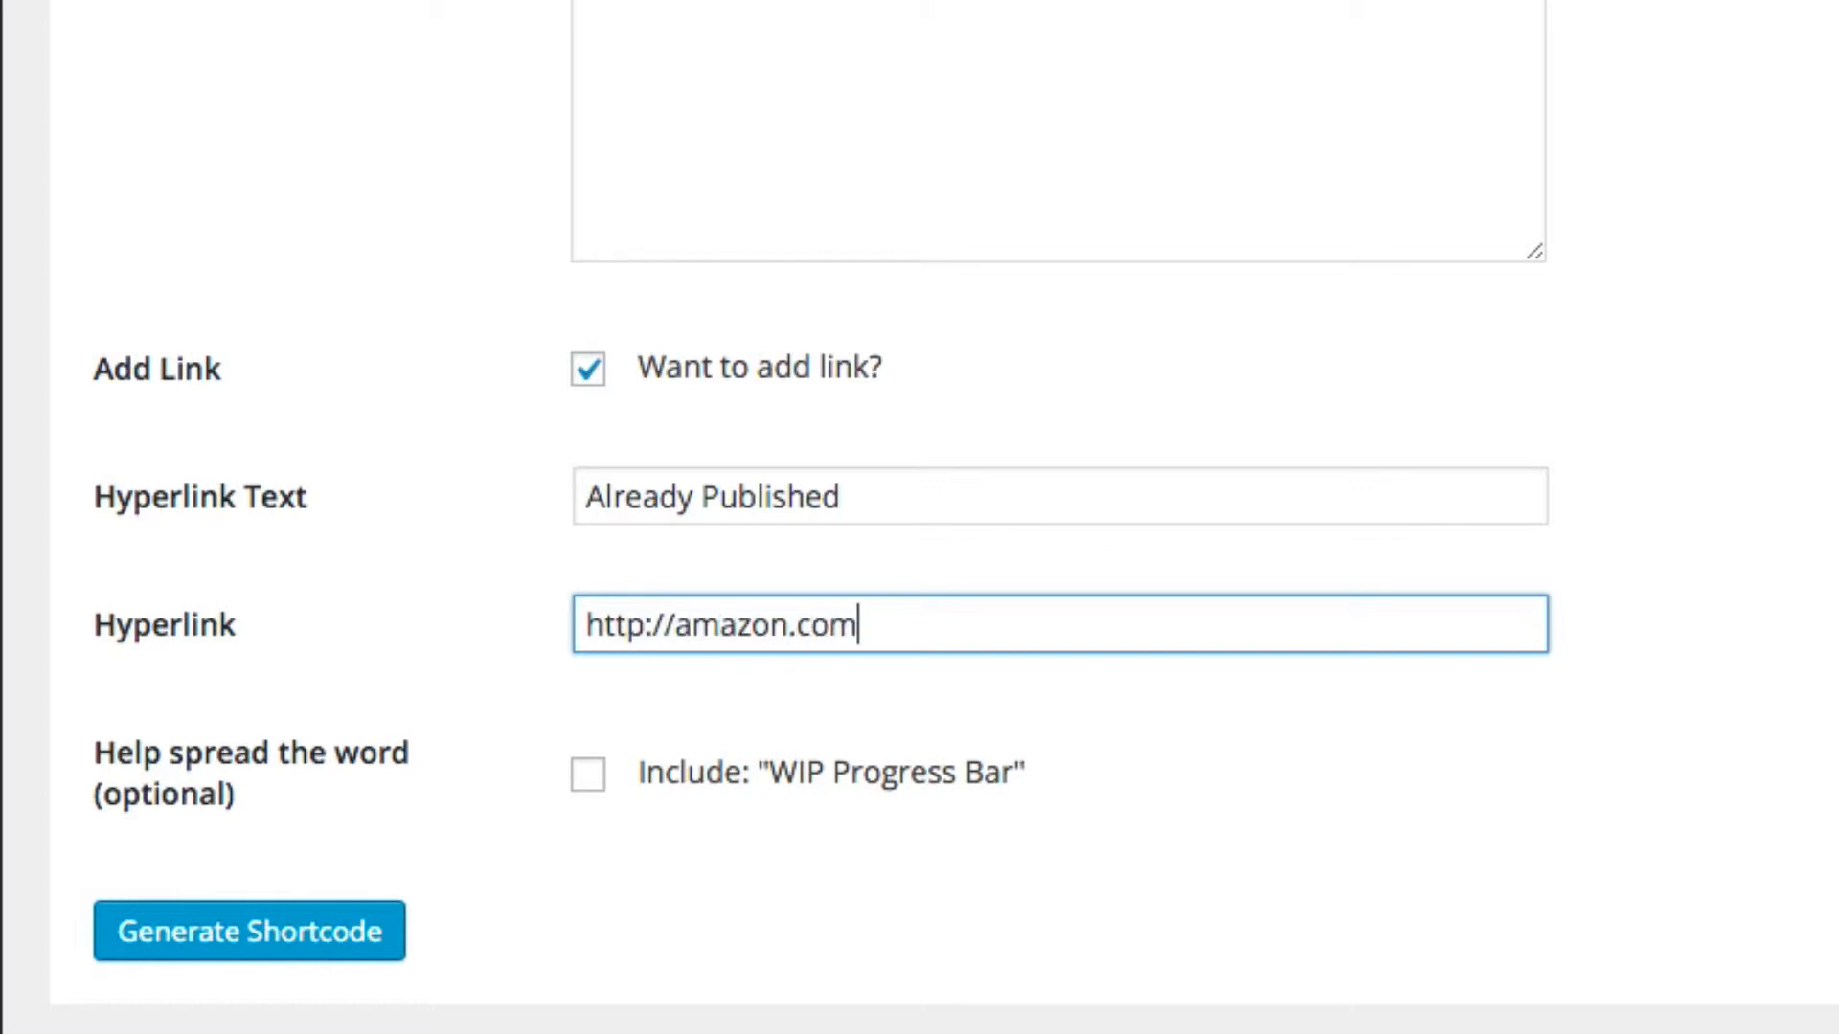
{"action": "mouse_move", "coordinate": [281, 789]}
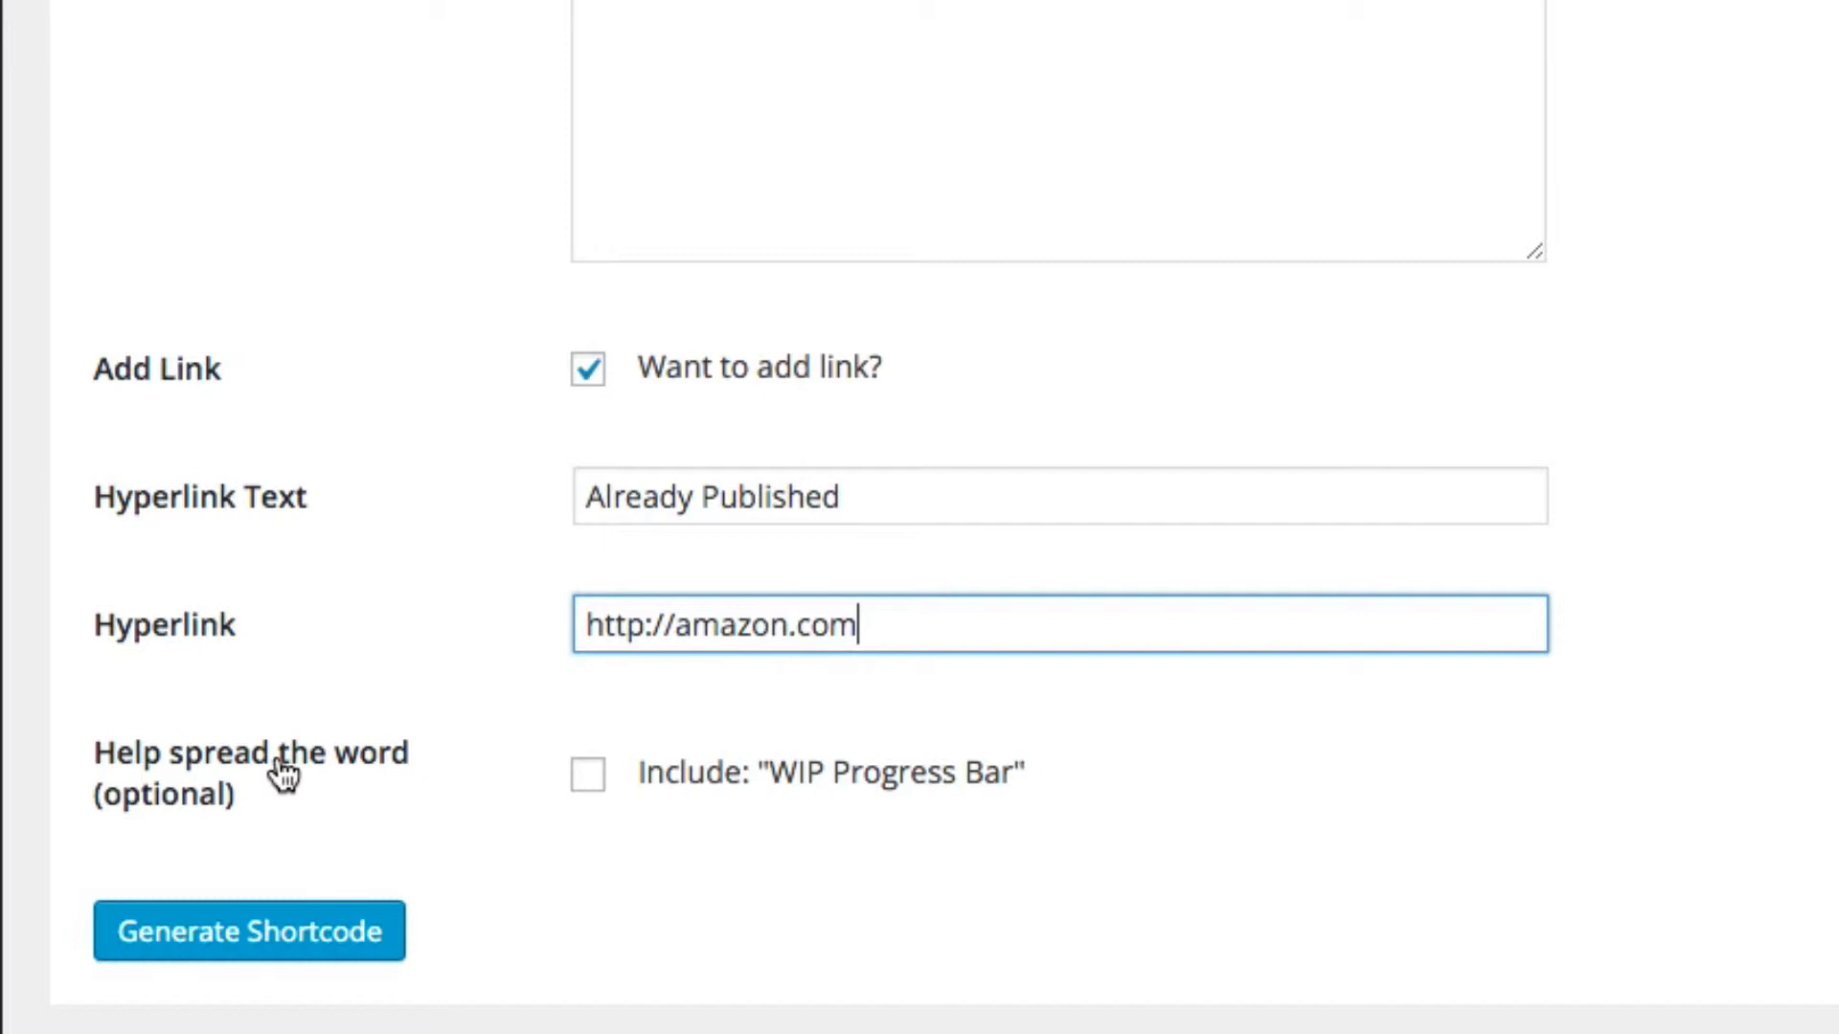
{"action": "mouse_move", "coordinate": [582, 878]}
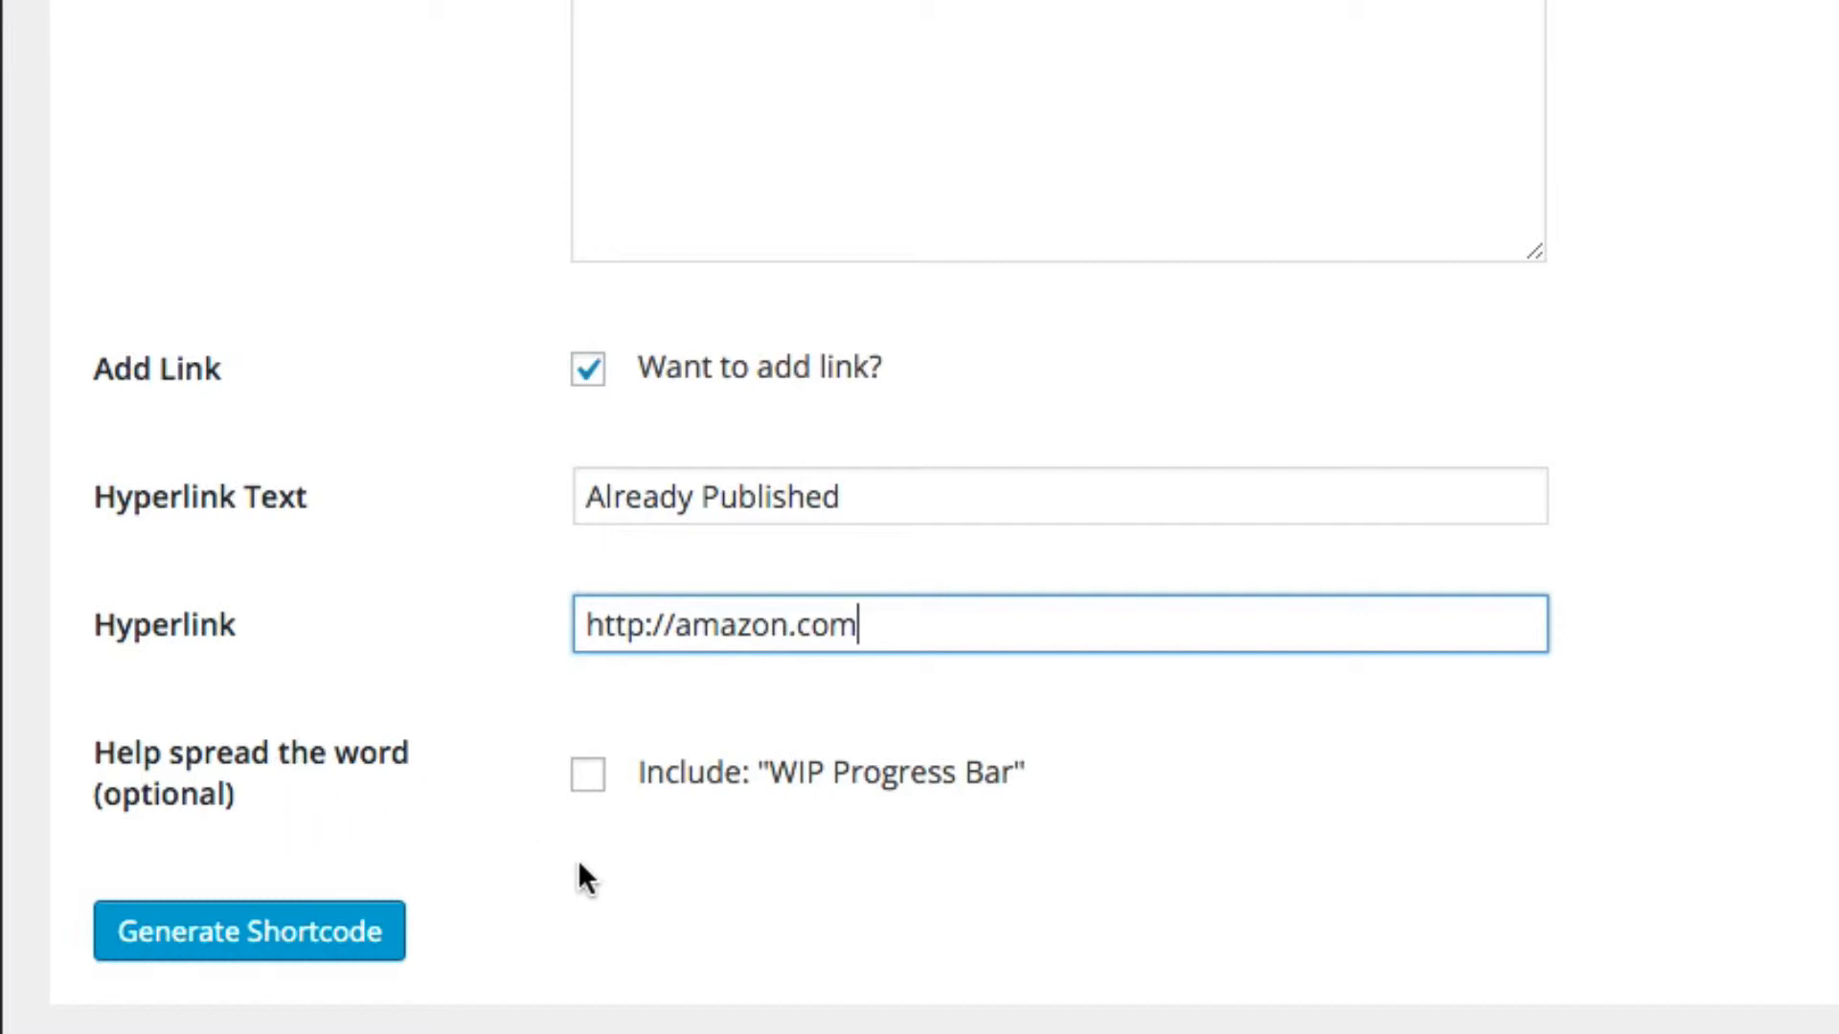
{"action": "mouse_move", "coordinate": [421, 911]}
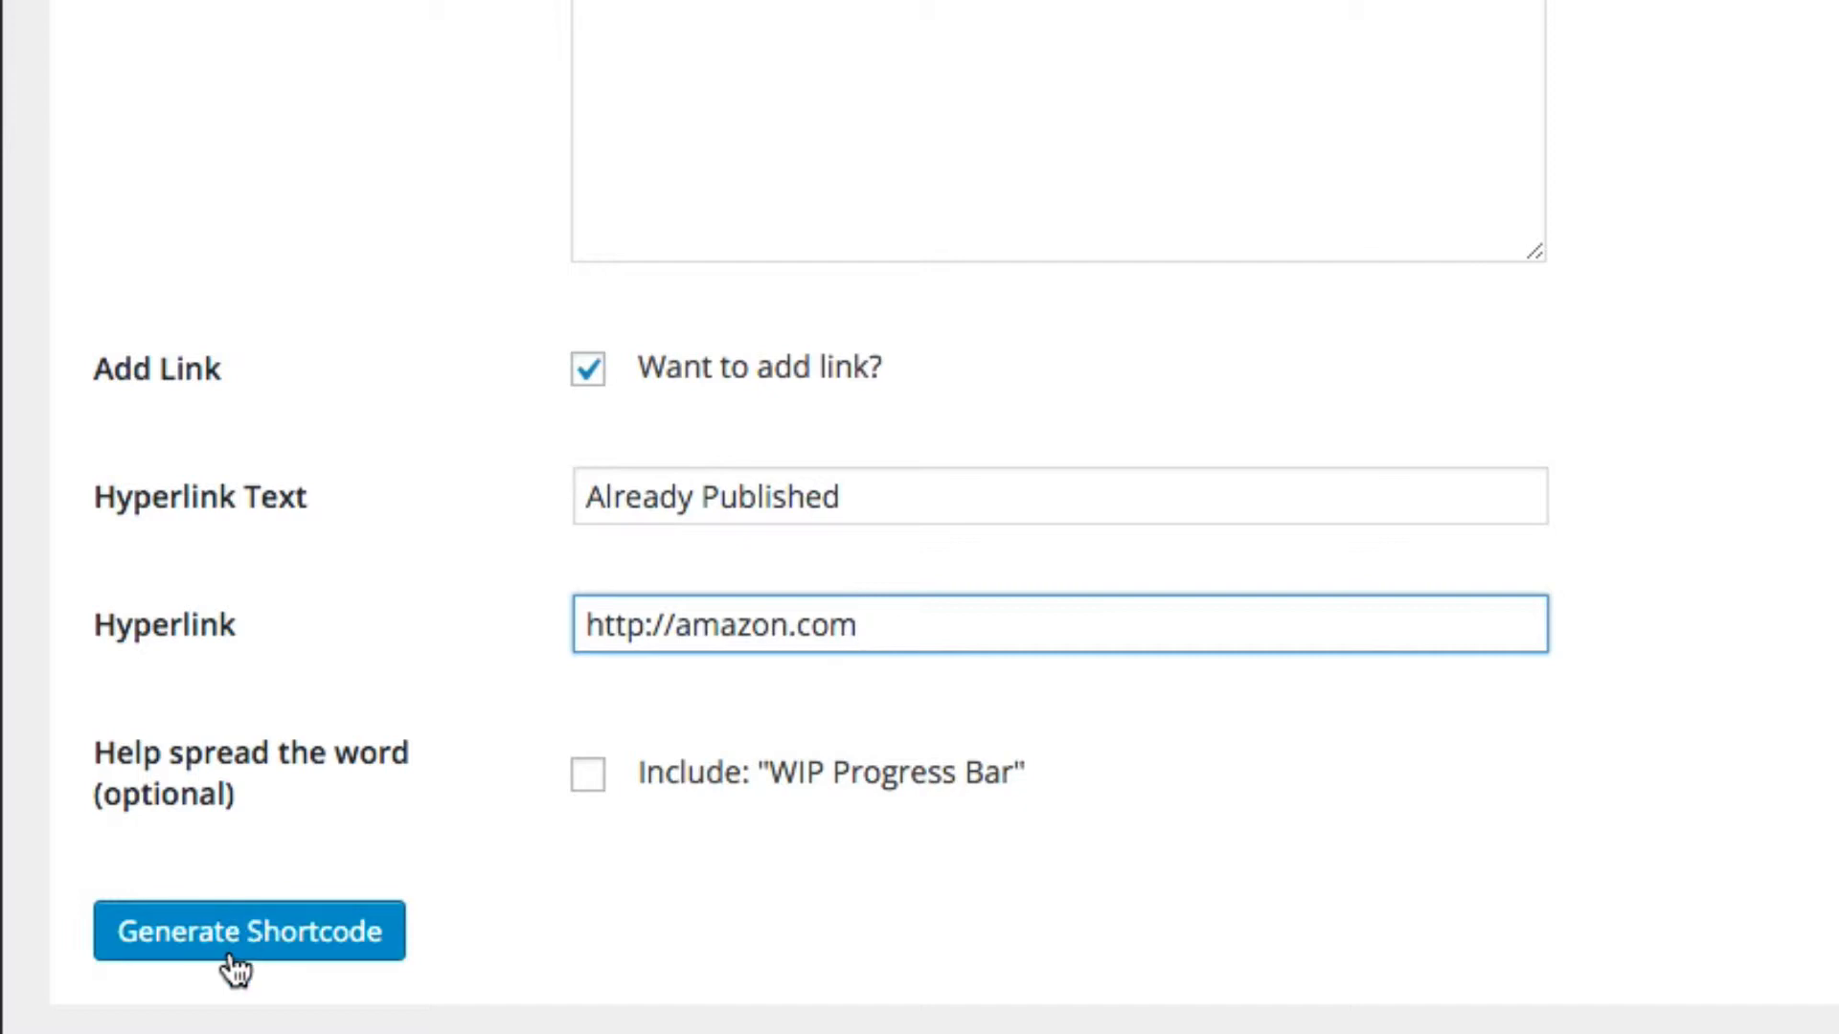
Step: Generate the progressbar shortcode and copy the full generated text
{"action": "left_click", "coordinate": [240, 931]}
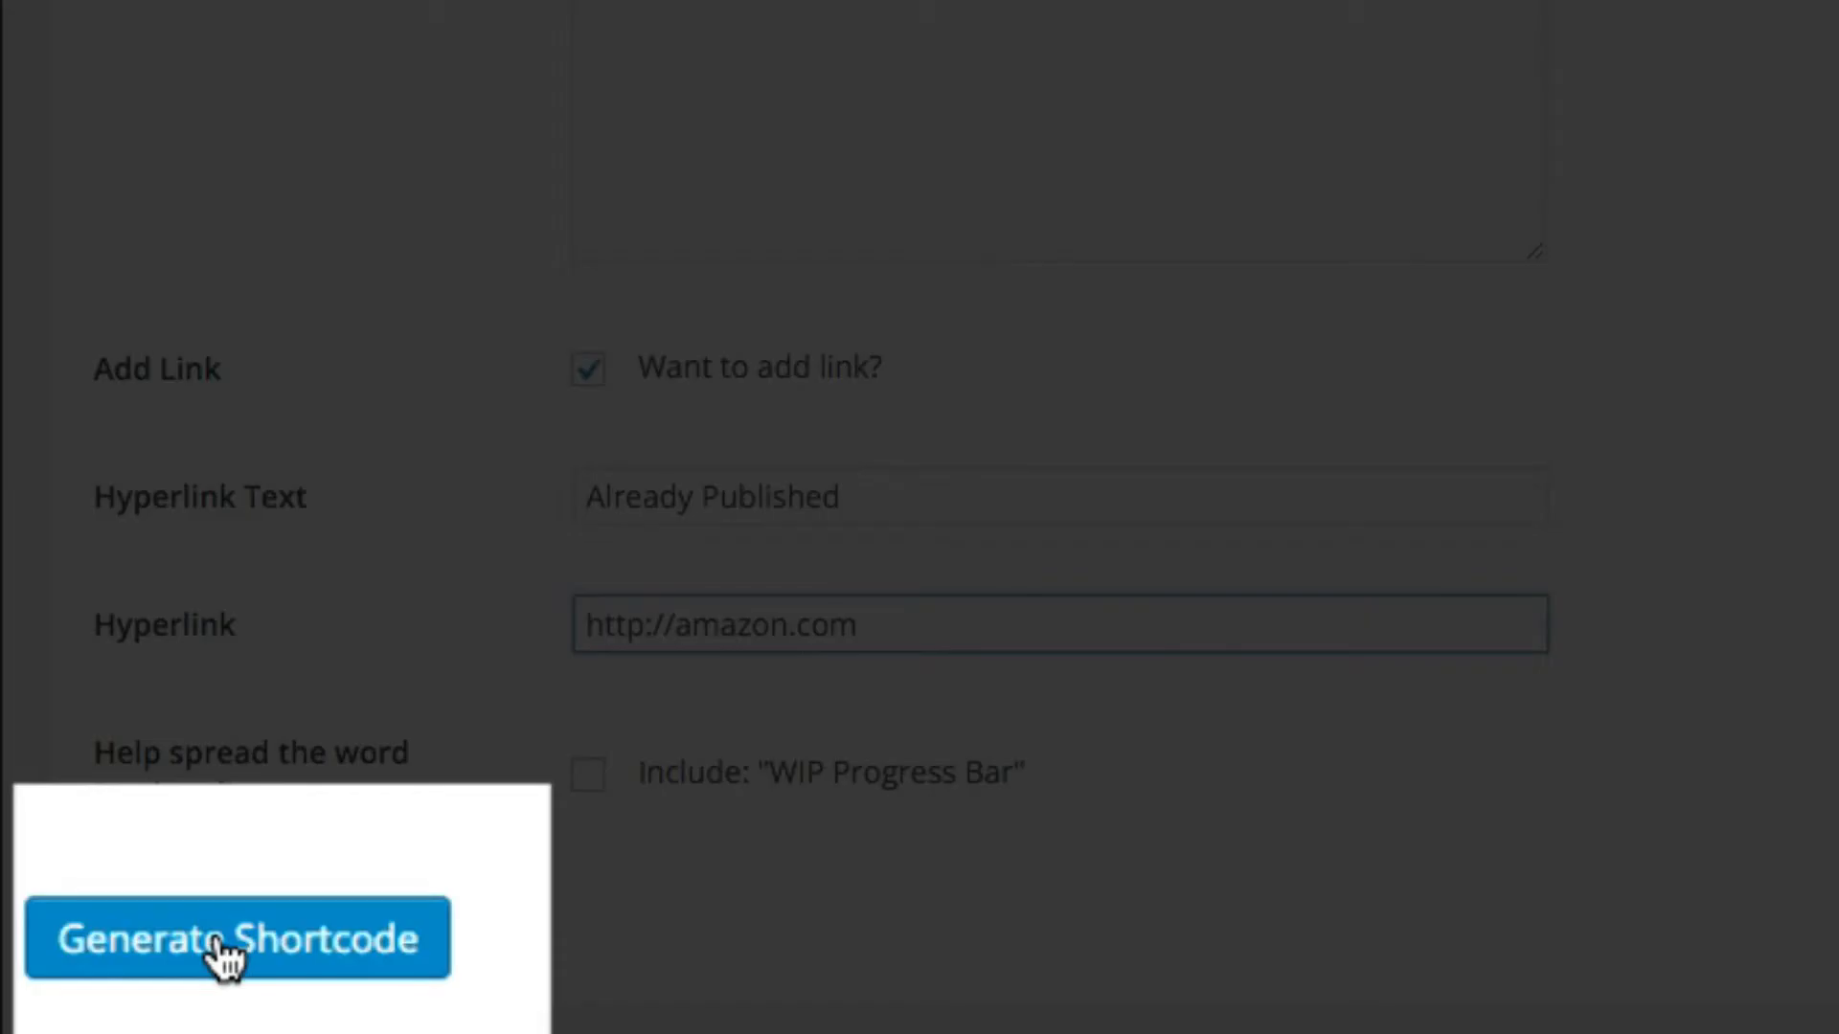
{"action": "left_click", "coordinate": [226, 952]}
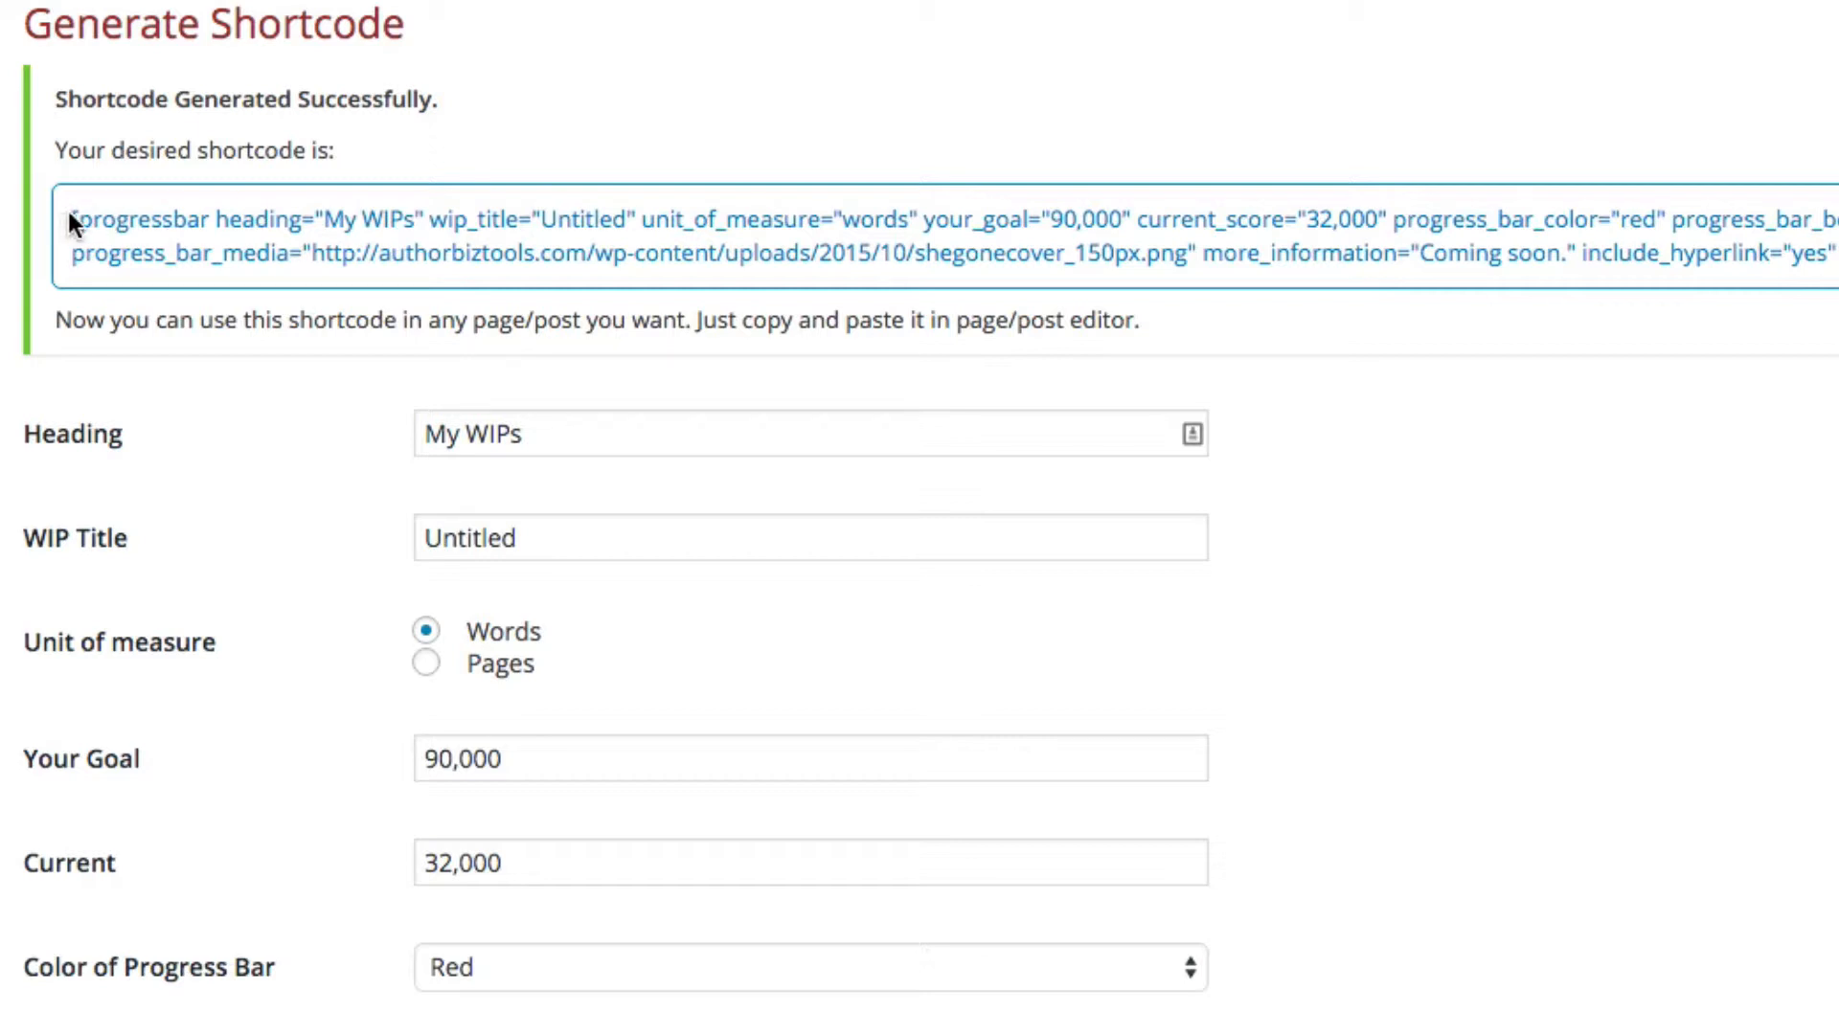
{"action": "left_click_drag", "start_coordinate": [71, 218], "coordinate": [1138, 320]}
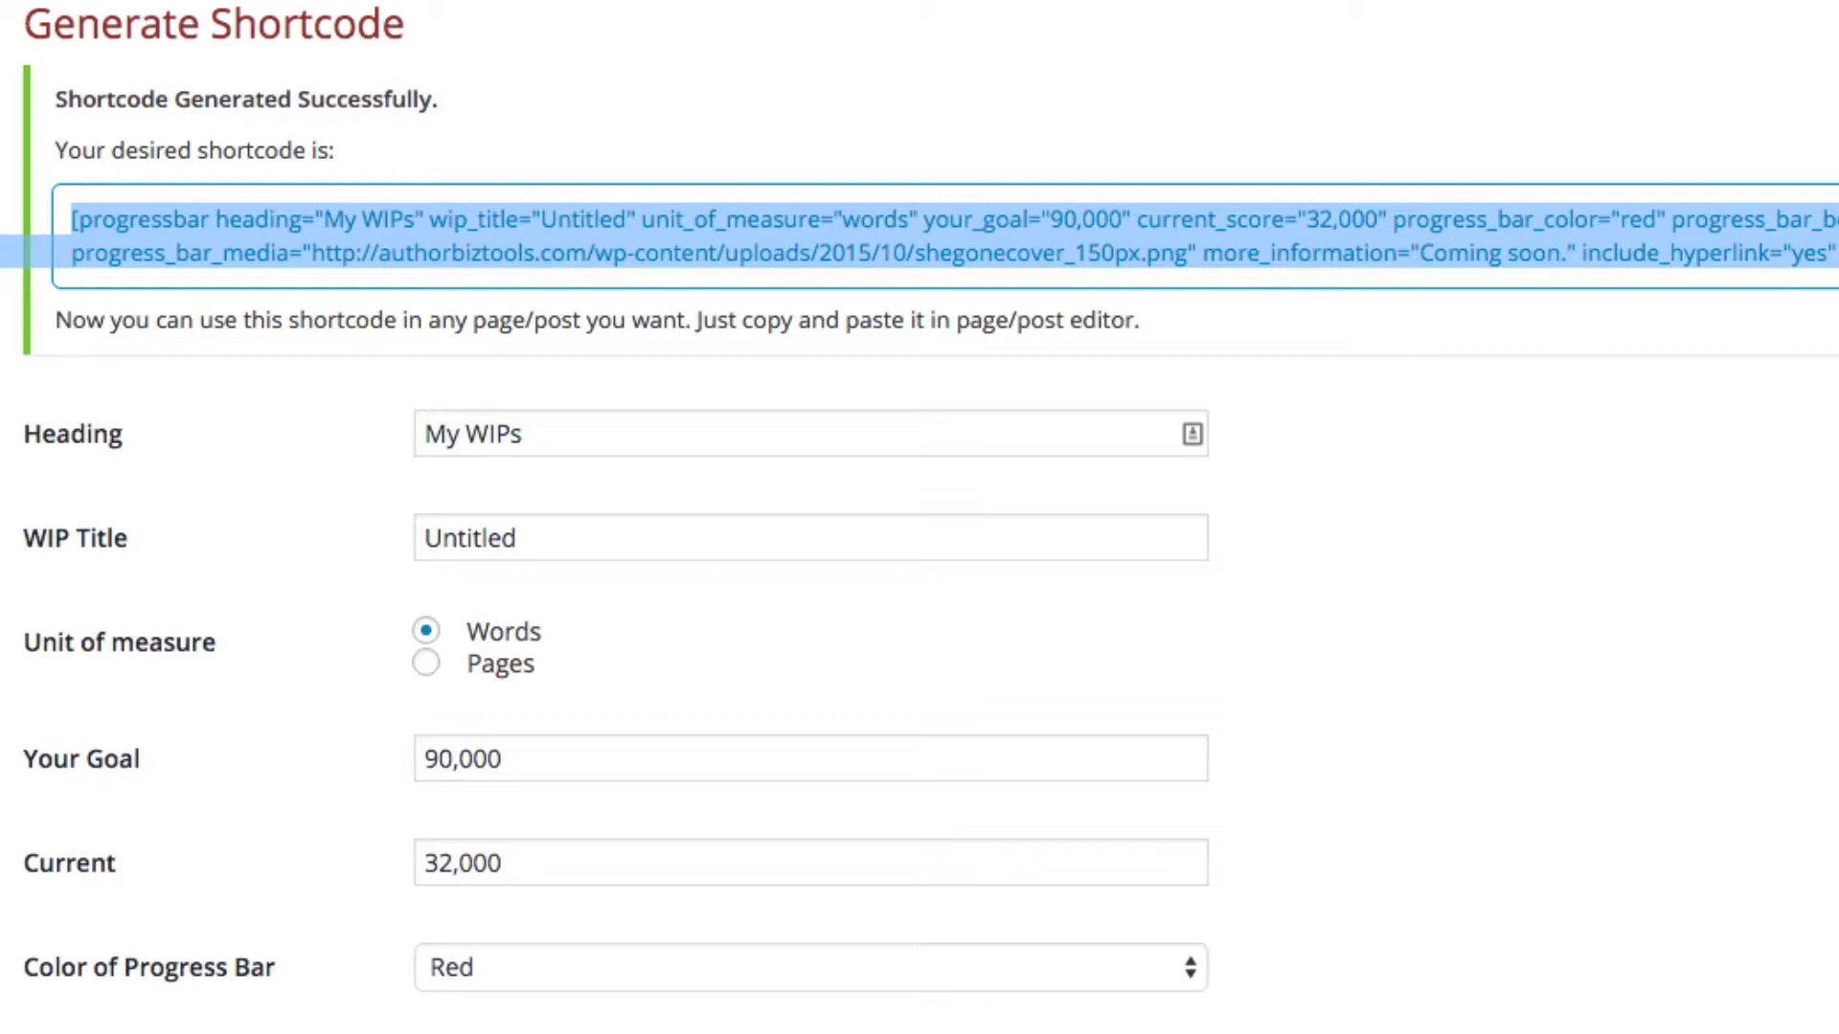
{"action": "mouse_move", "coordinate": [176, 142]}
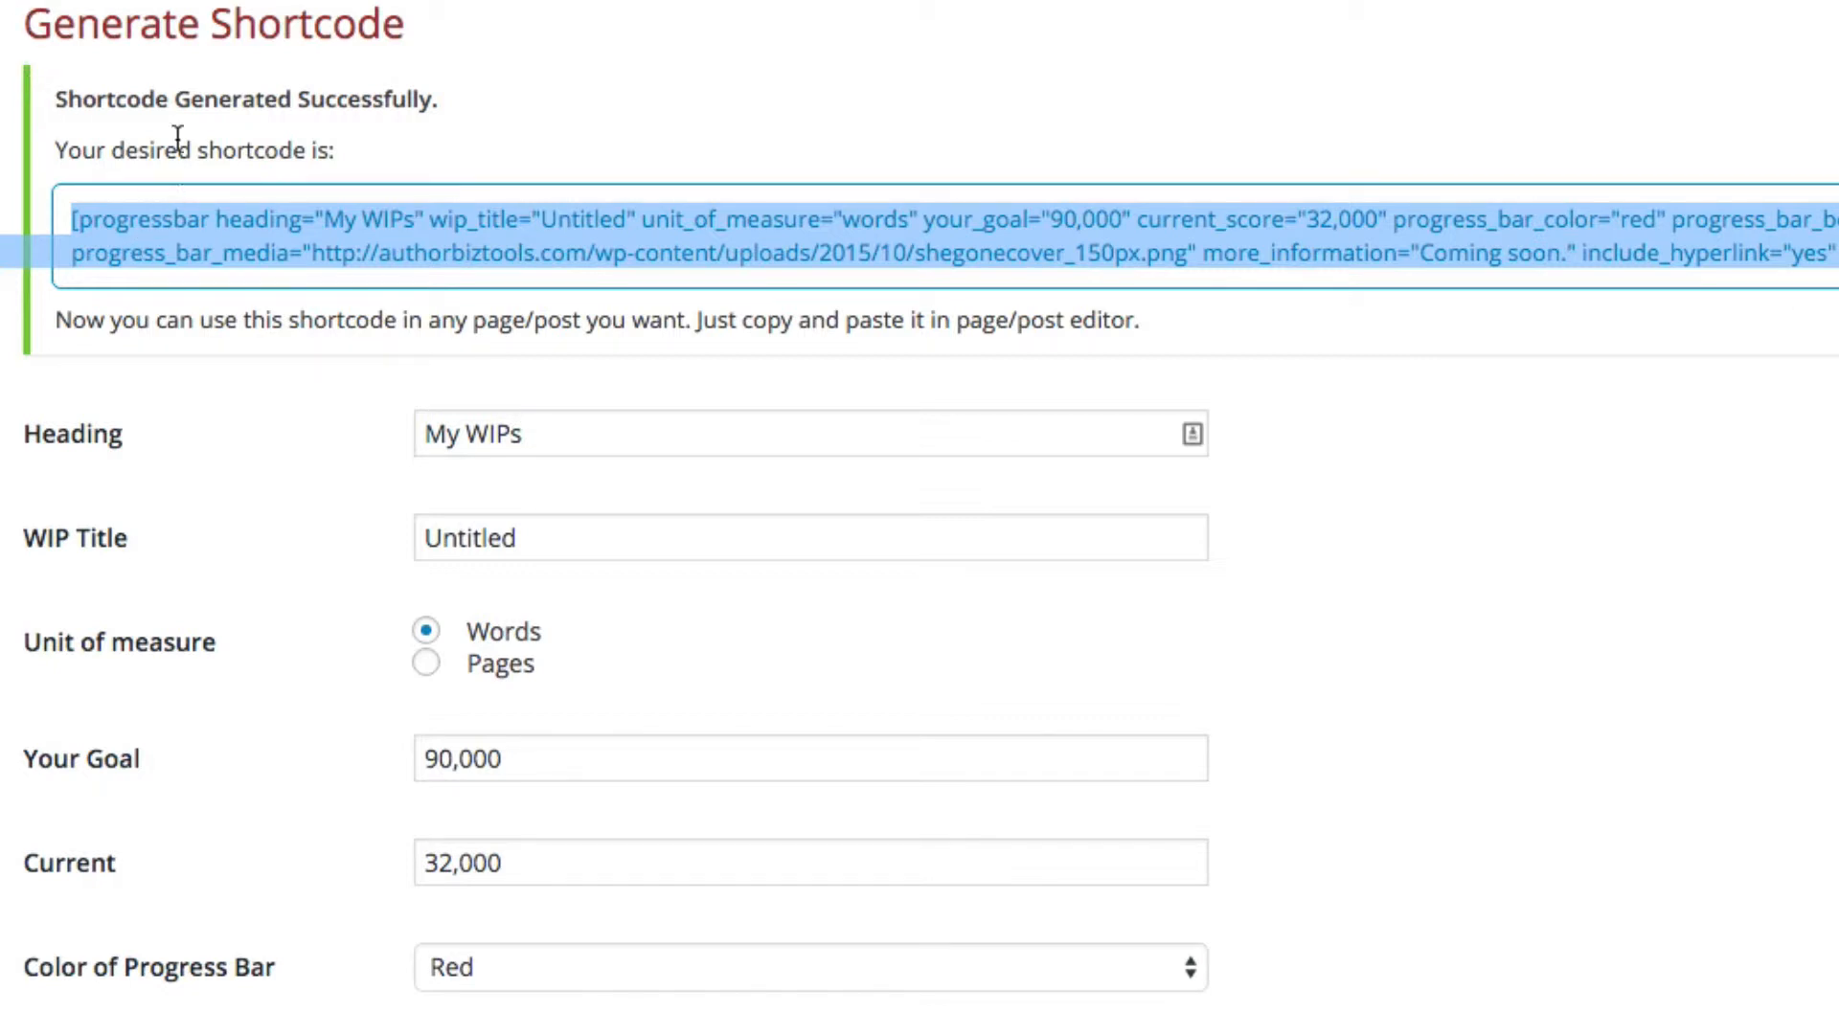
{"action": "left_click", "coordinate": [192, 29]}
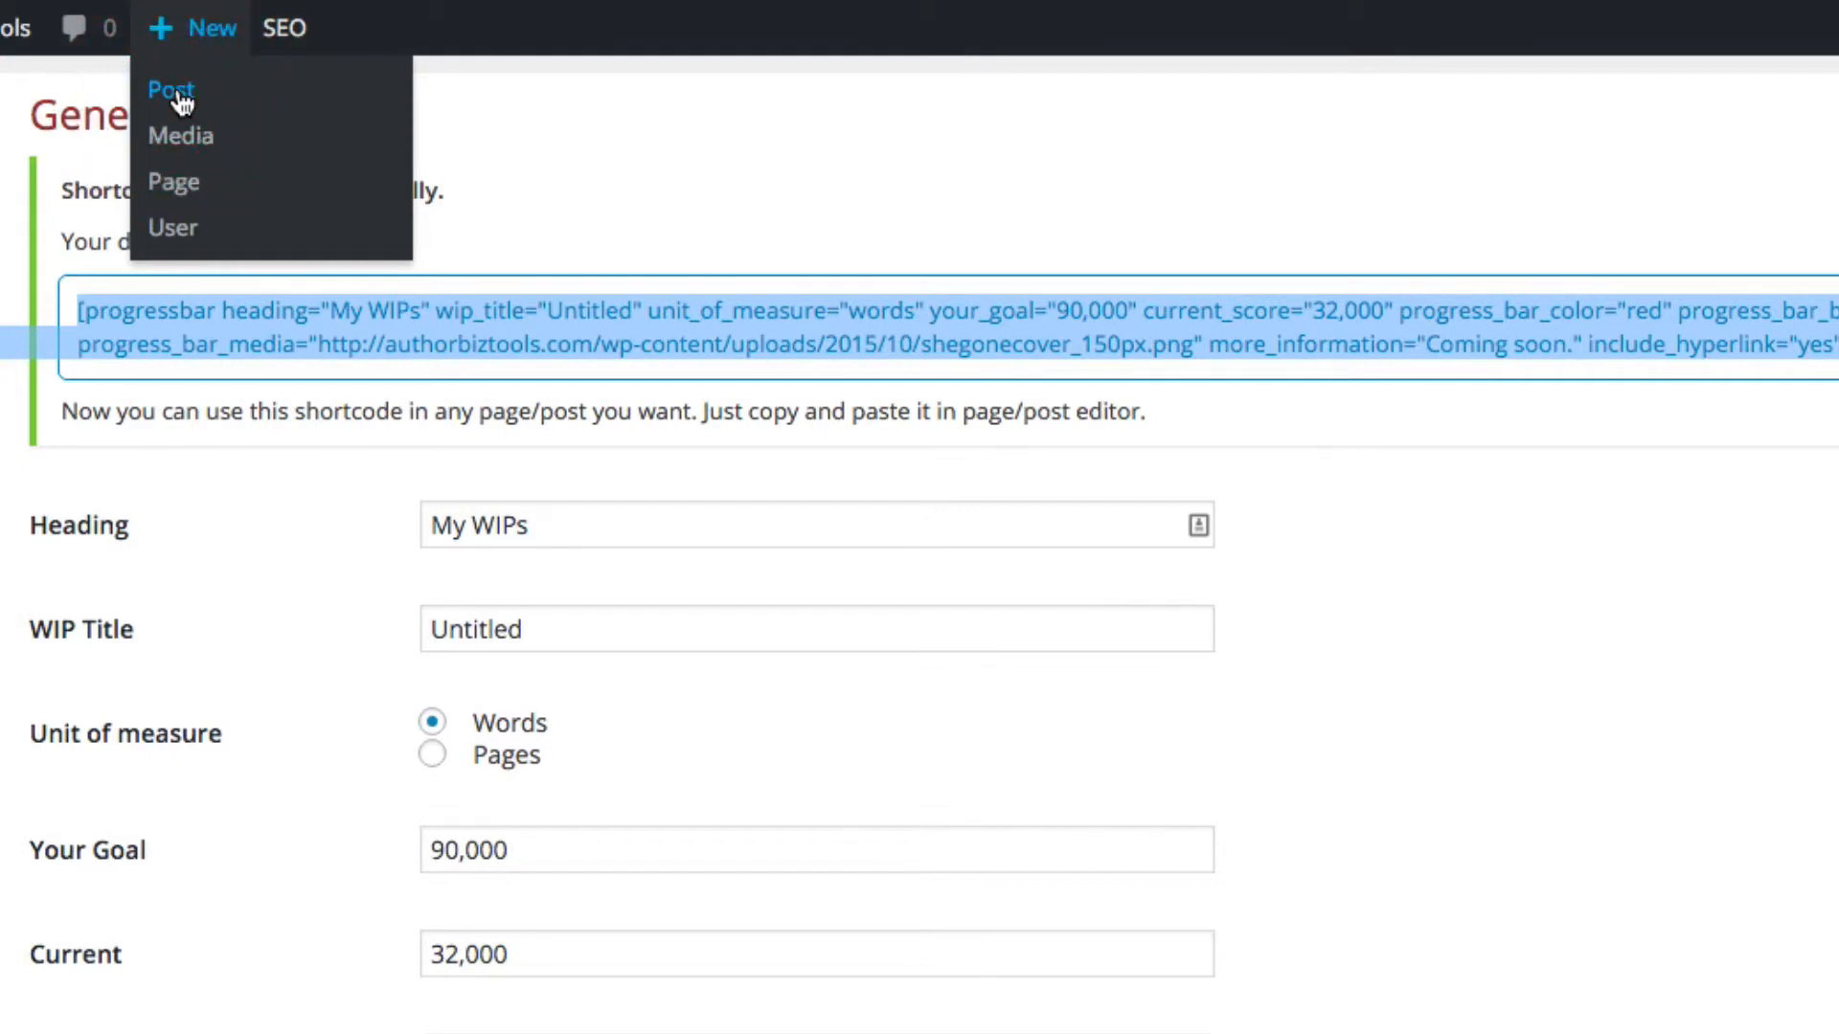
Step: Start a new post titled 'New Post' with the shortcode pasted in its body
{"action": "left_click", "coordinate": [170, 90]}
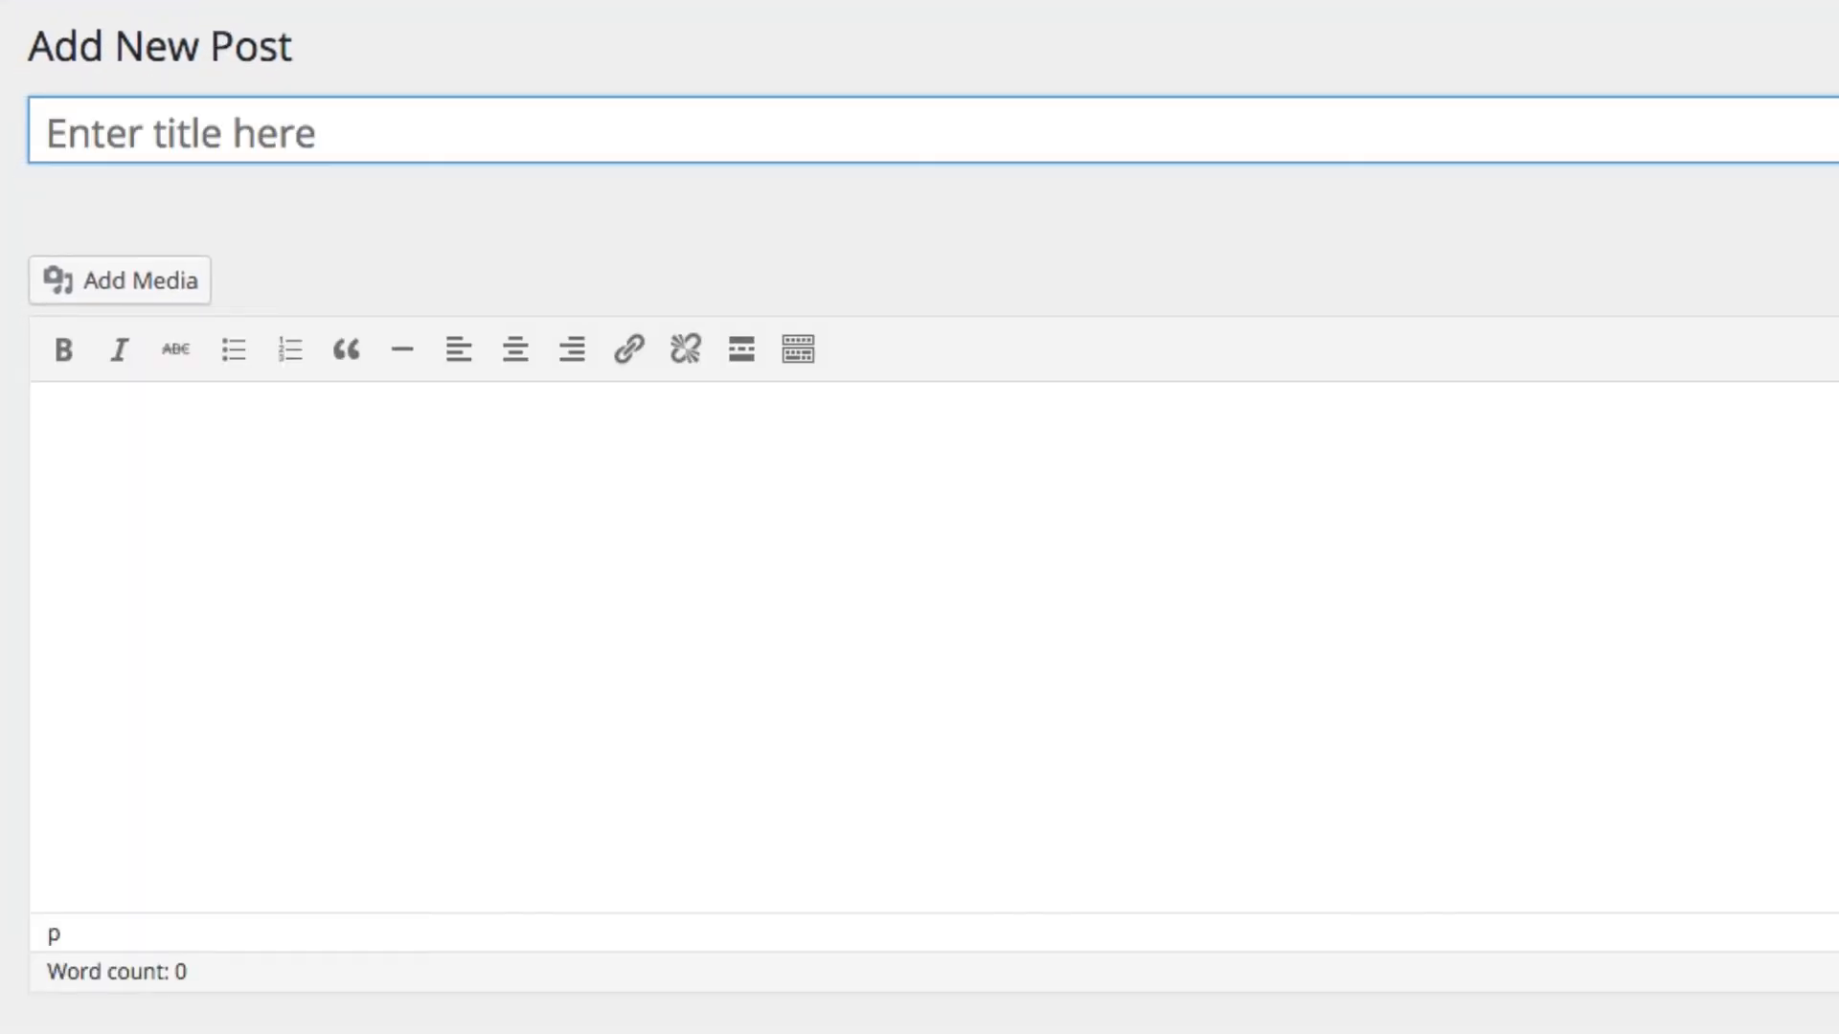
{"action": "type", "text": "New Post"}
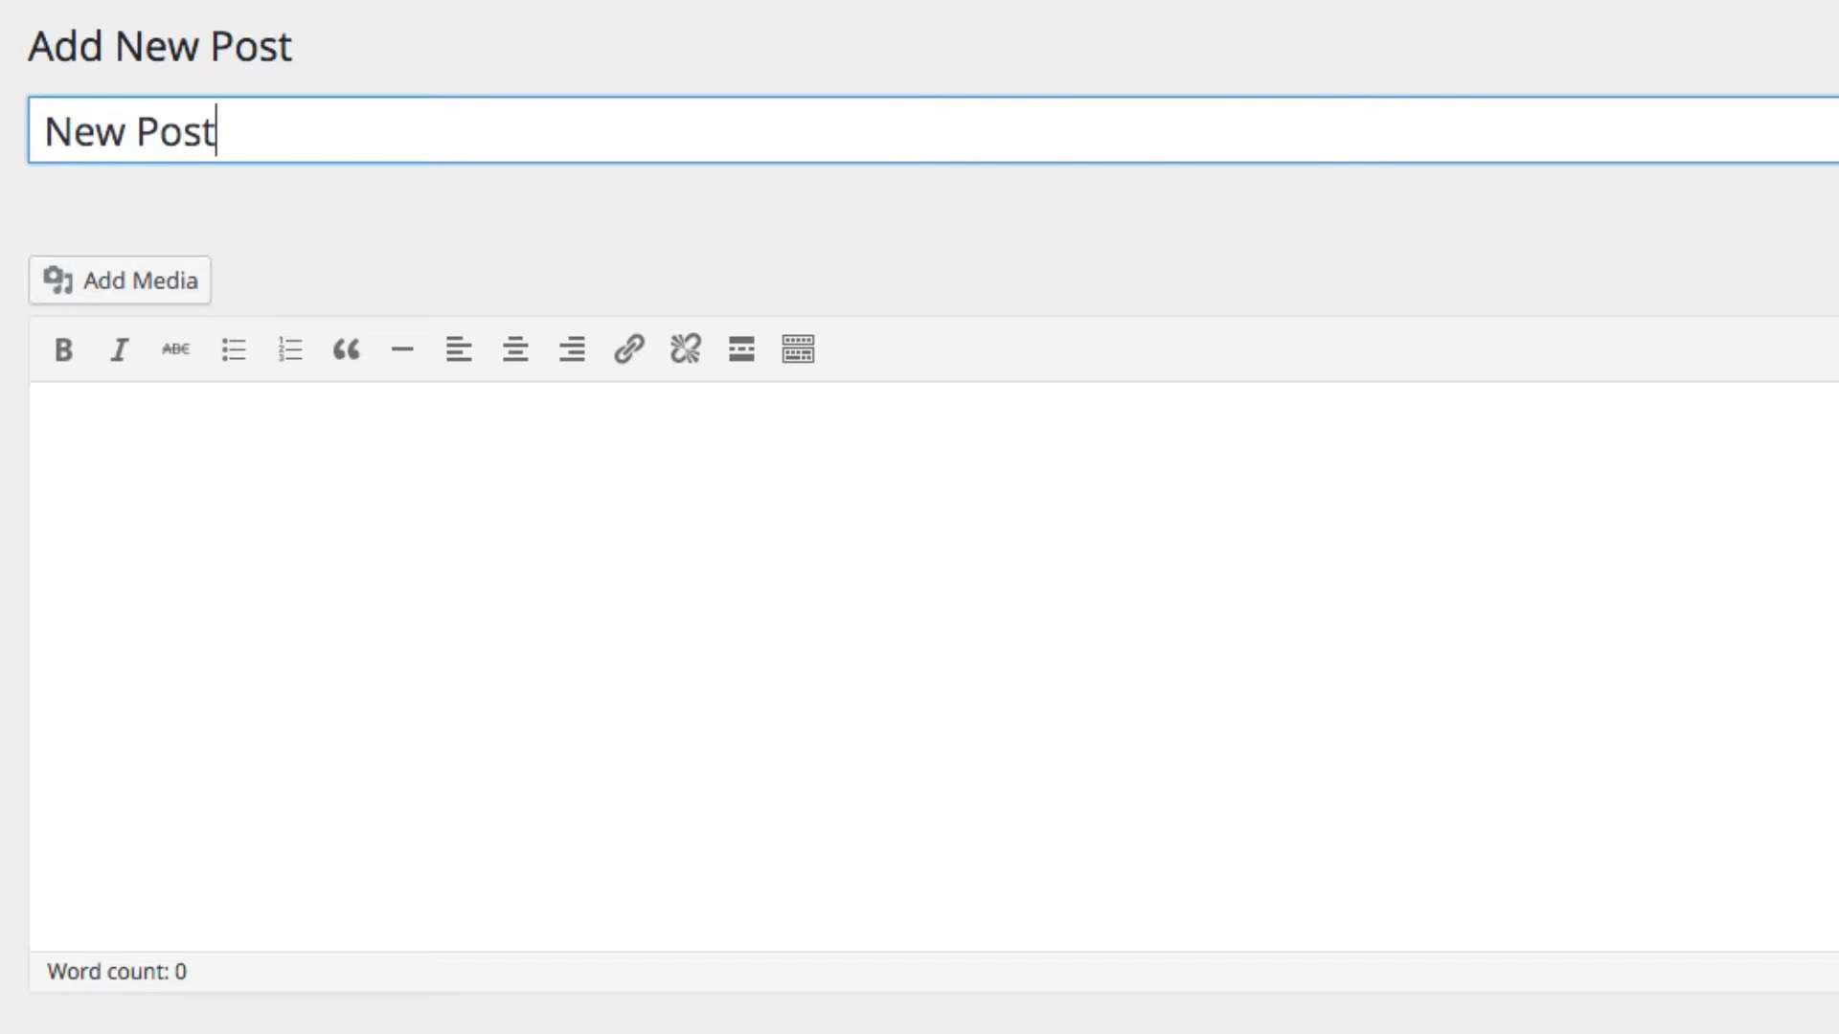
{"action": "mouse_move", "coordinate": [1269, 646]}
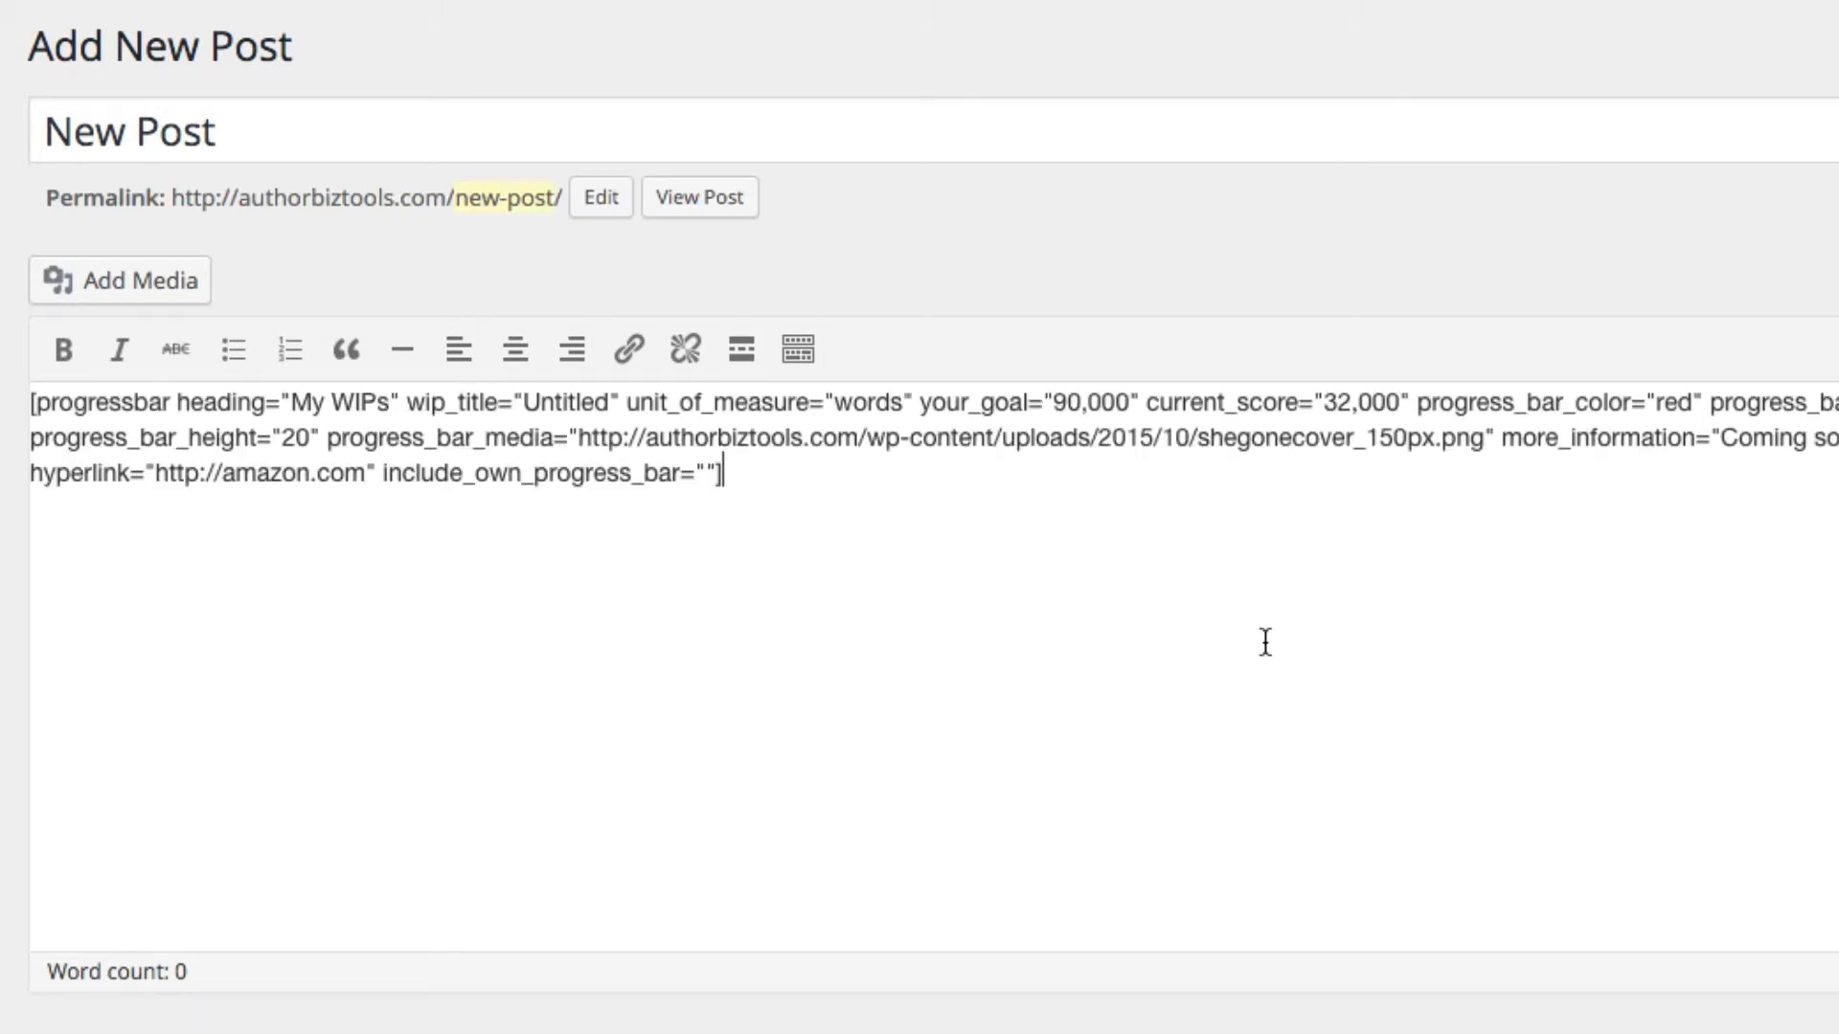
{"action": "mouse_move", "coordinate": [1383, 640]}
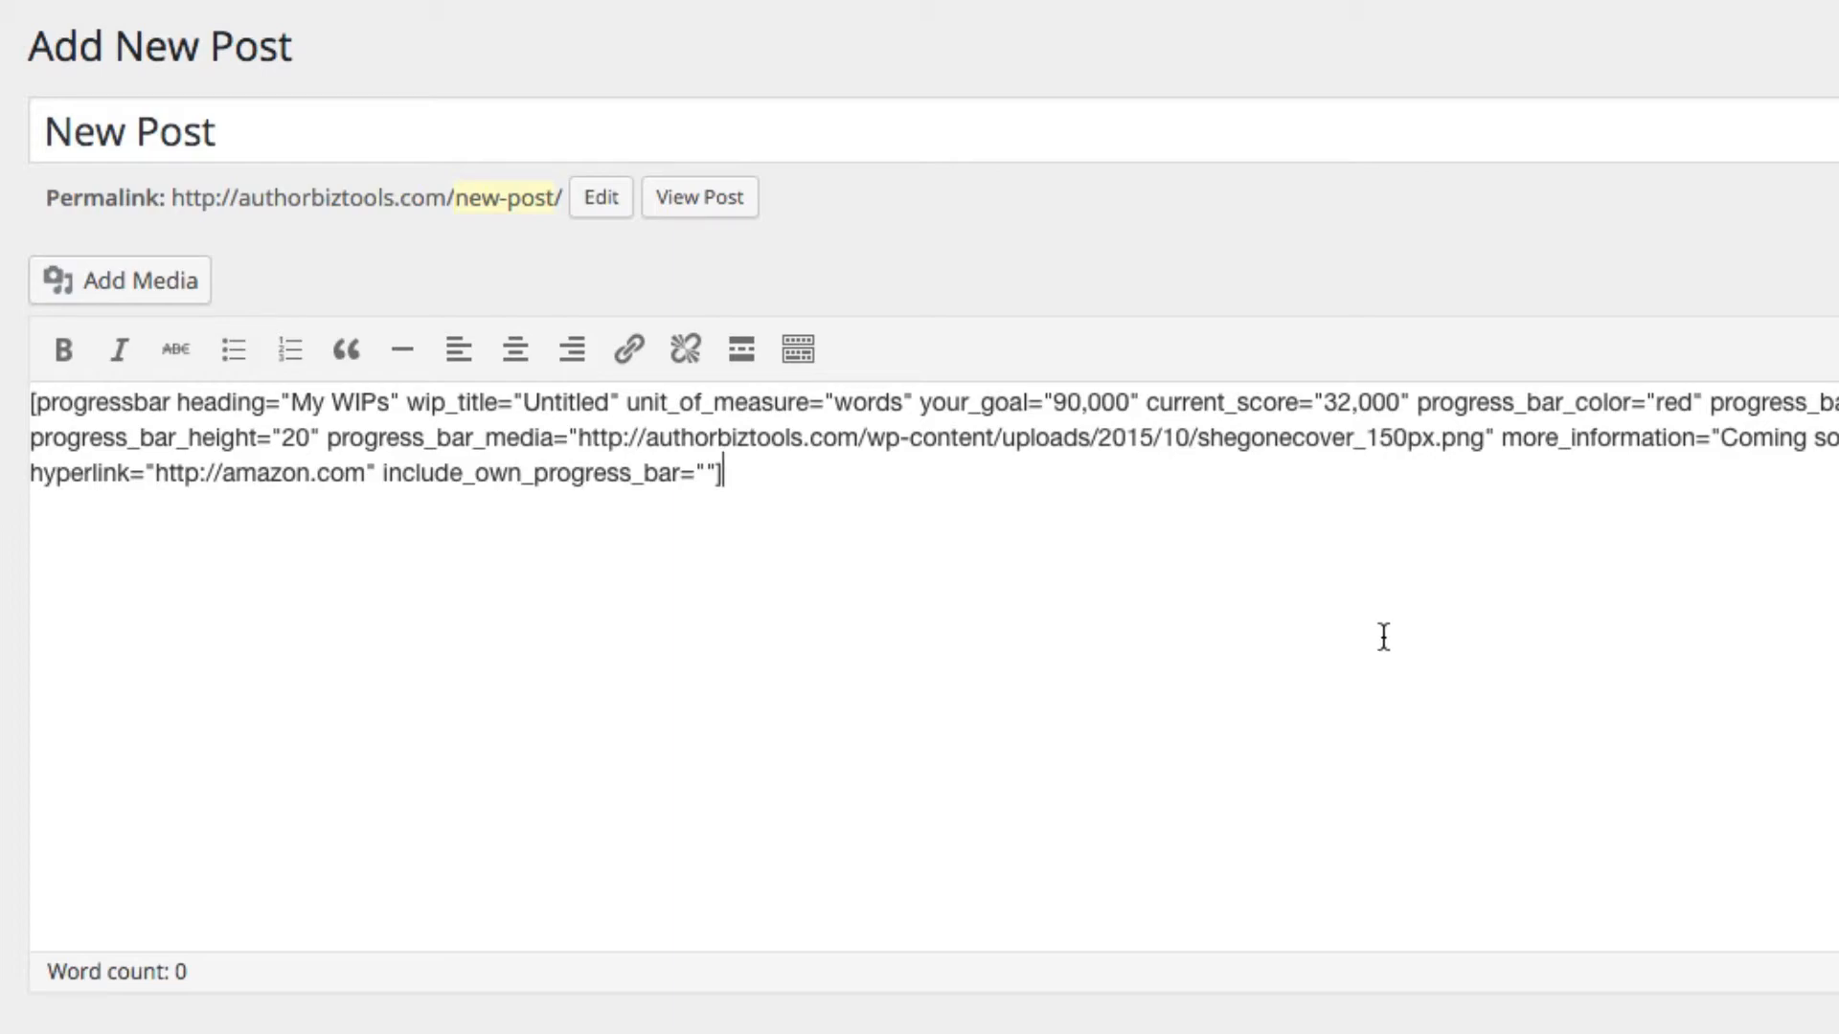
Step: Publish the New Post containing the progressbar shortcode
{"action": "left_click", "coordinate": [1755, 228]}
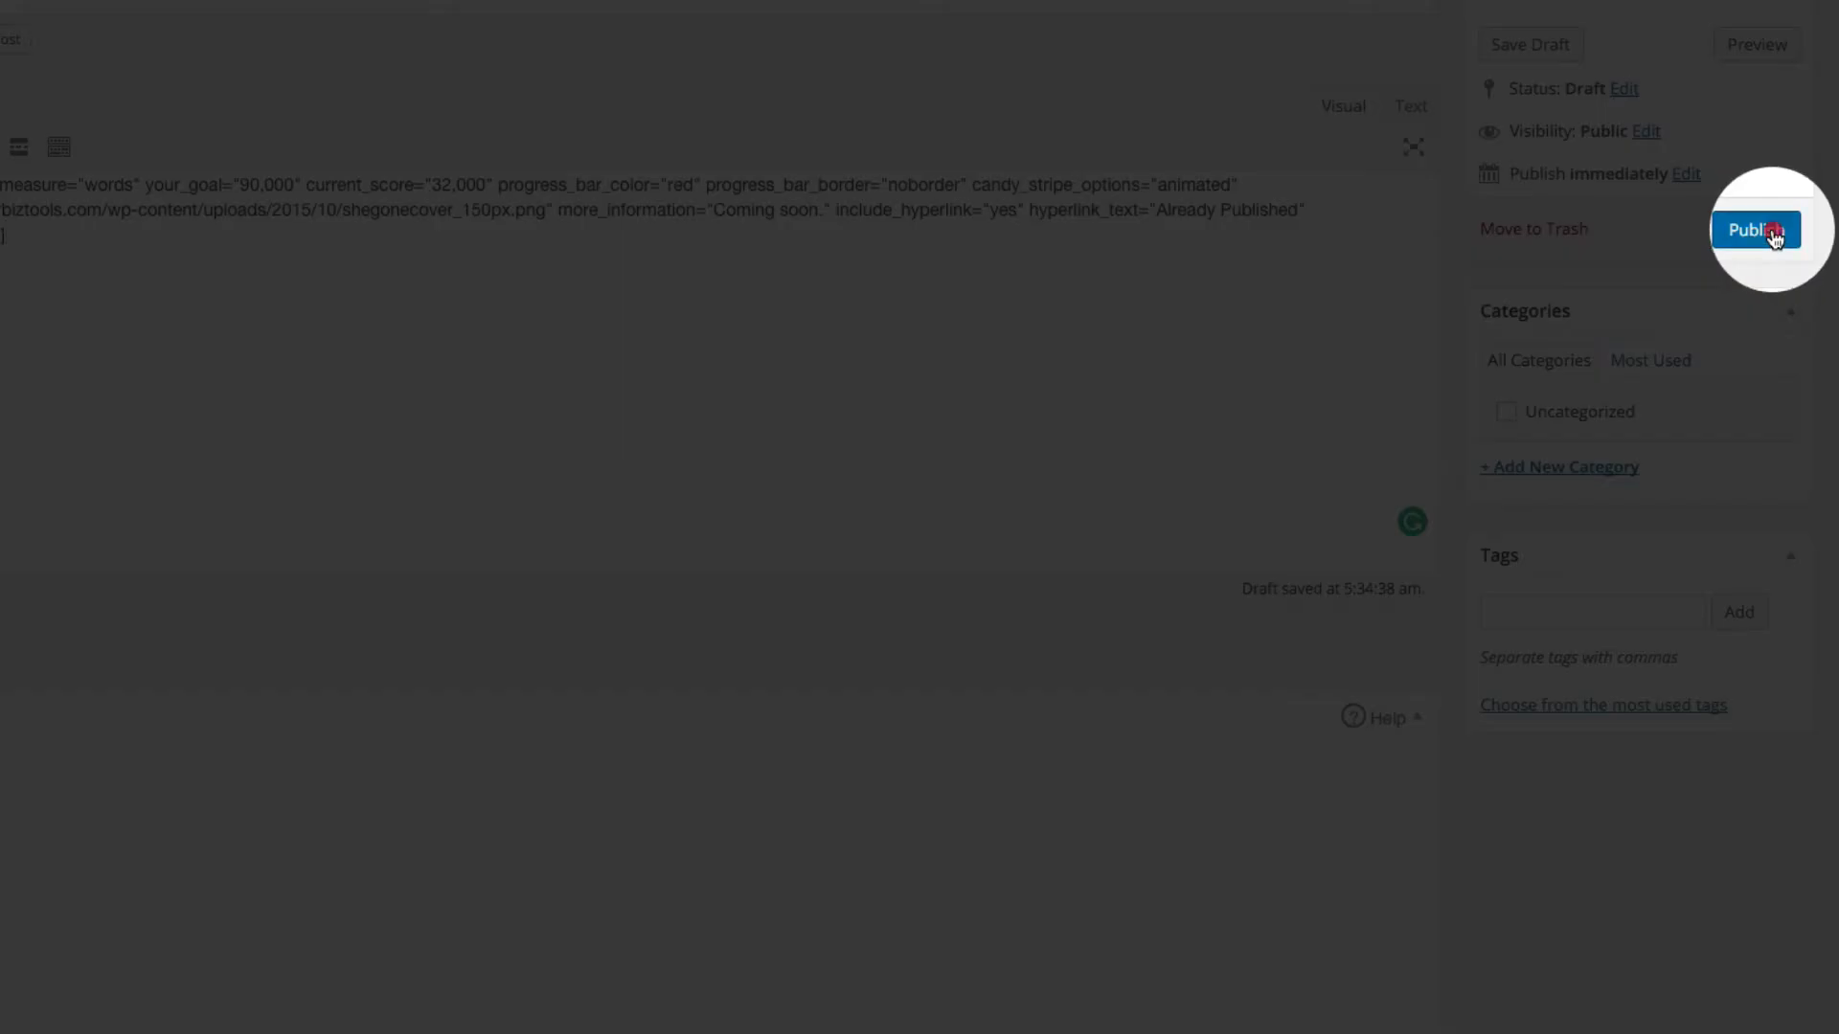
{"action": "left_click", "coordinate": [1758, 230]}
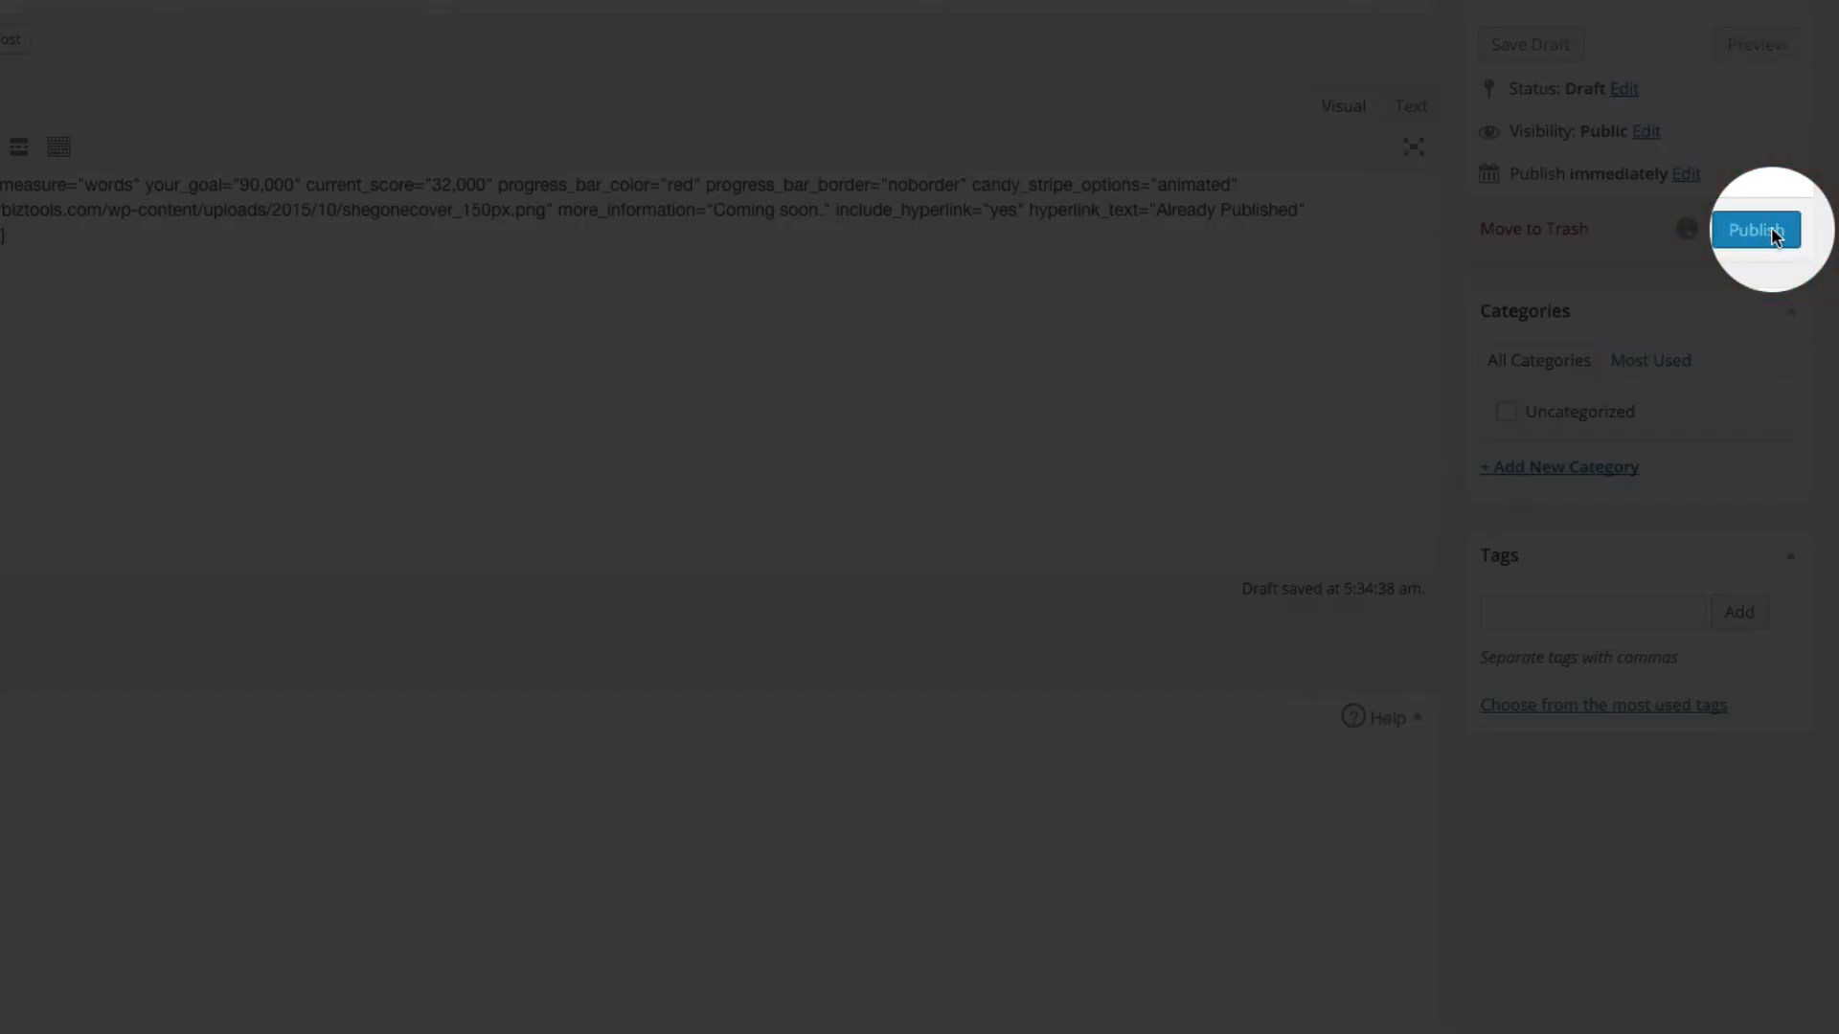
{"action": "left_click", "coordinate": [1755, 230]}
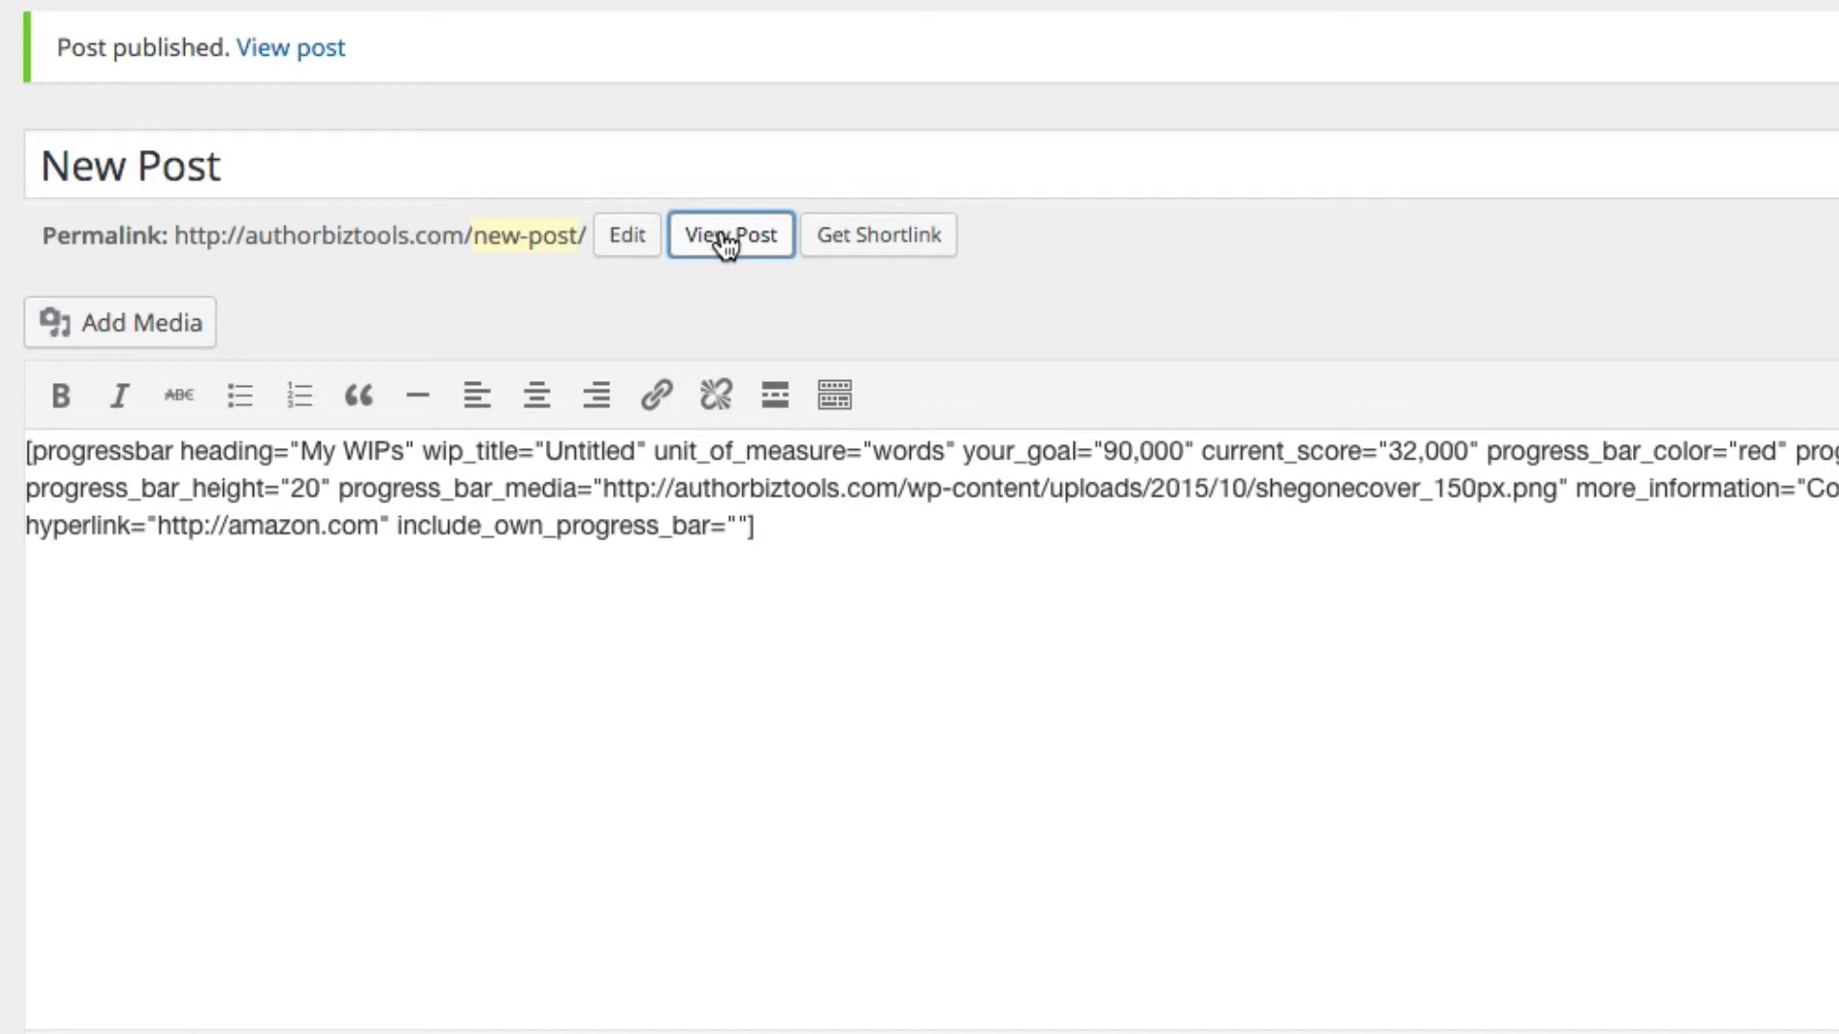
Step: View the published post with the She's Gone cover and 36% bar for 32,000 of 90,000 words
{"action": "left_click", "coordinate": [730, 233]}
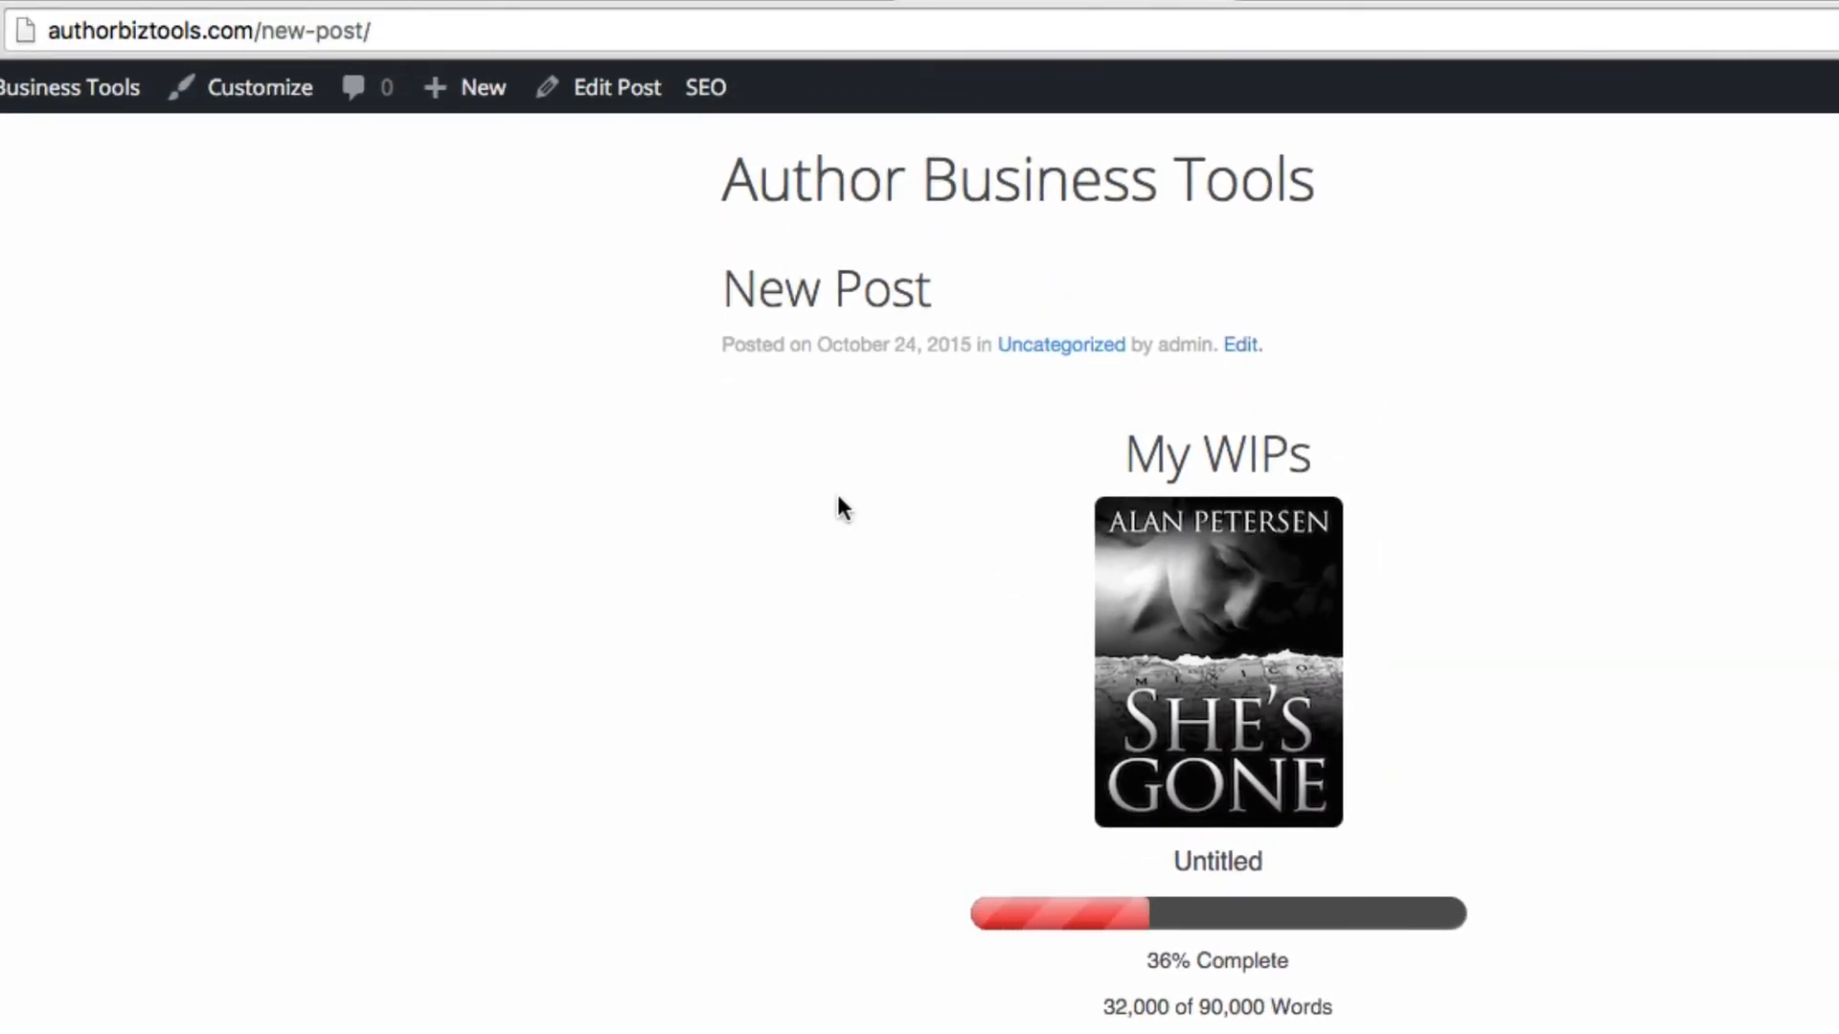
{"action": "scroll", "scroll_direction": "down", "scroll_amount": 3}
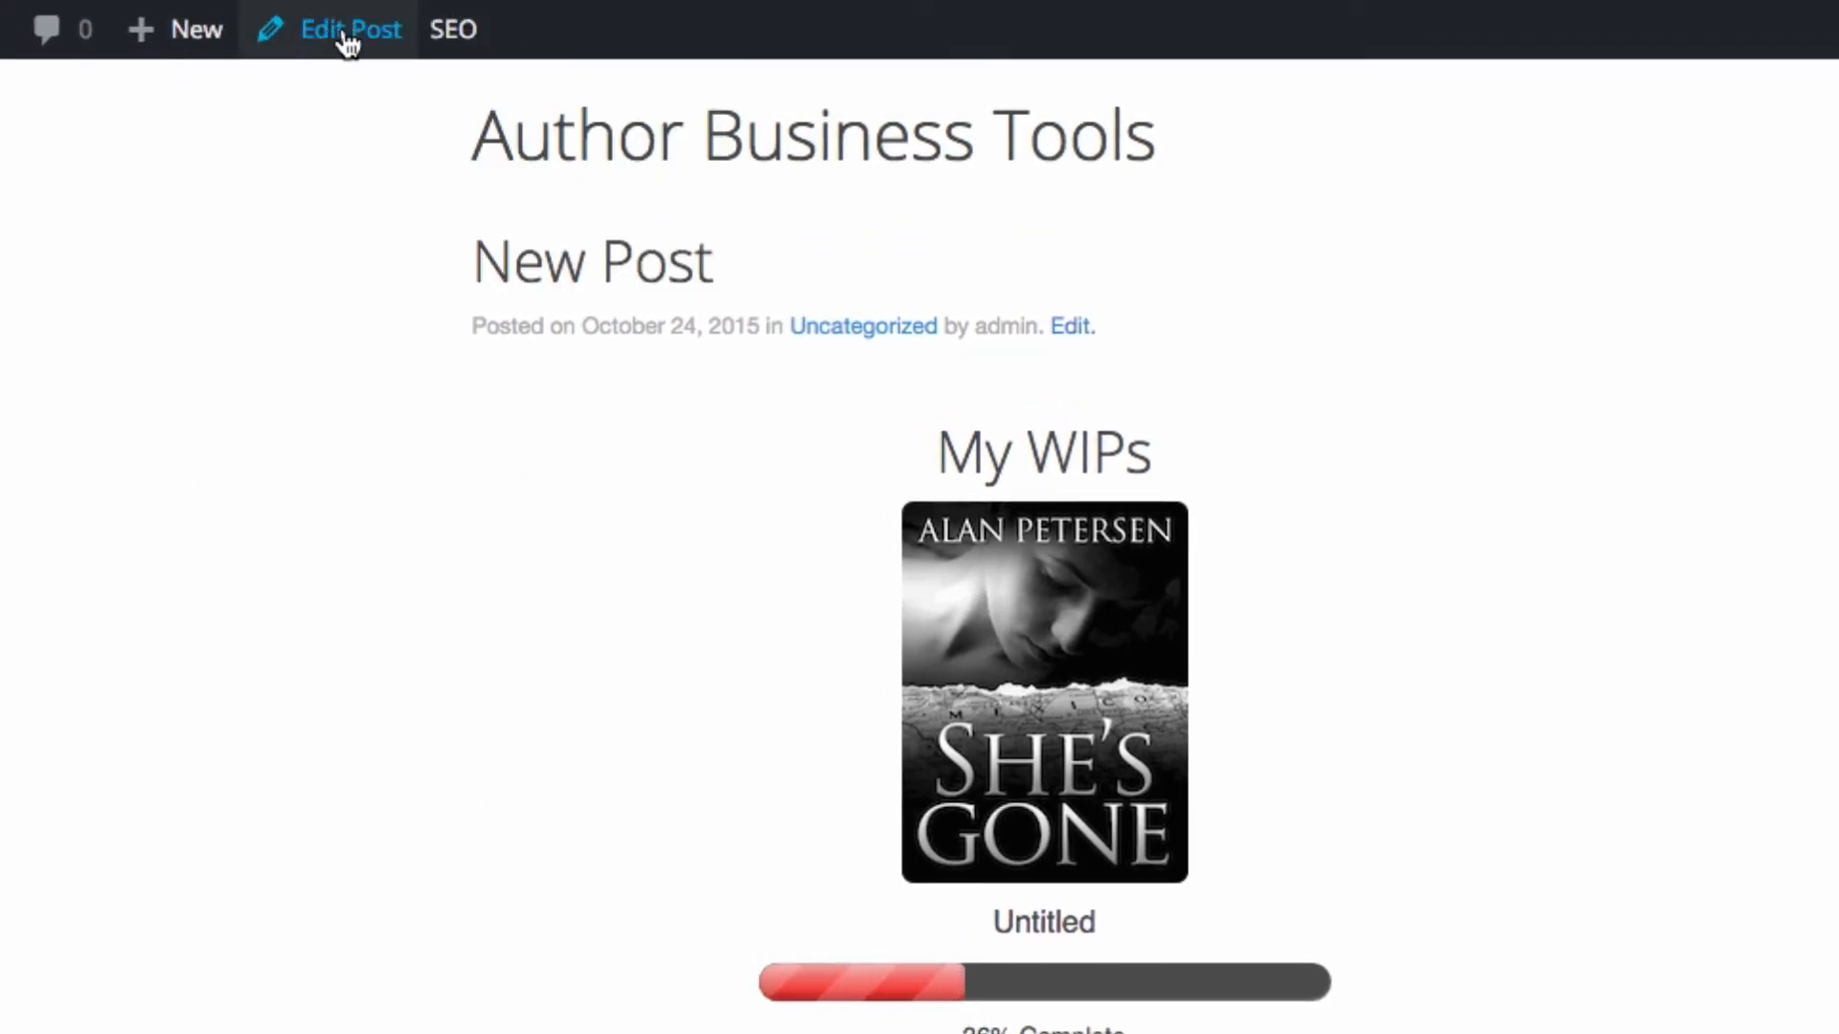
{"action": "mouse_move", "coordinate": [351, 42]}
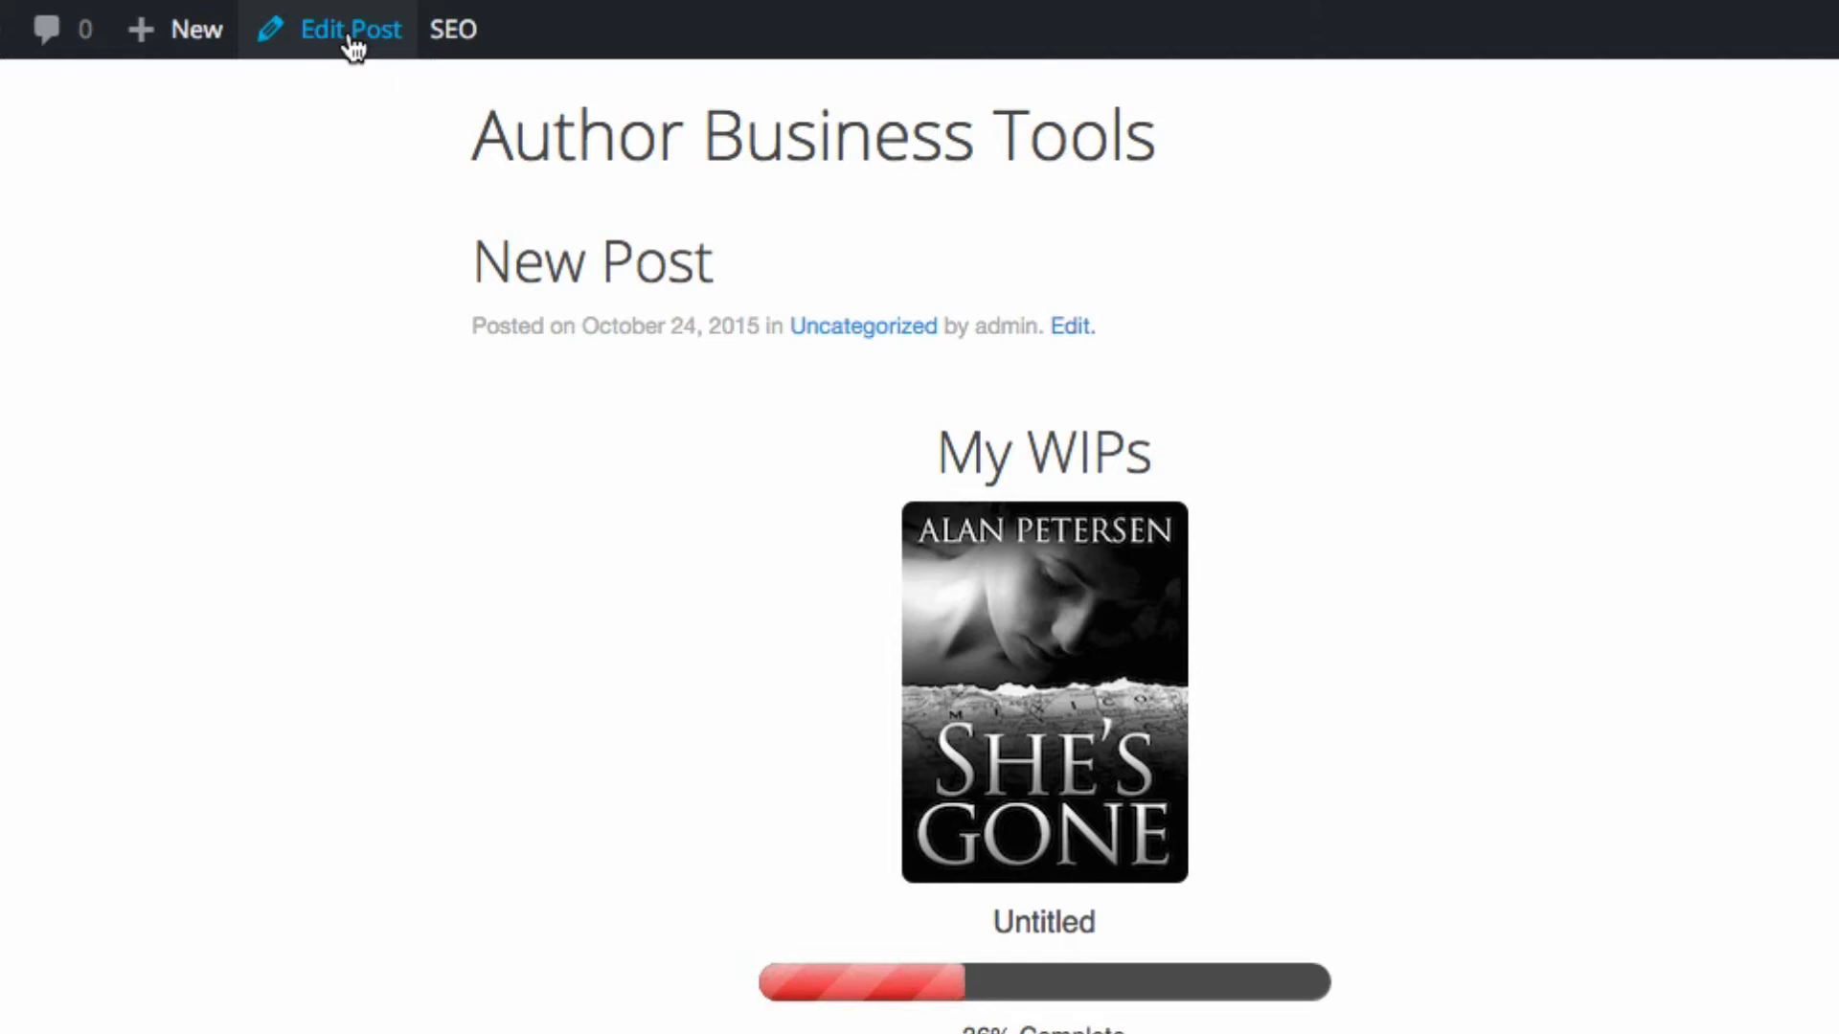
Step: Edit the post's shortcode current_score from 32,000 to 52,000 and update the post
{"action": "left_click", "coordinate": [345, 29]}
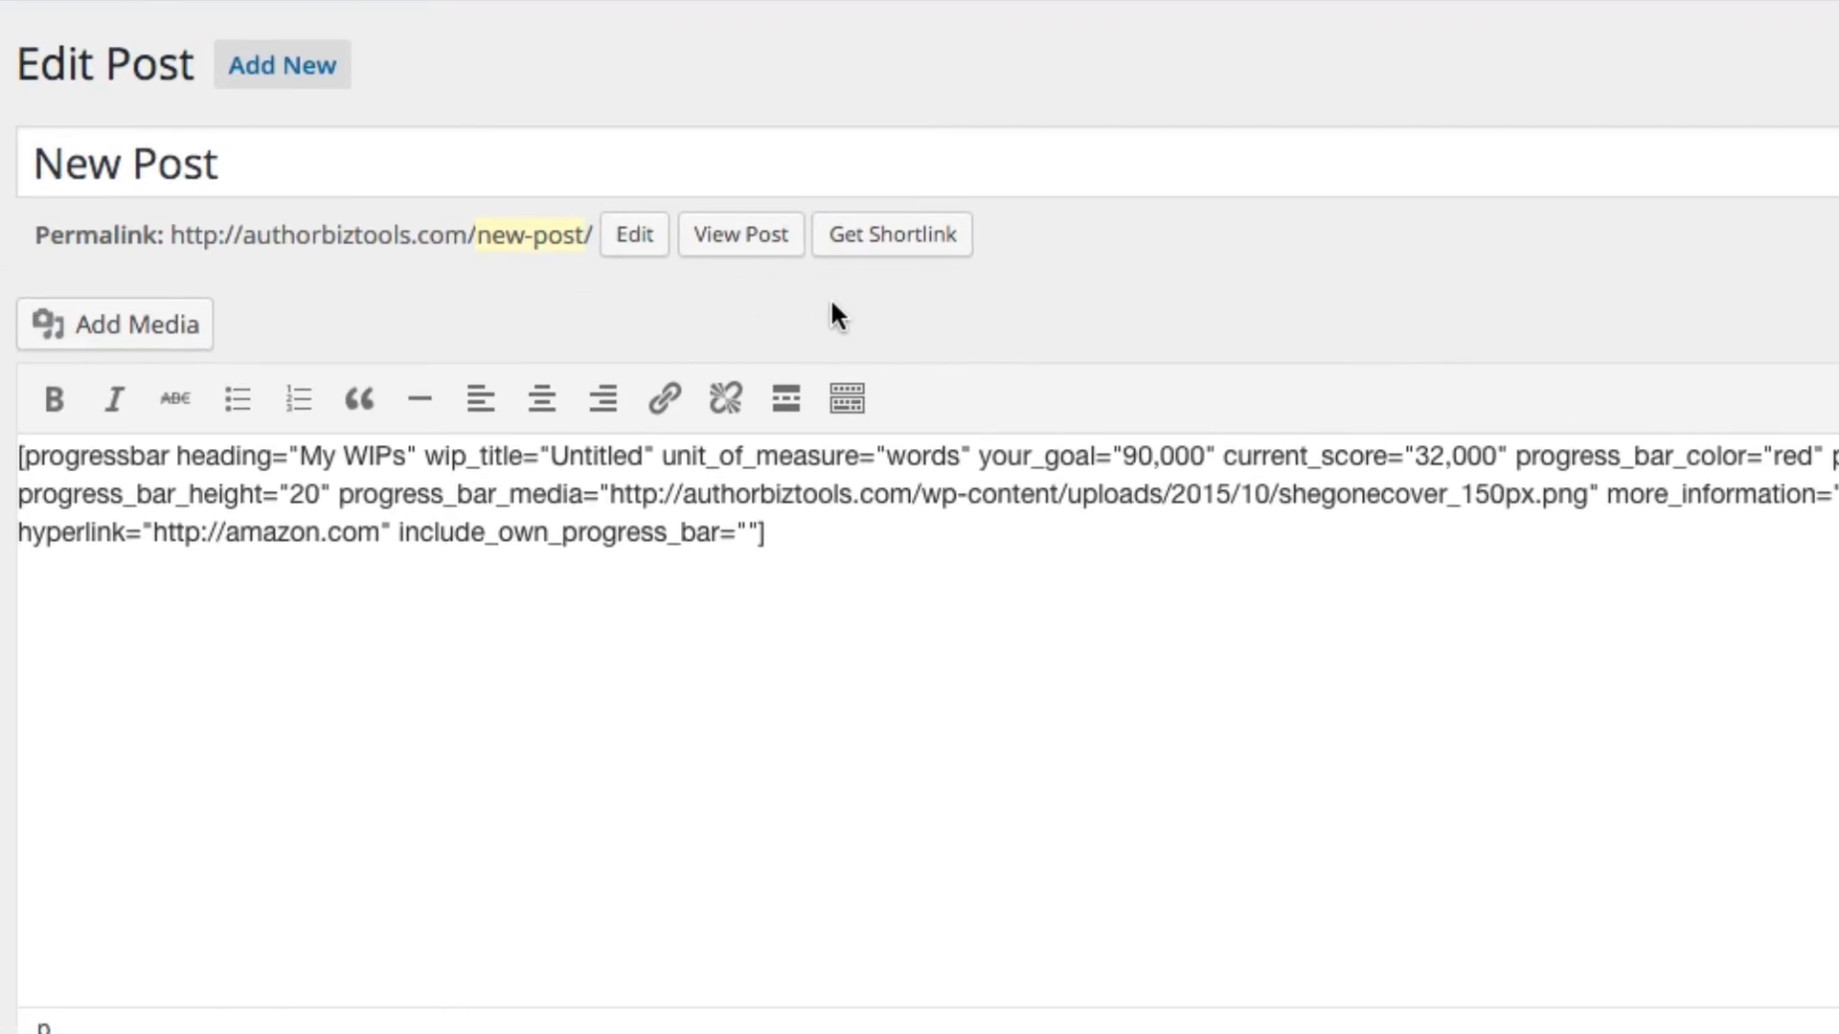
{"action": "mouse_move", "coordinate": [1148, 477]}
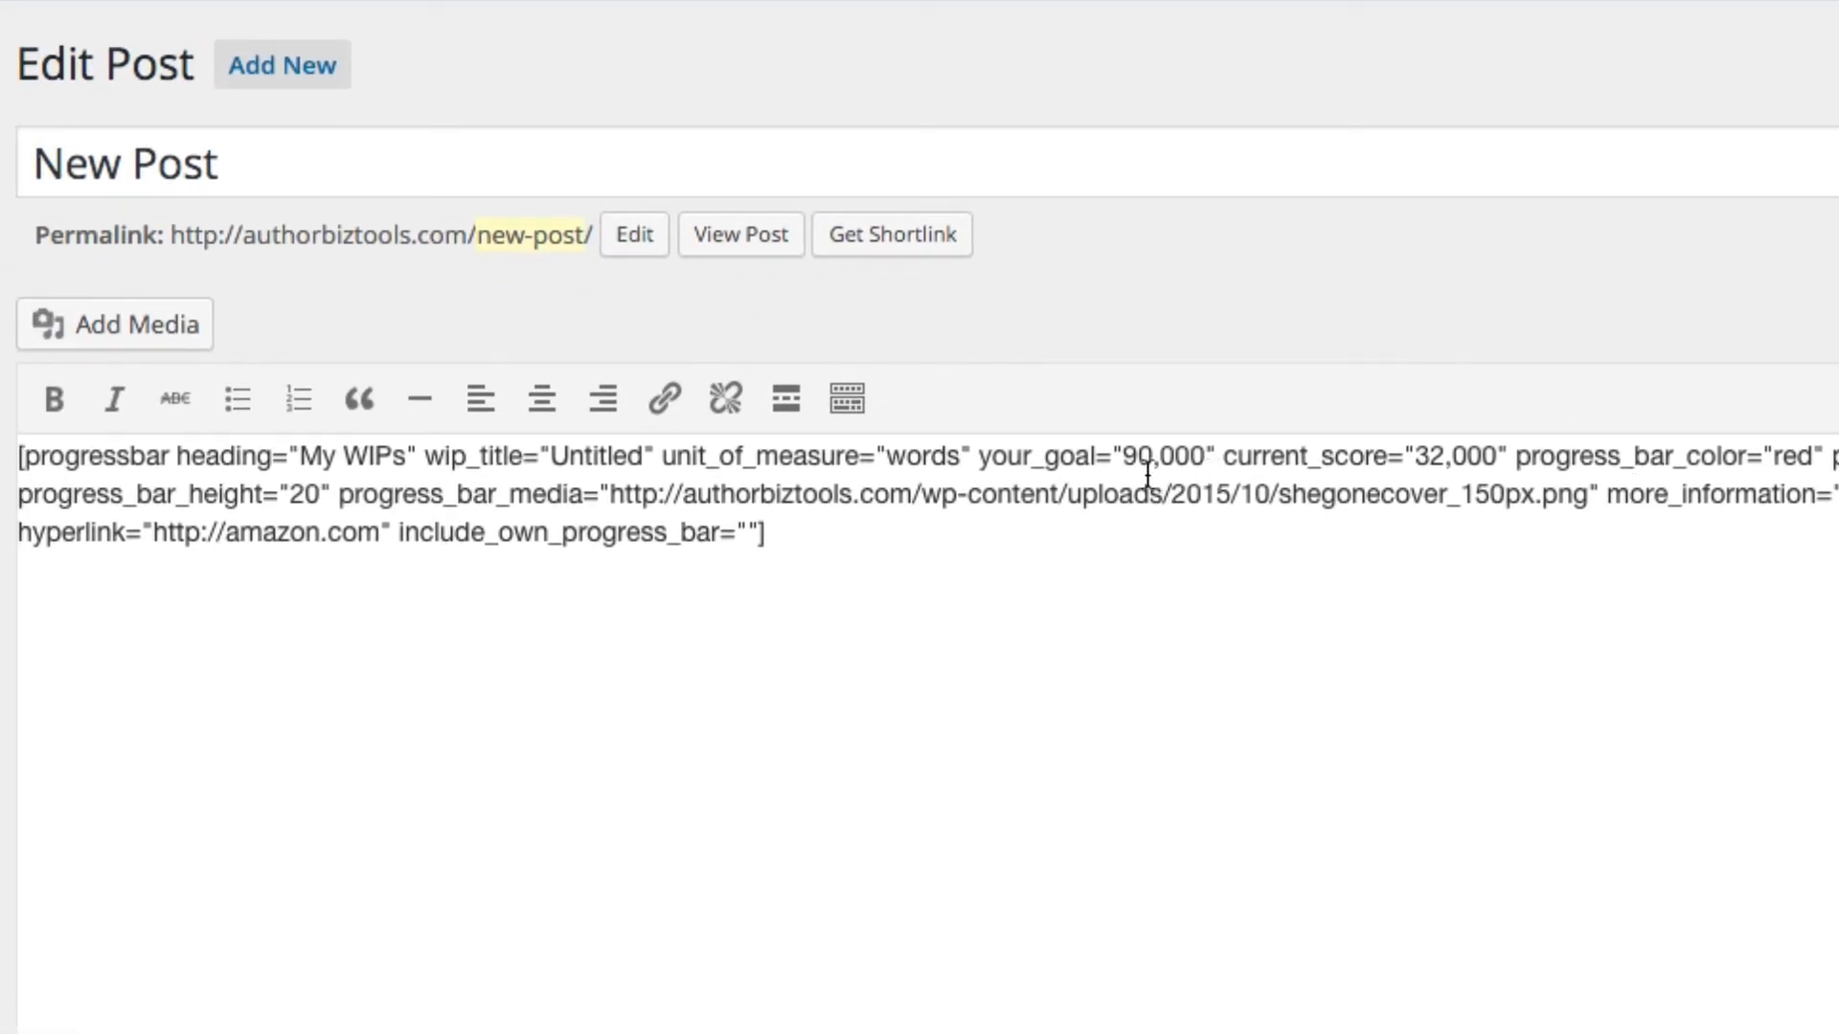
{"action": "mouse_move", "coordinate": [770, 443]}
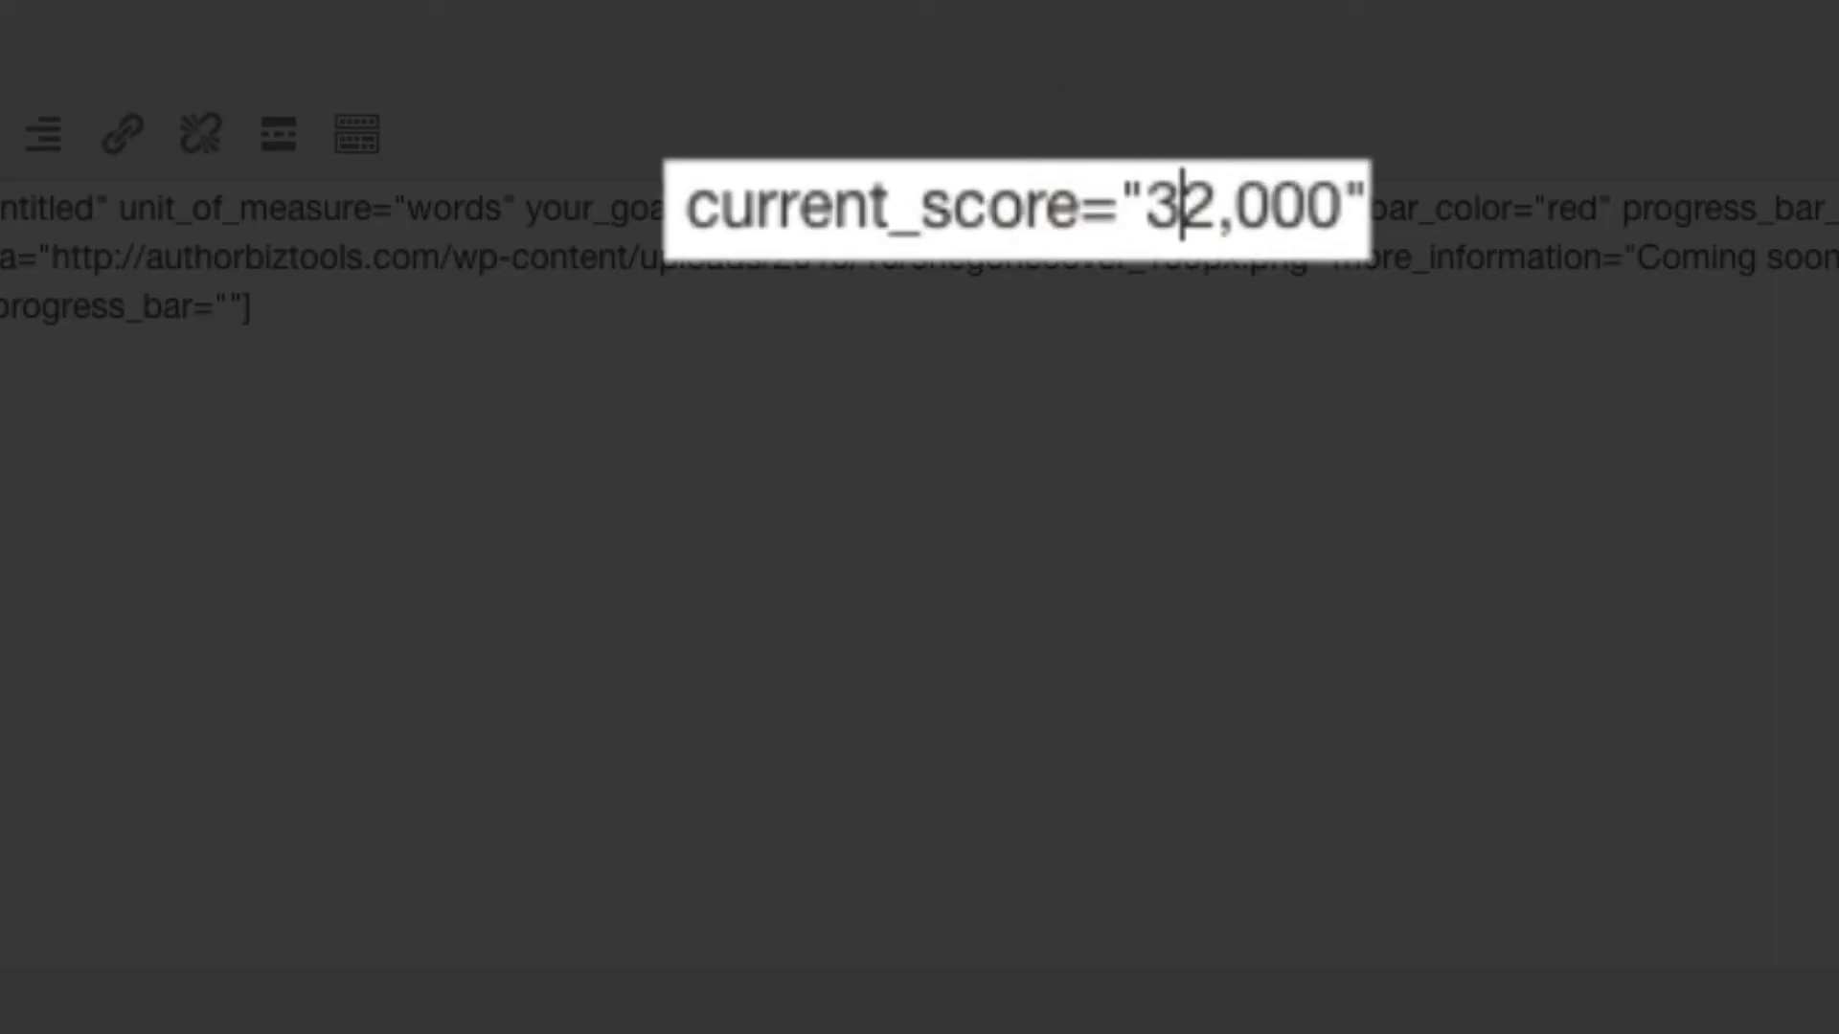
{"action": "type", "text": "5"}
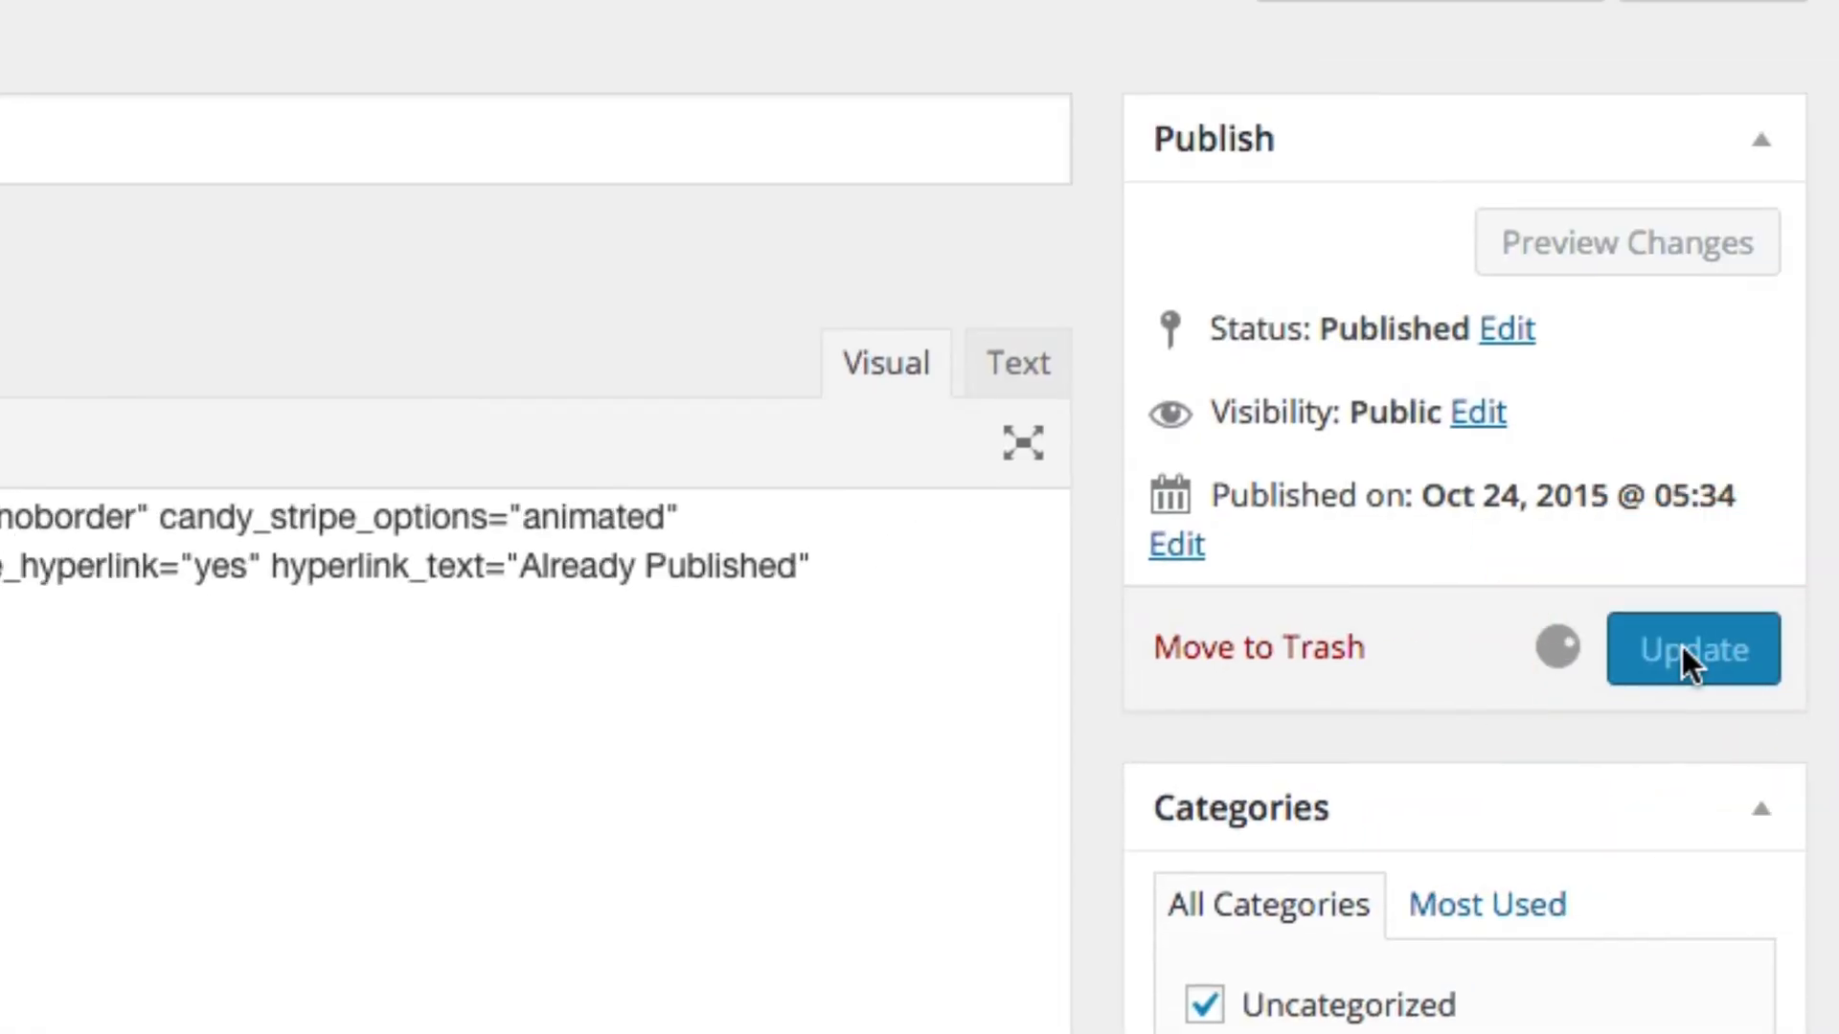
{"action": "left_click", "coordinate": [1694, 649]}
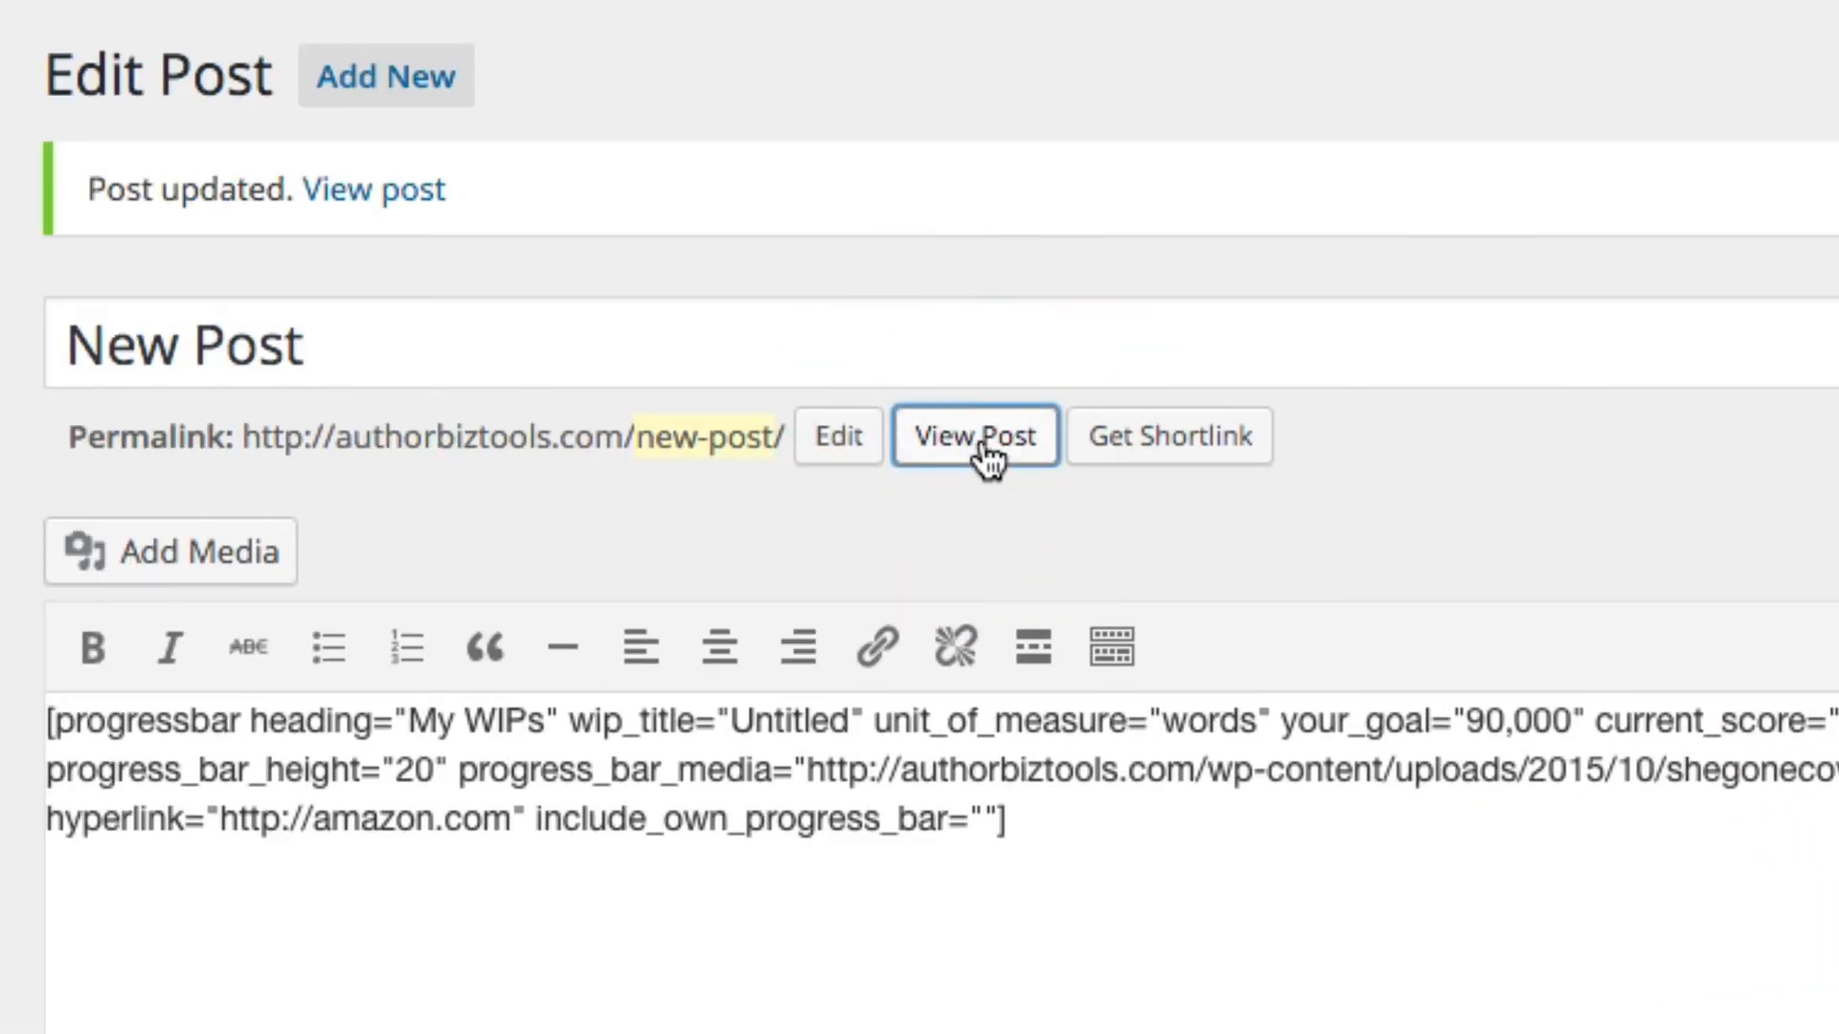
Step: View the live post showing the progress bar at 58% Complete, 52,000 of 90,000 words
{"action": "left_click", "coordinate": [973, 437]}
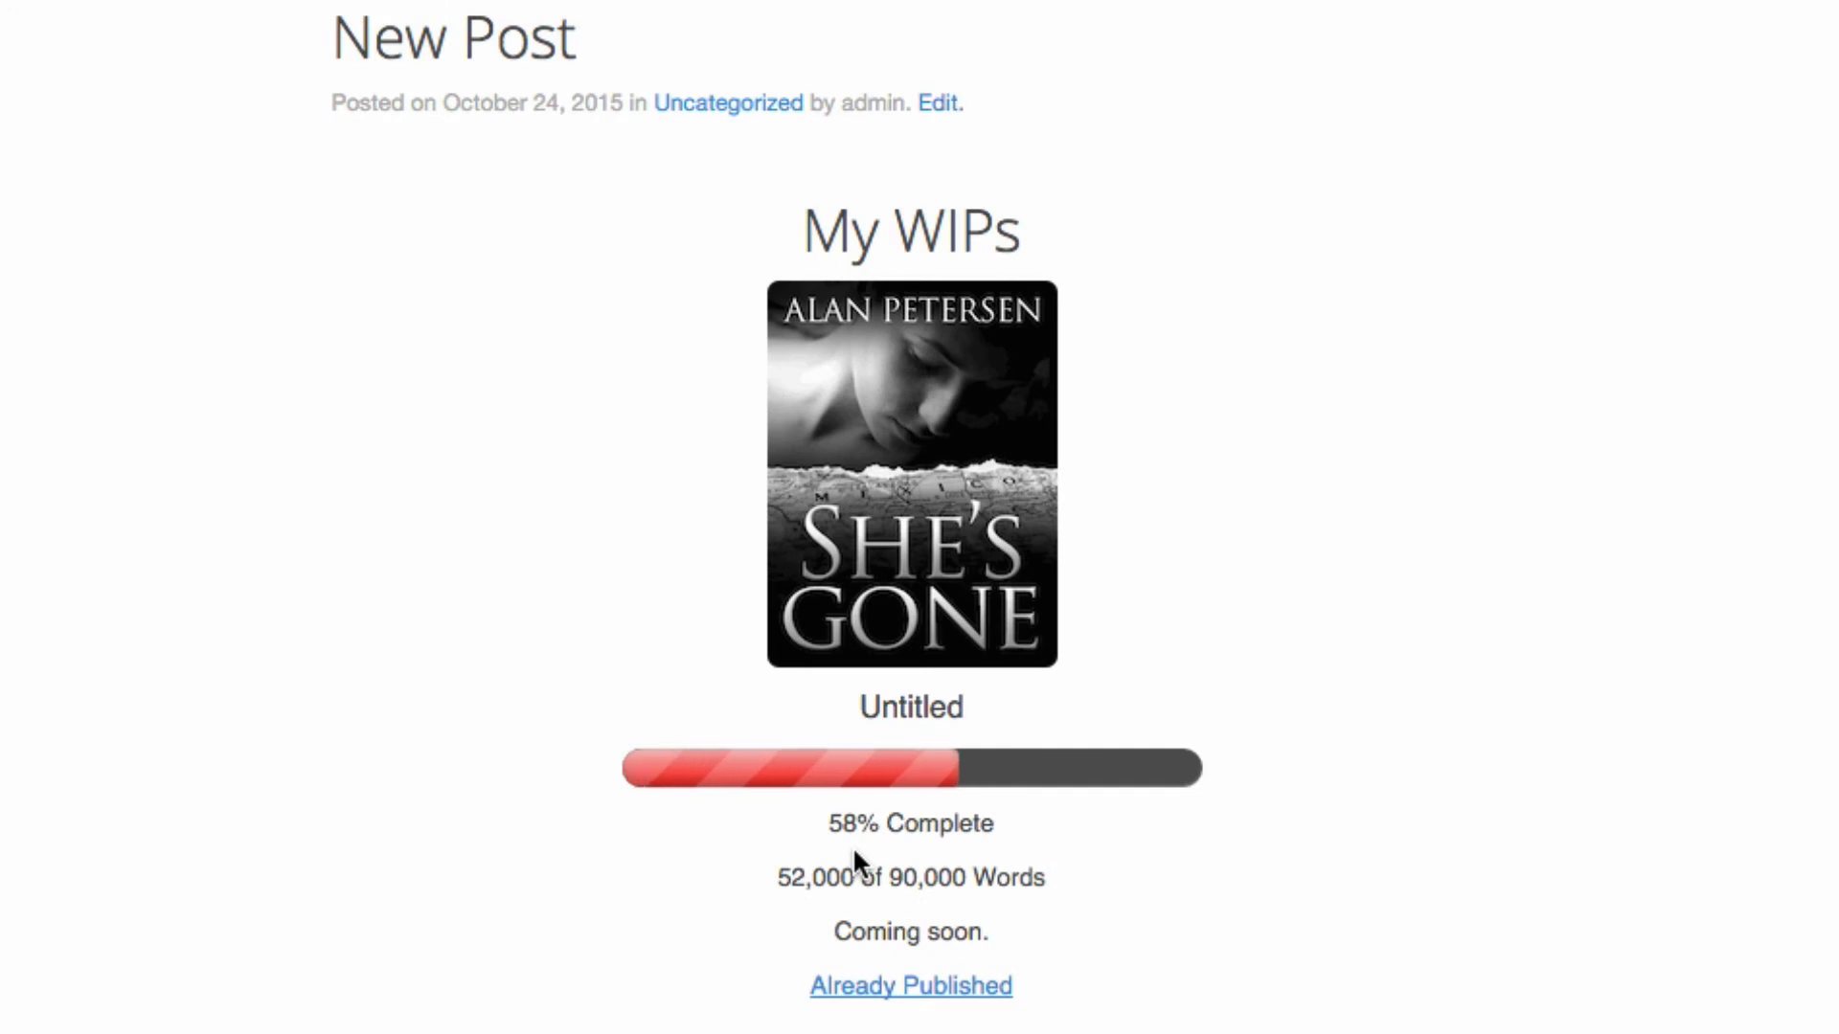
{"action": "mouse_move", "coordinate": [897, 789]}
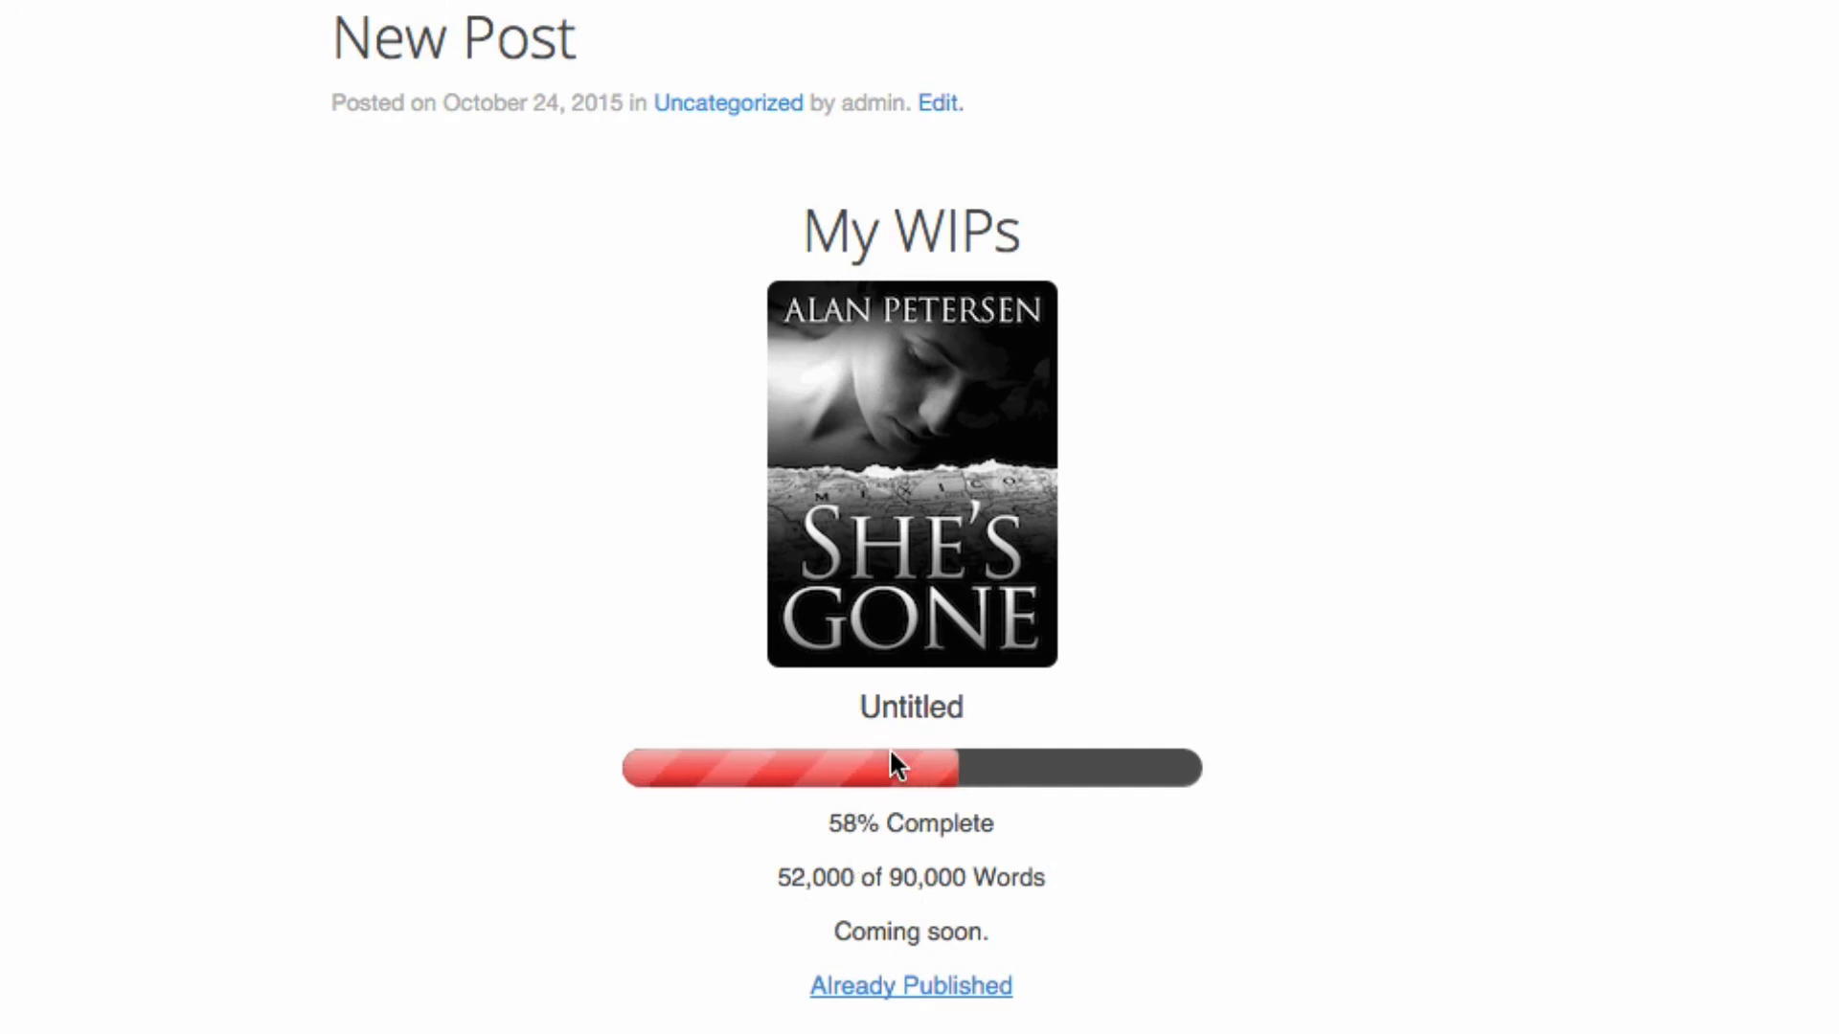
{"action": "mouse_move", "coordinate": [1053, 847]}
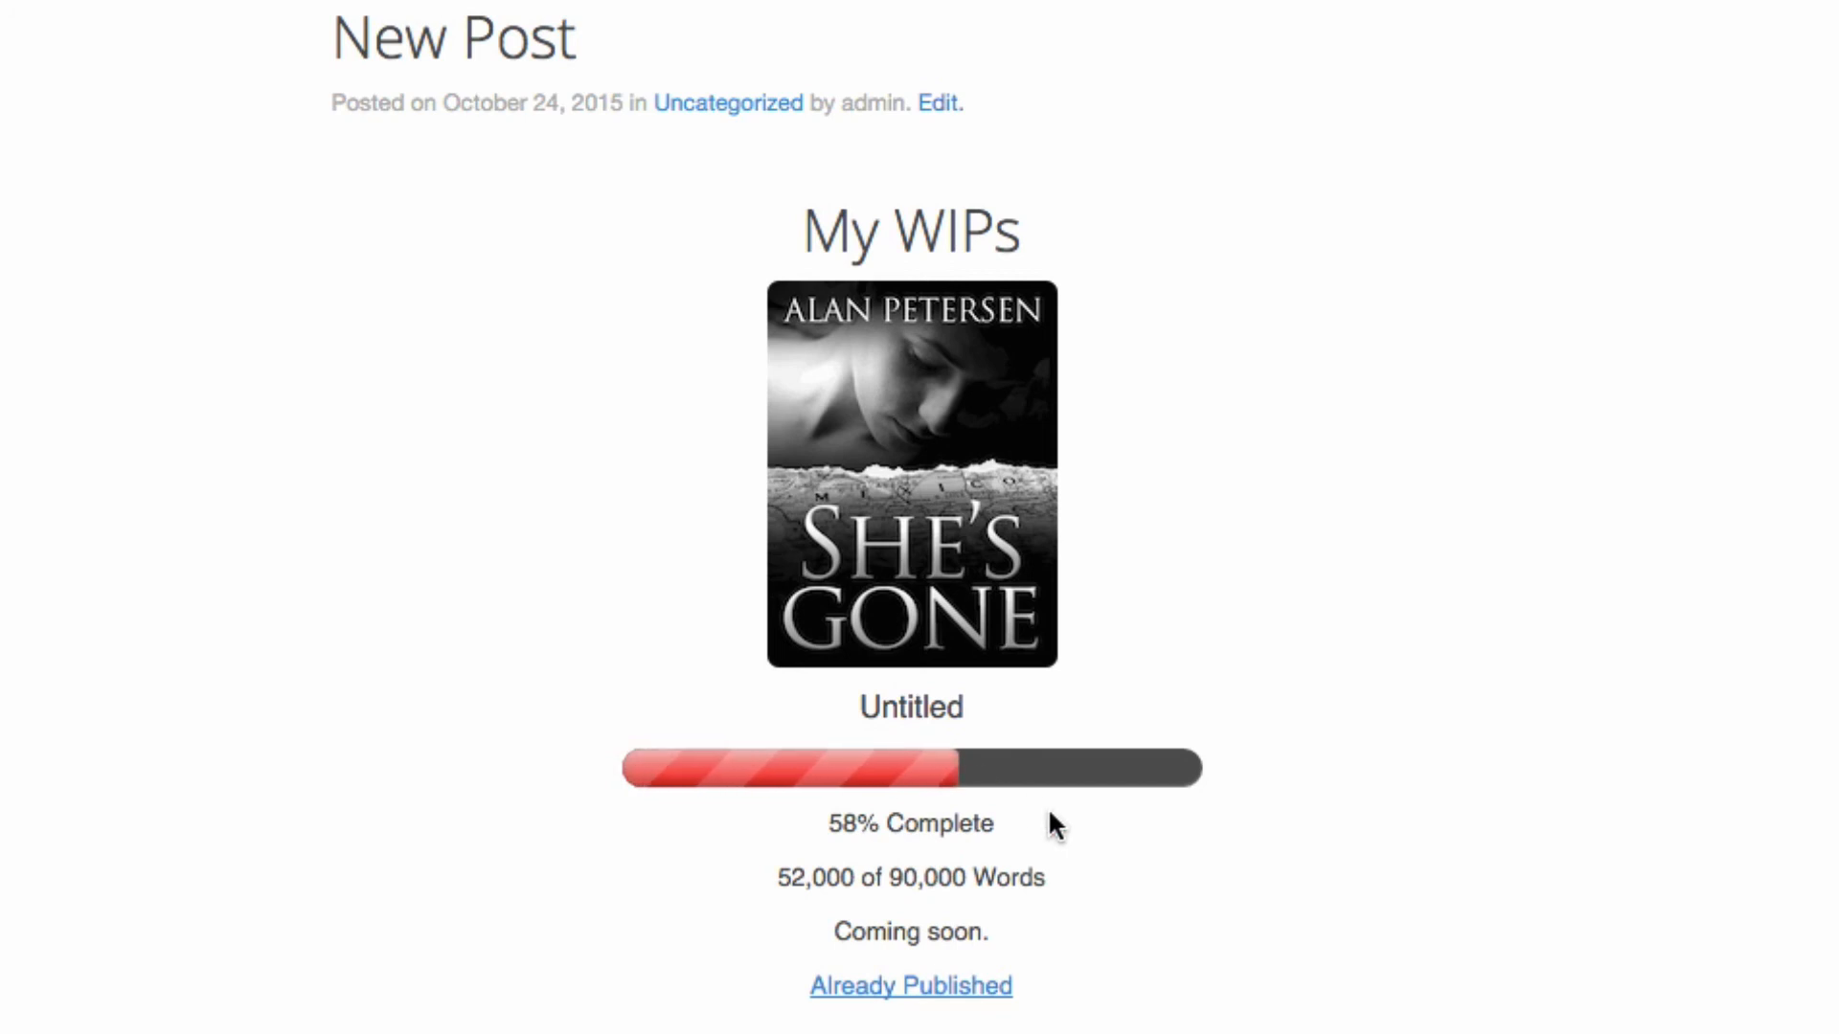
{"action": "mouse_move", "coordinate": [1199, 874]}
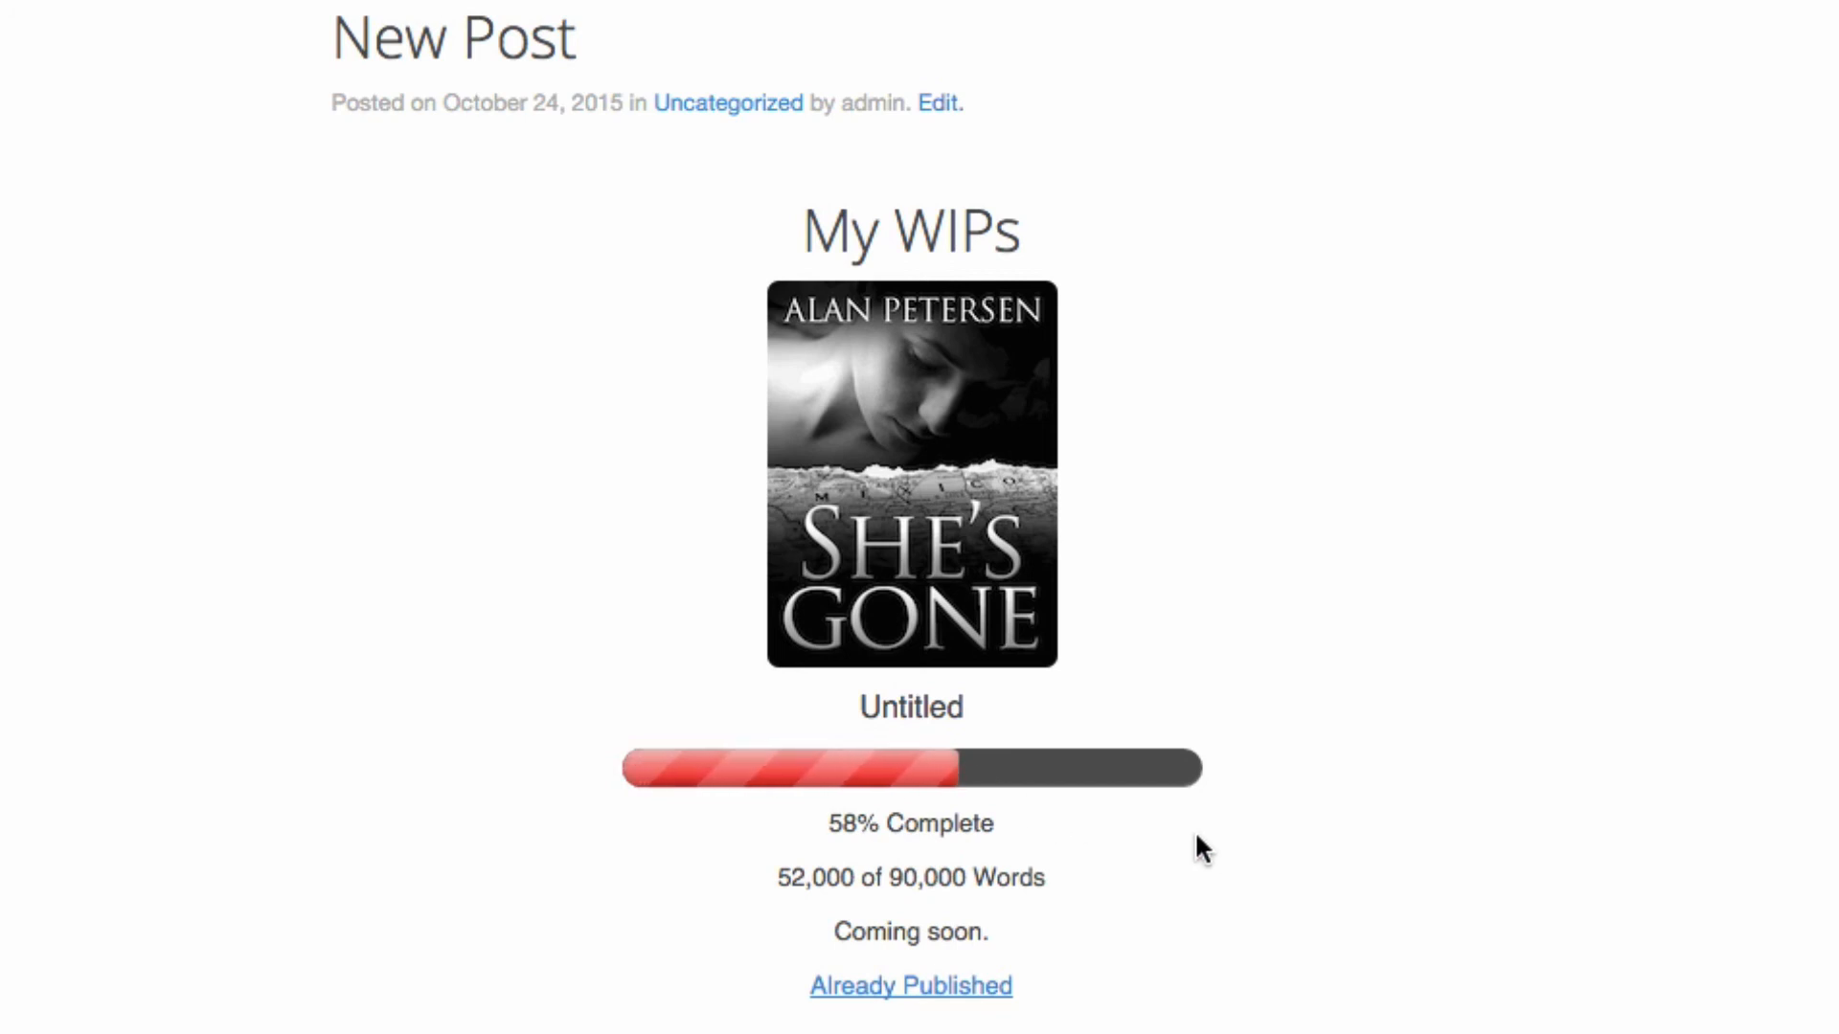